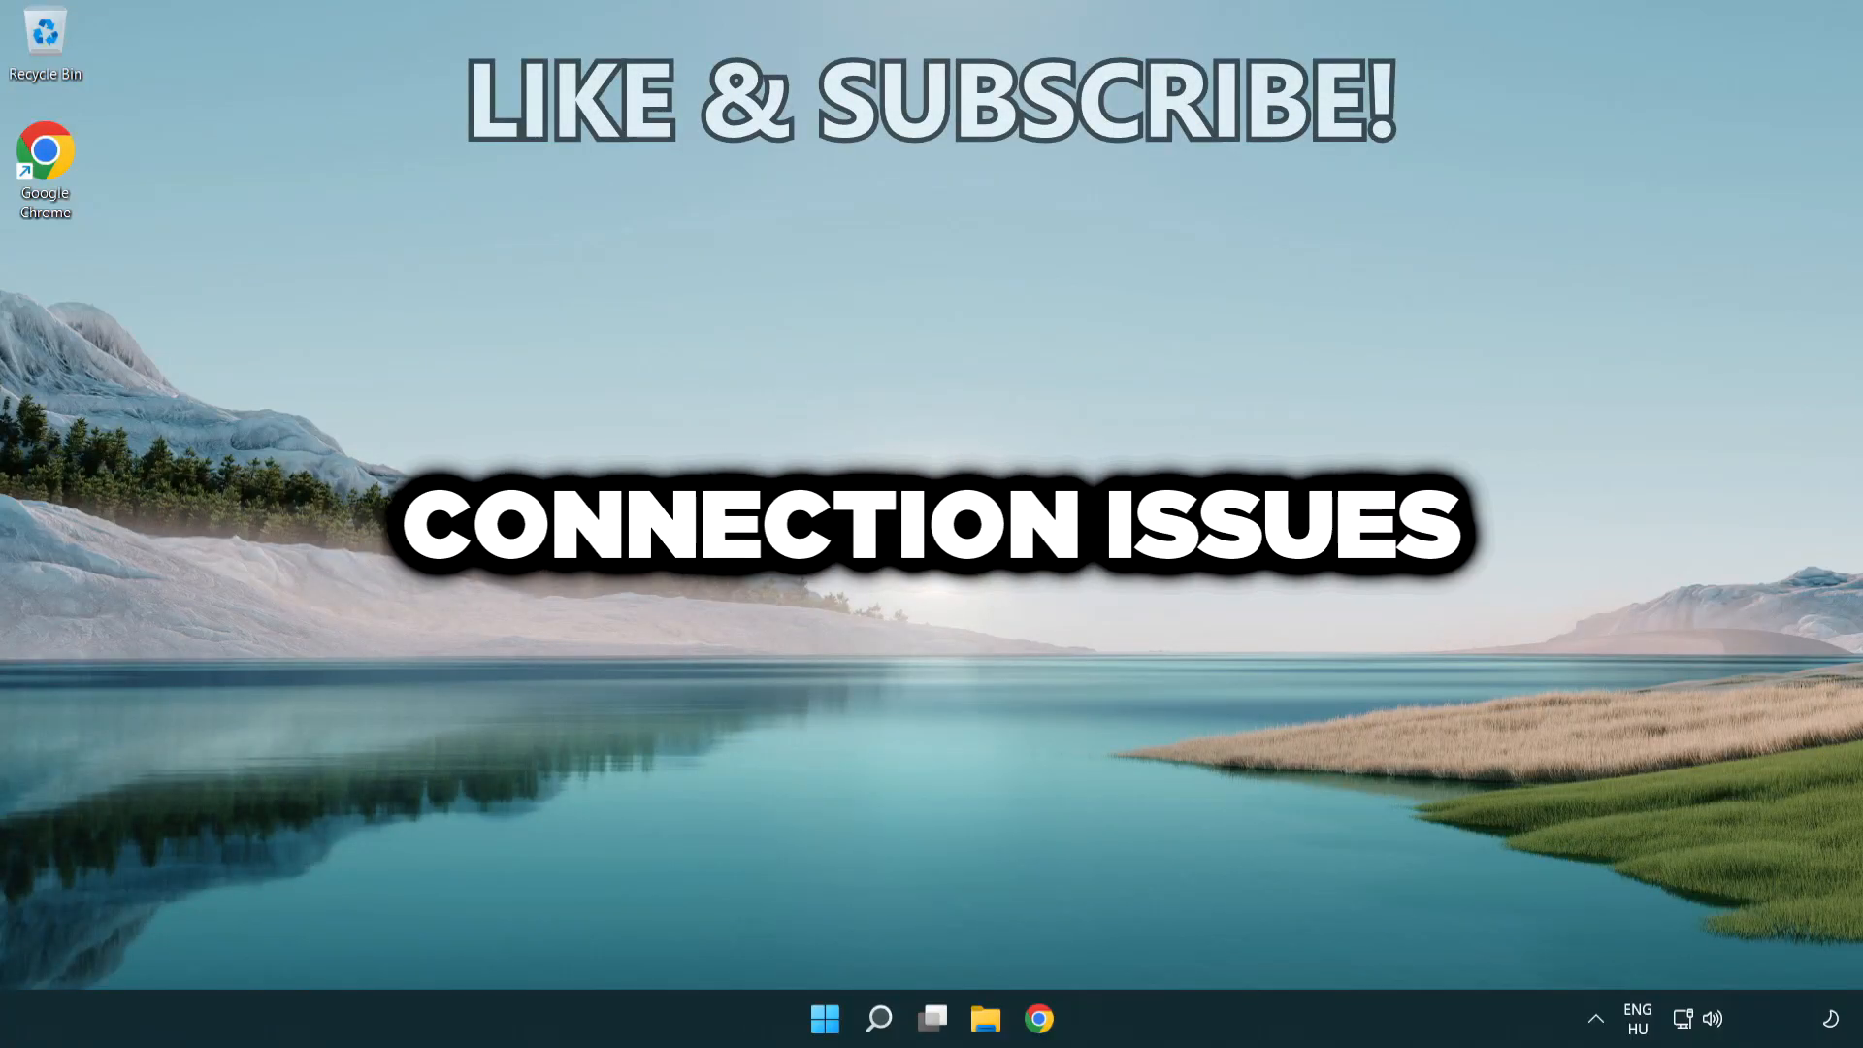
Search Windows for 'cmd' so Command Prompt appears as the best match.
{"action": "left_click", "coordinate": [877, 1018]}
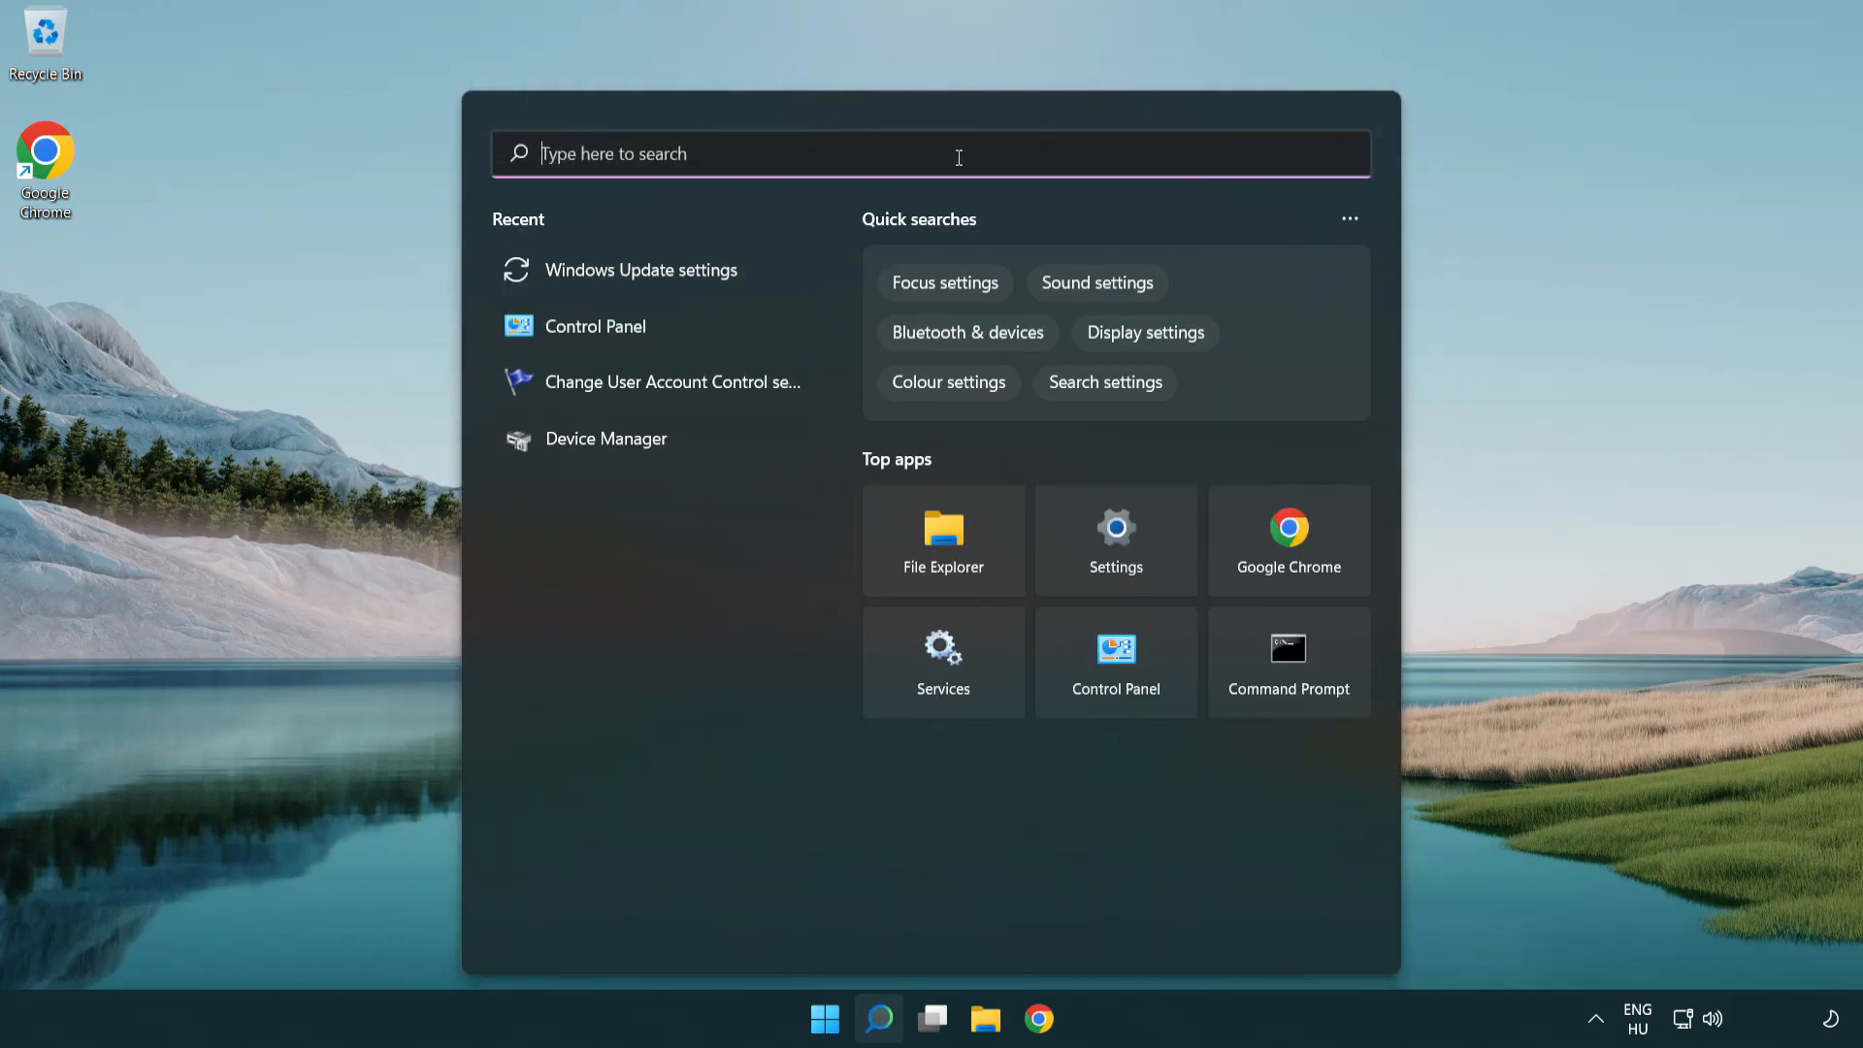
{"action": "type", "text": "cmd"}
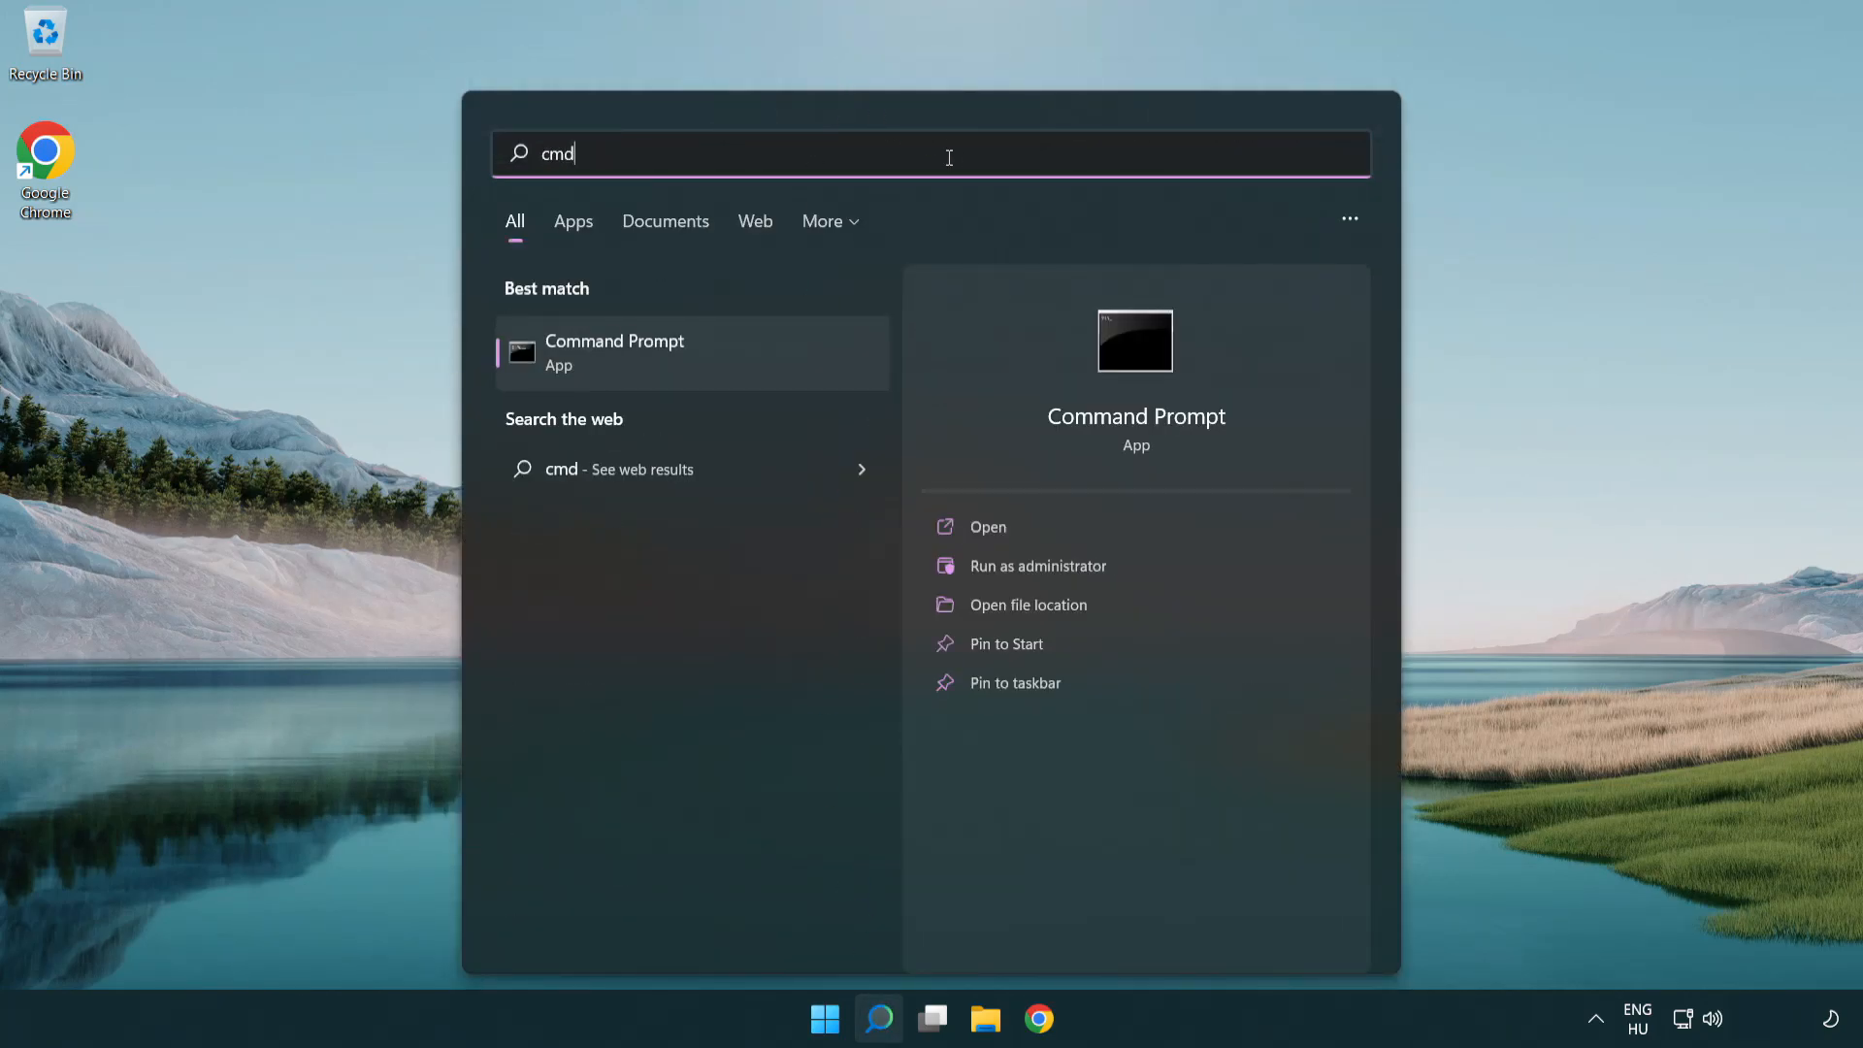
{"action": "mouse_move", "coordinate": [761, 354]}
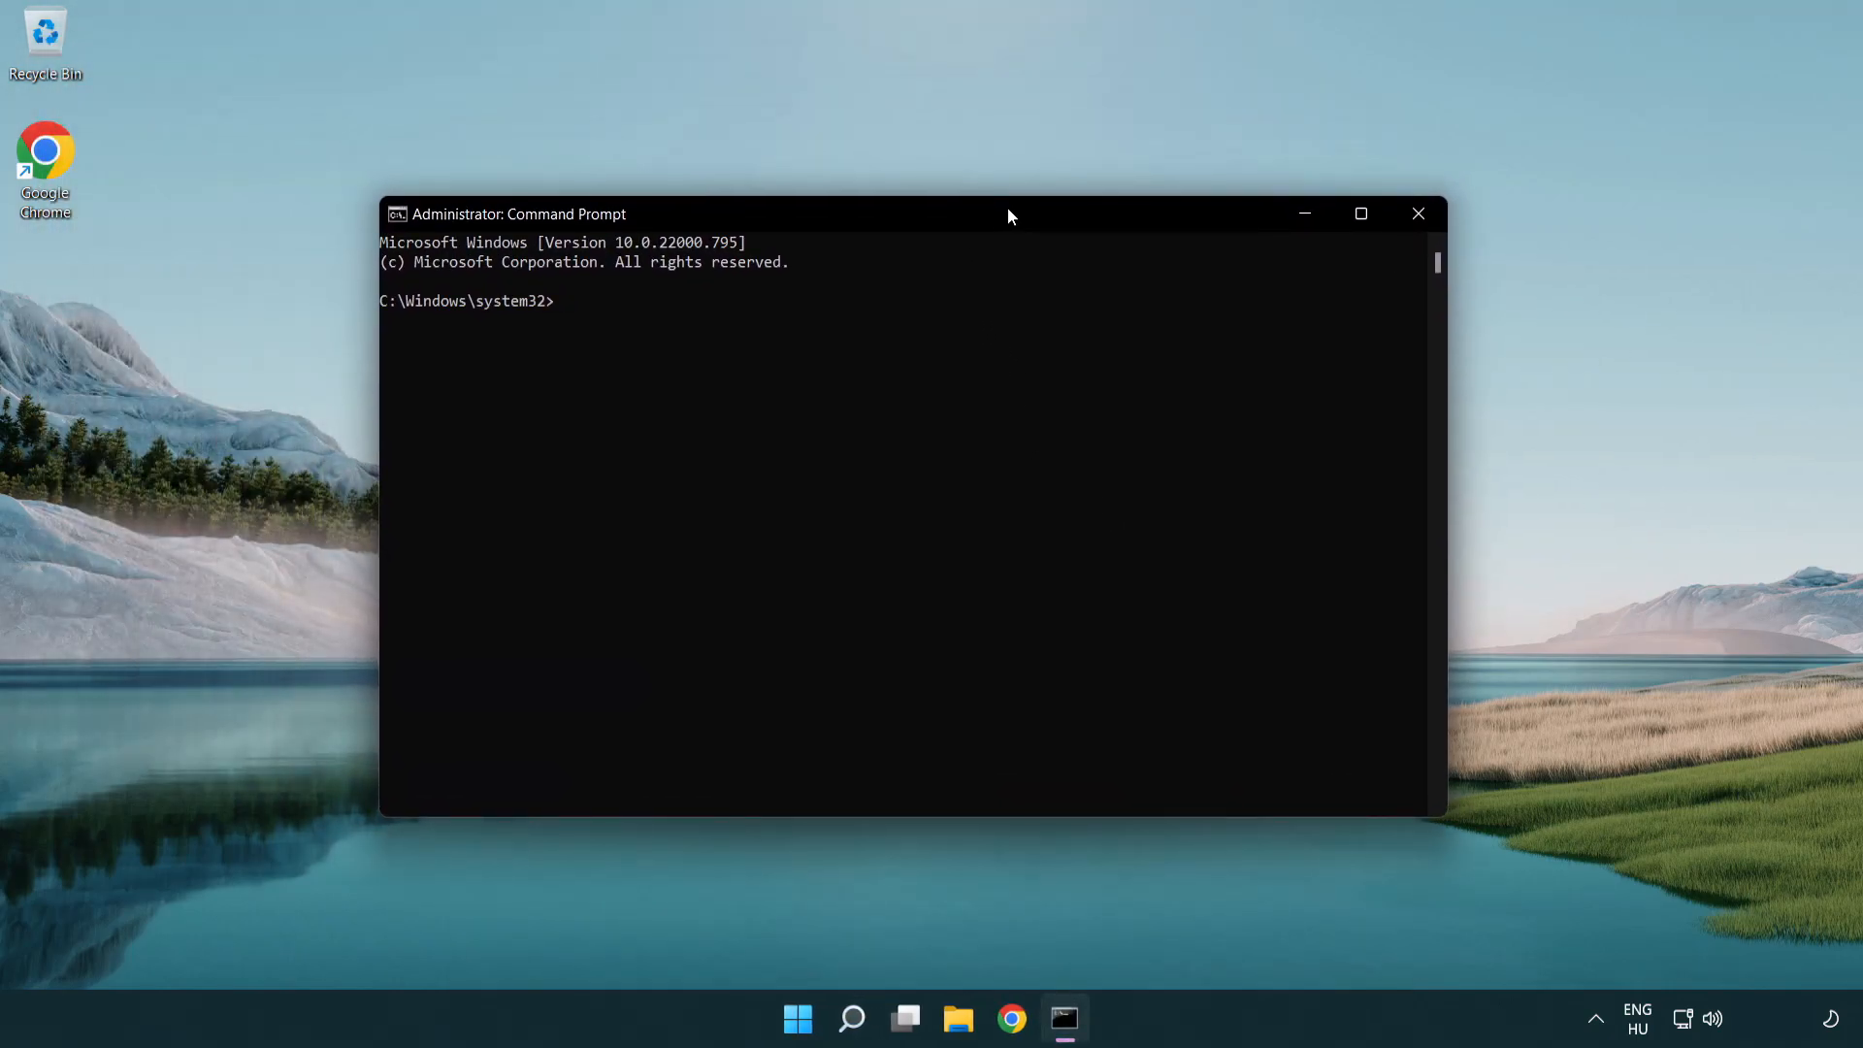
Run ipconfig /flushdns in the admin Command Prompt.
{"action": "type", "text": "i"}
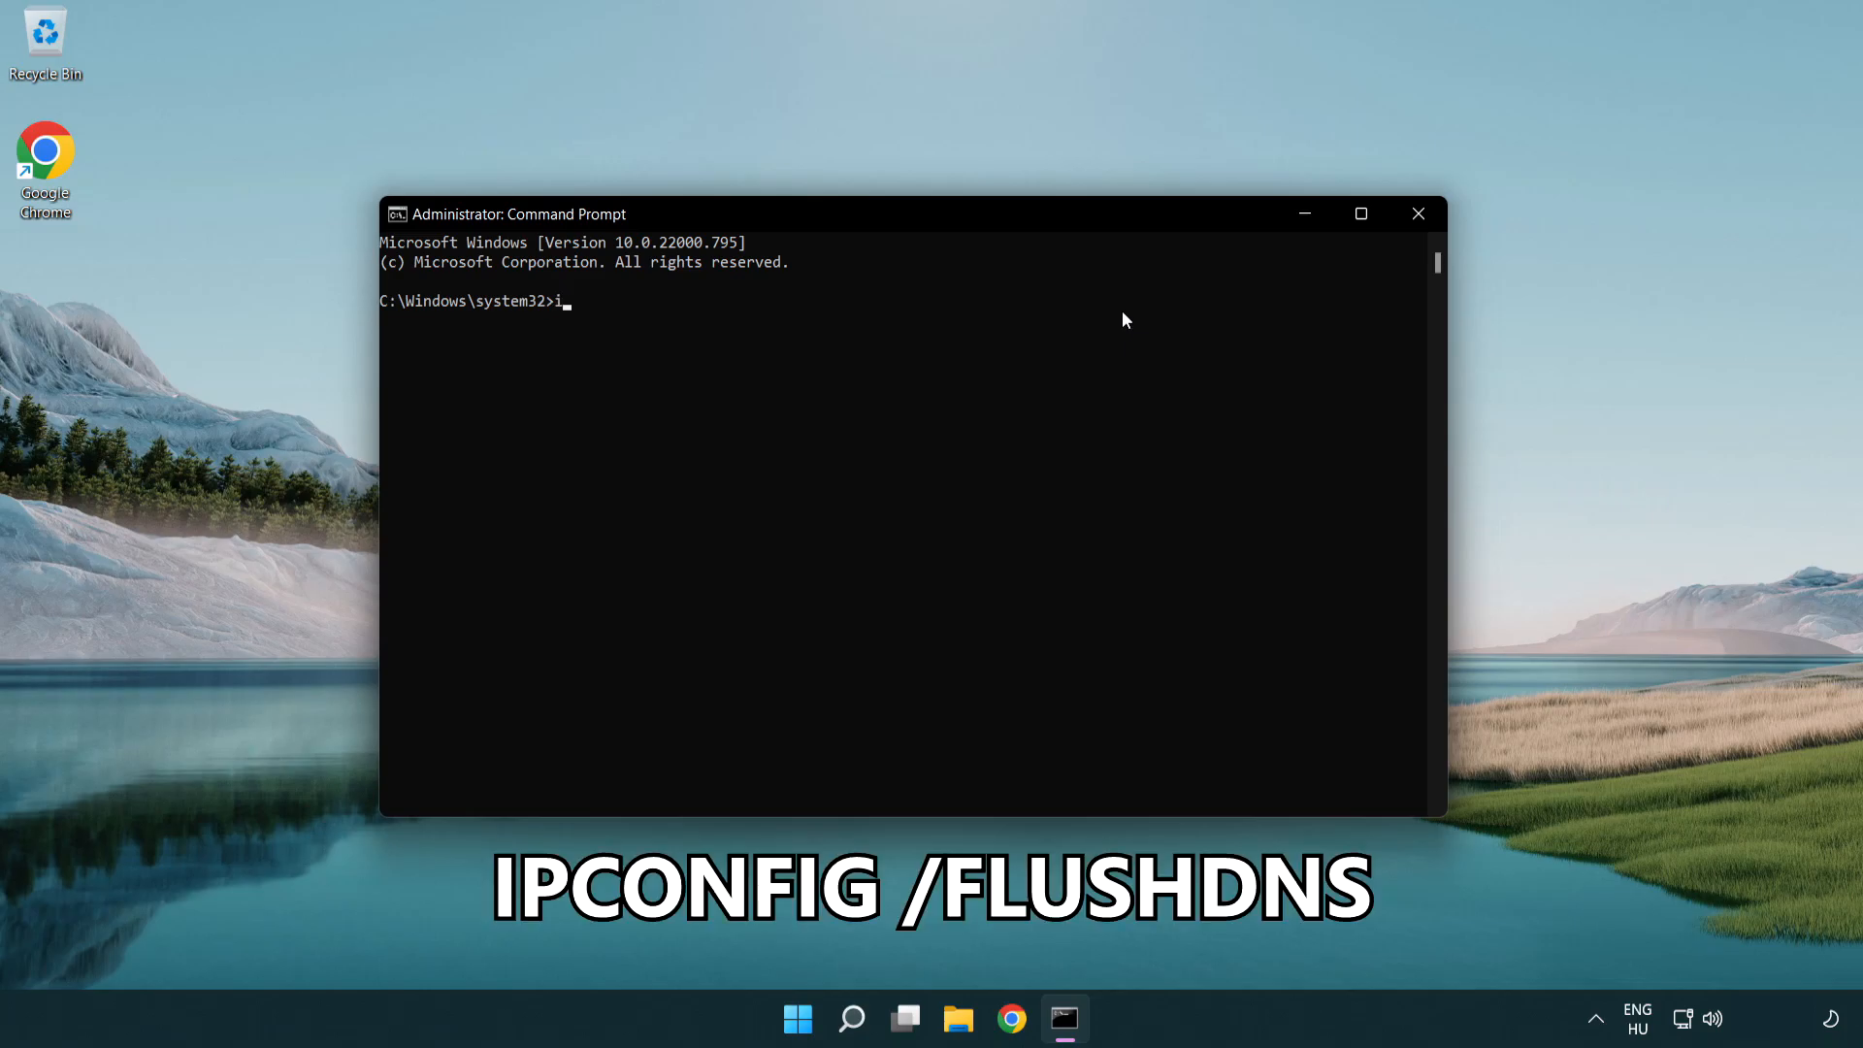
{"action": "type", "text": "pconf"}
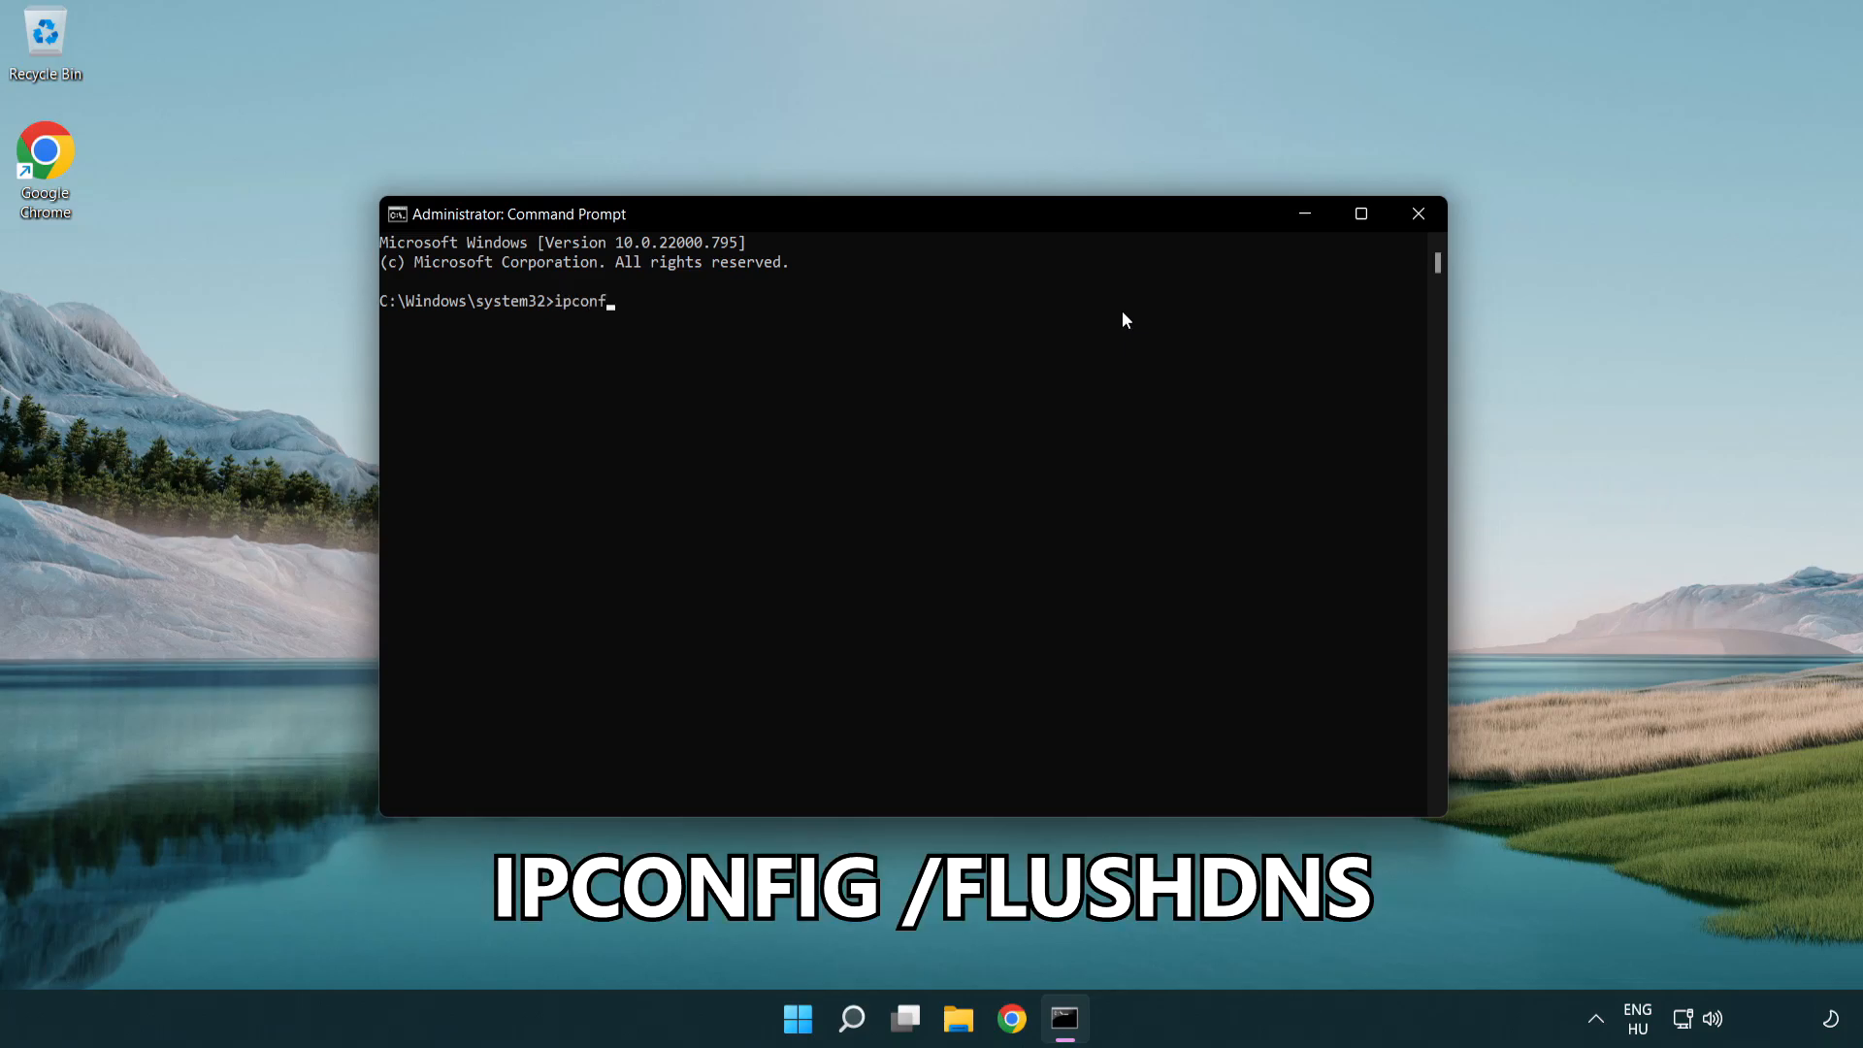
{"action": "type", "text": "ig"}
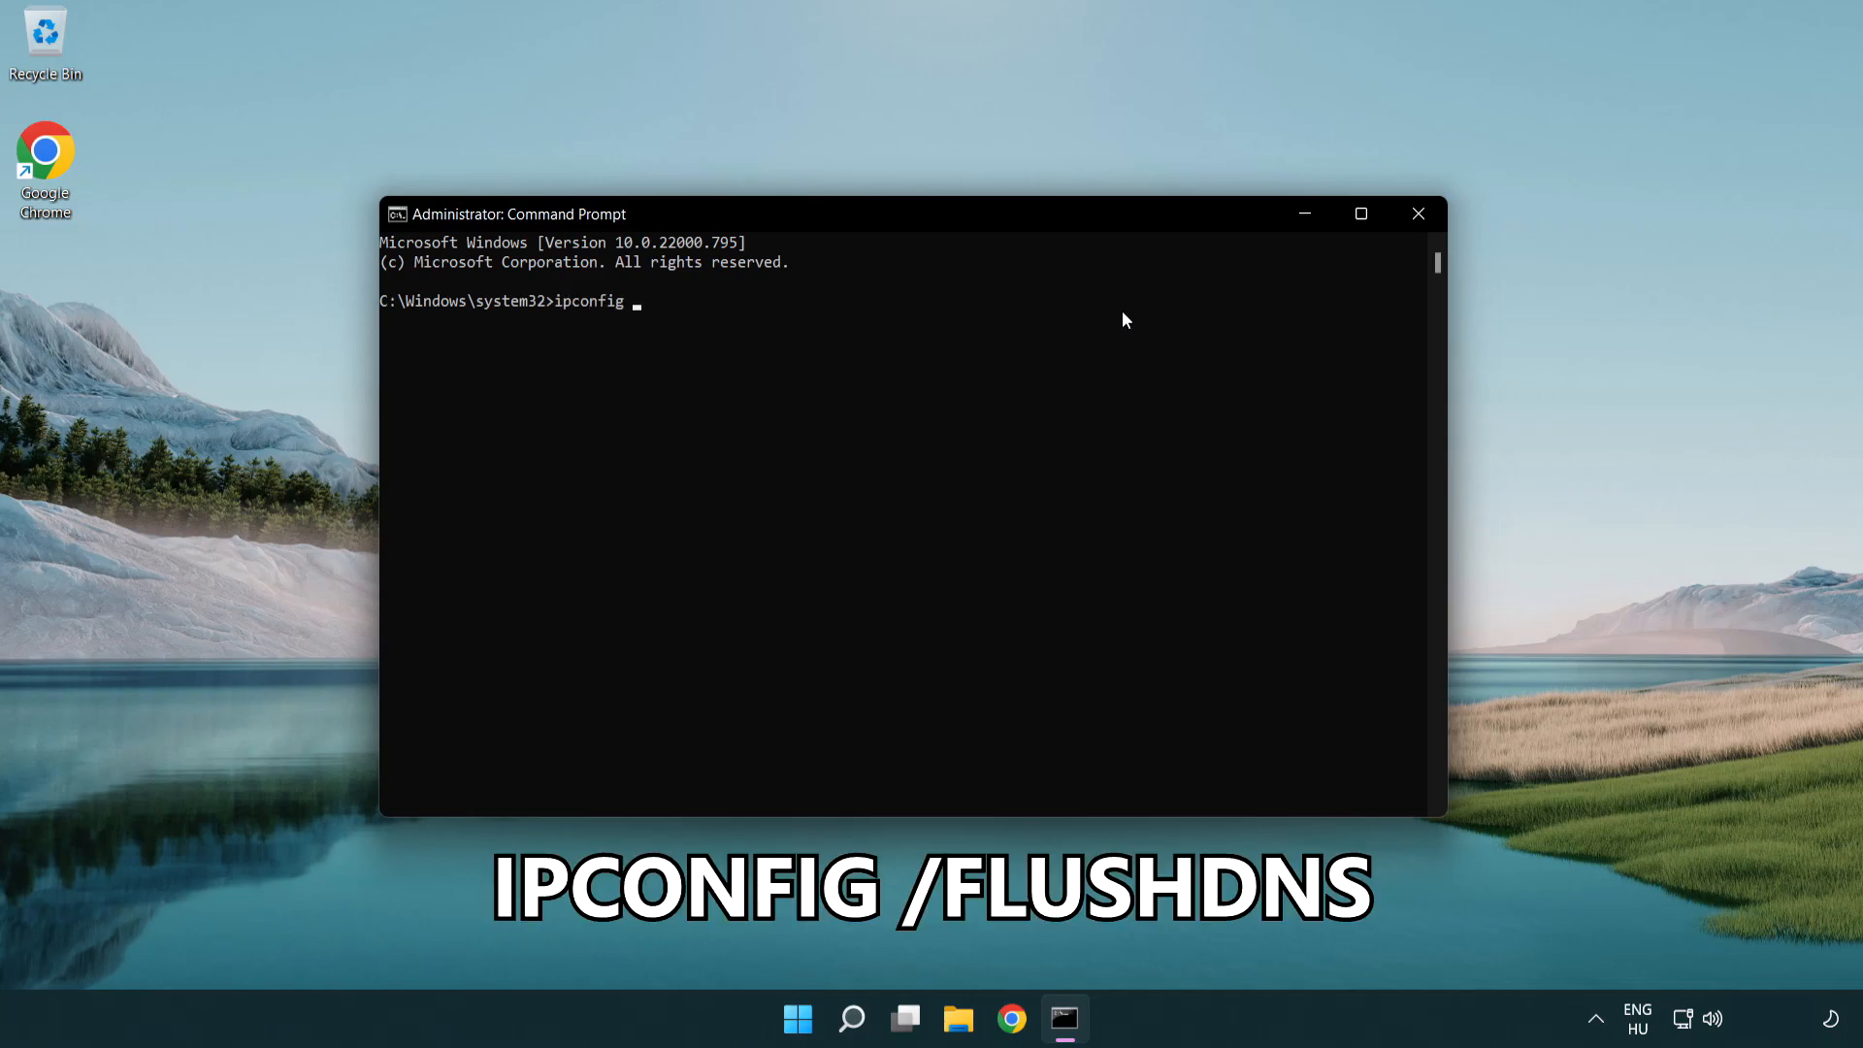
{"action": "type", "text": "/fl"}
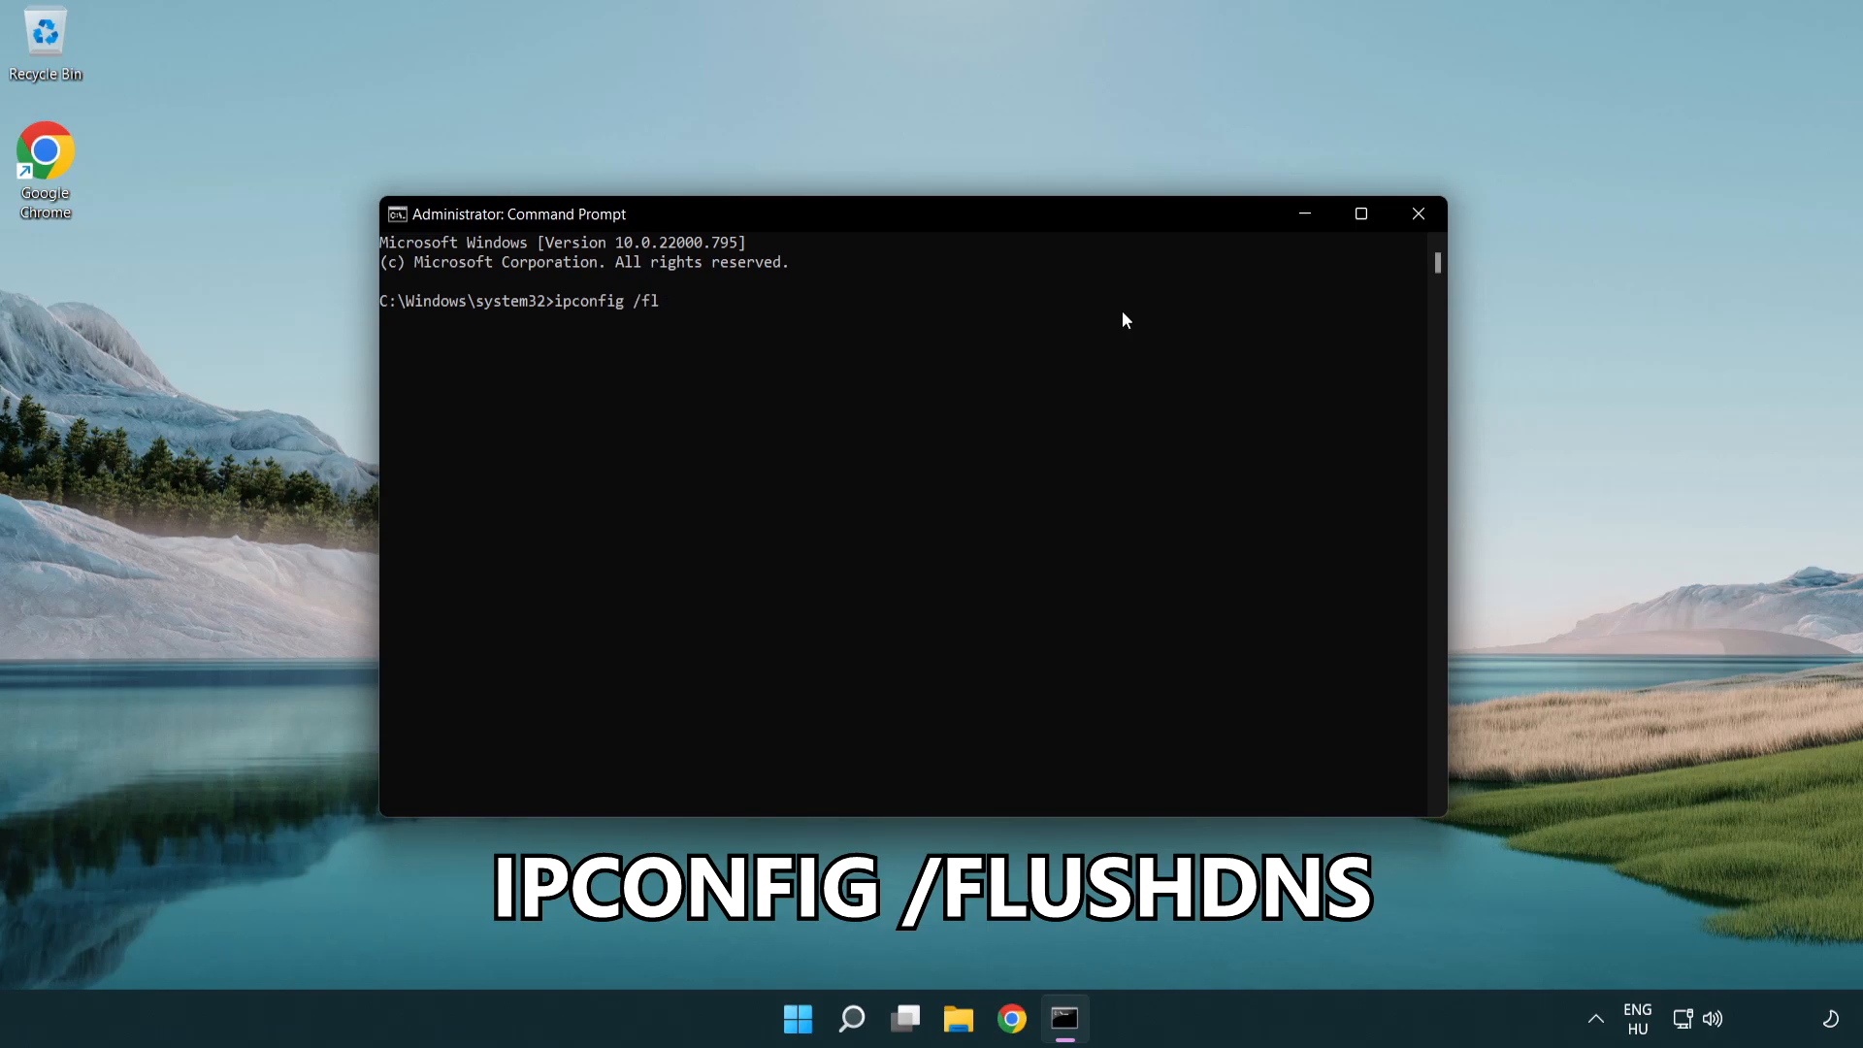
{"action": "type", "text": "ushdns"}
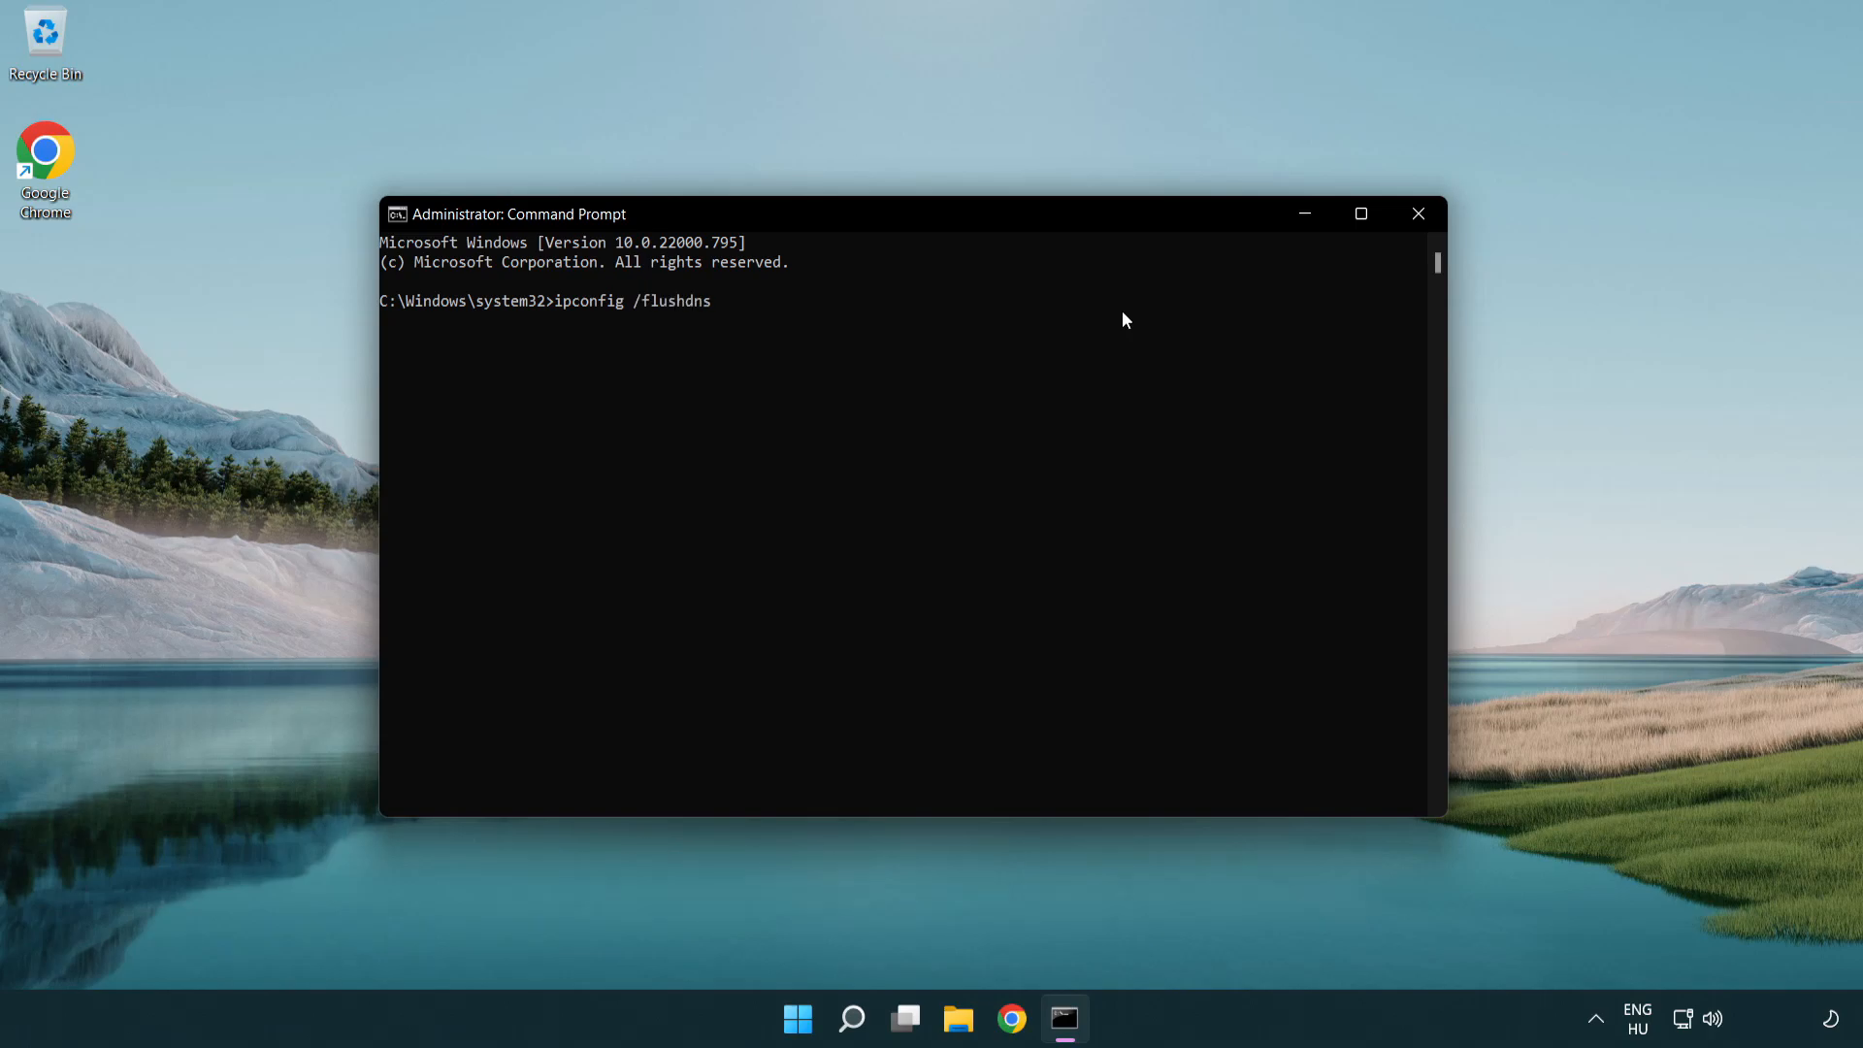
{"action": "key", "text": "Return"}
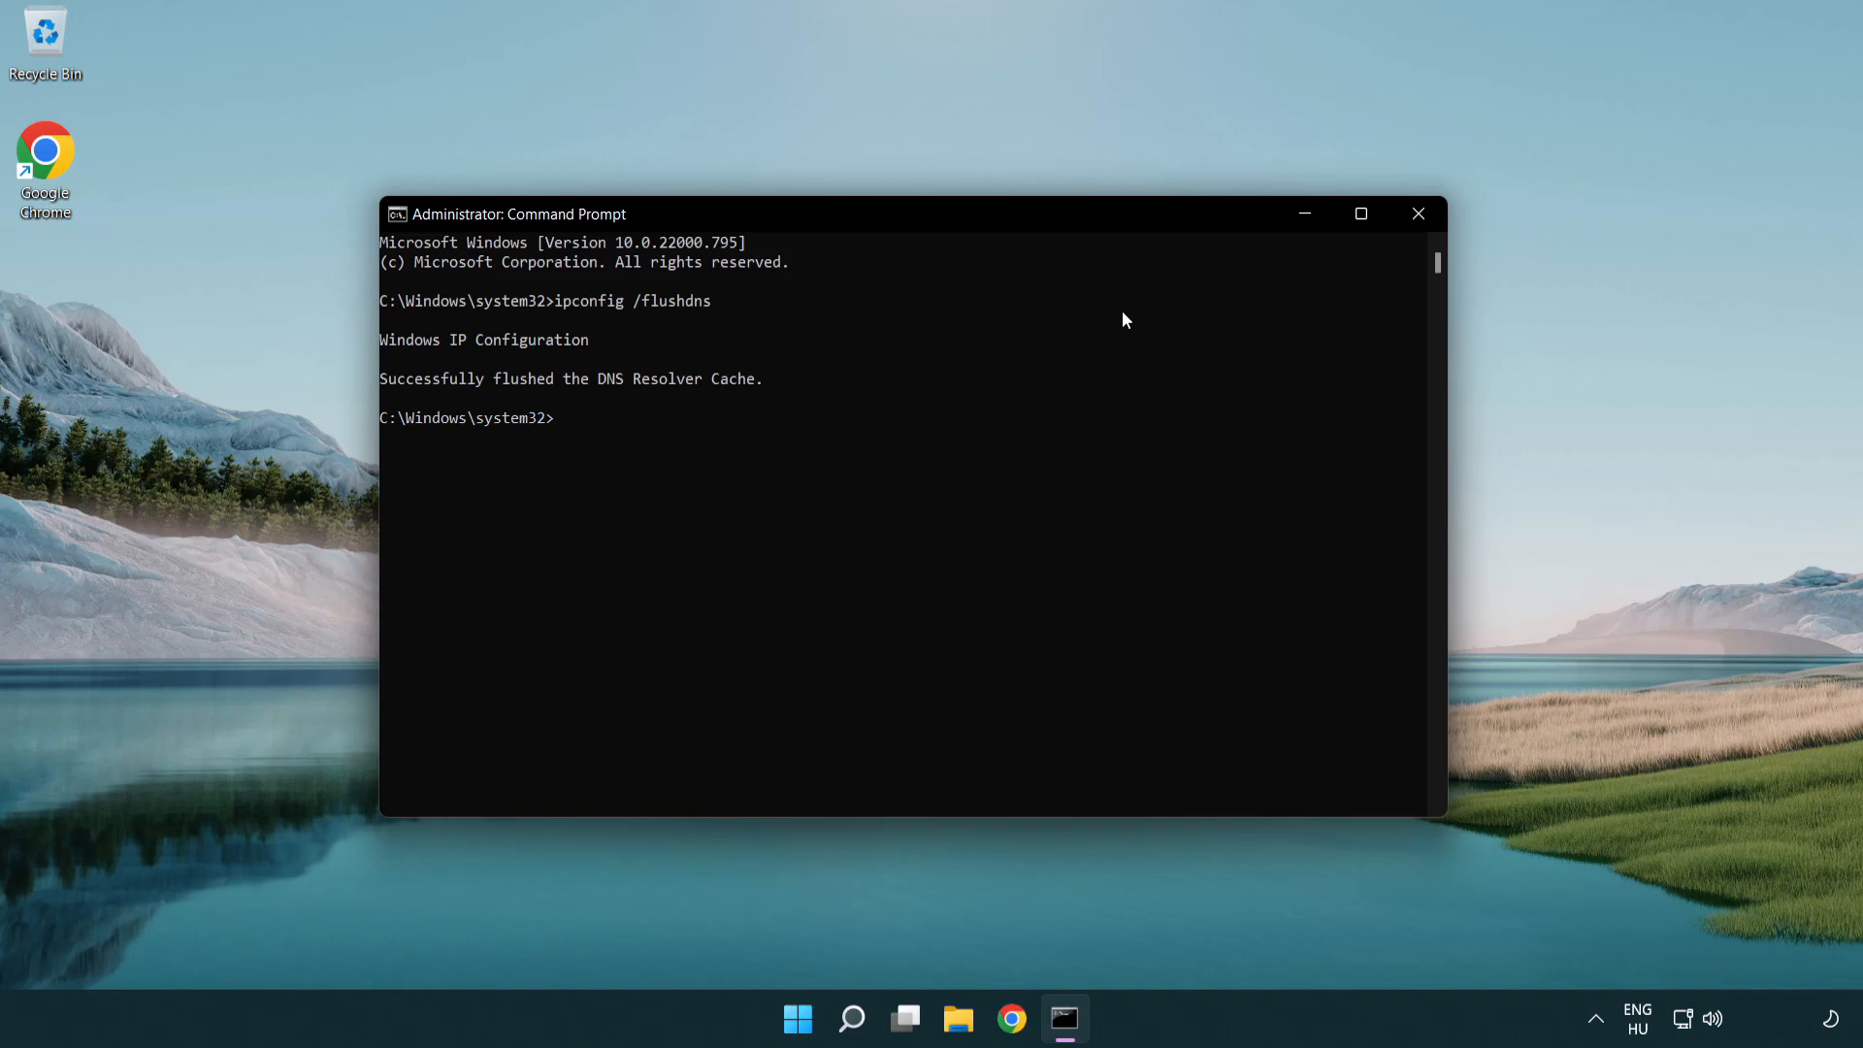
Run netsh winsock reset to reset the Winsock catalog.
{"action": "type", "text": "net"}
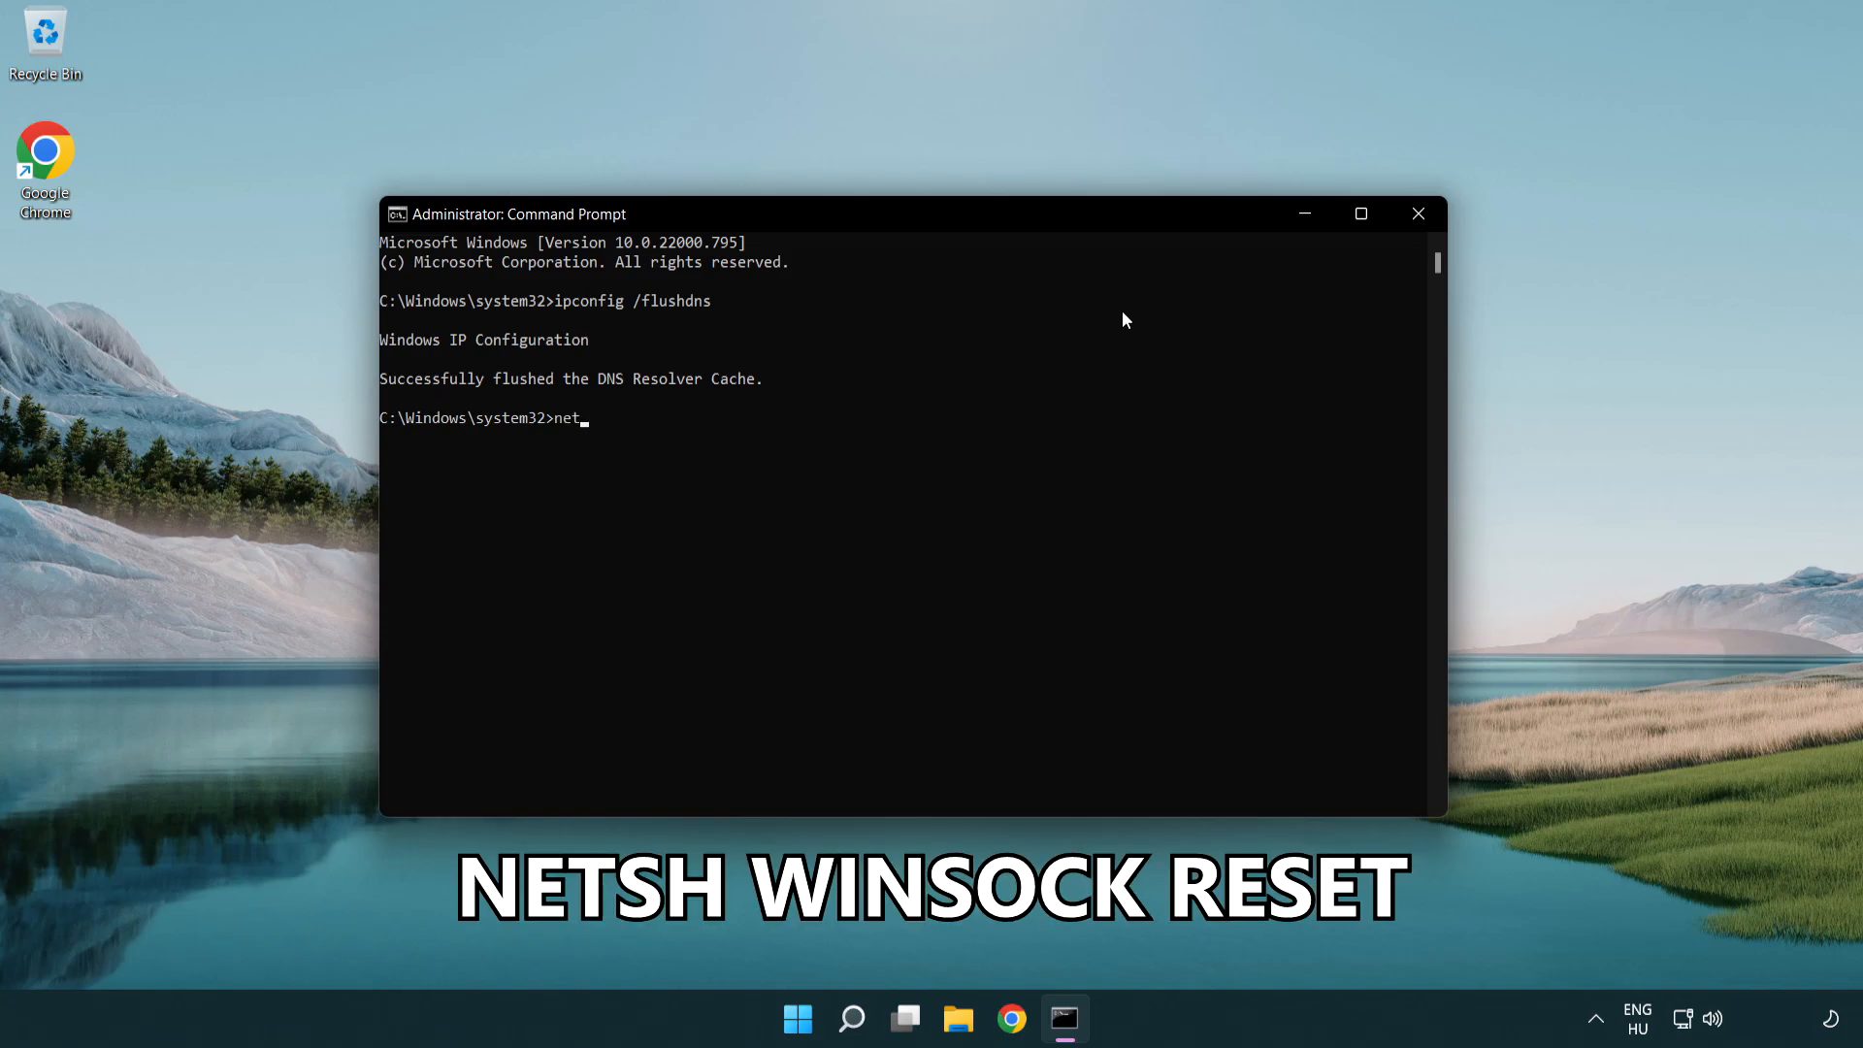
{"action": "type", "text": "sh winsock reset"}
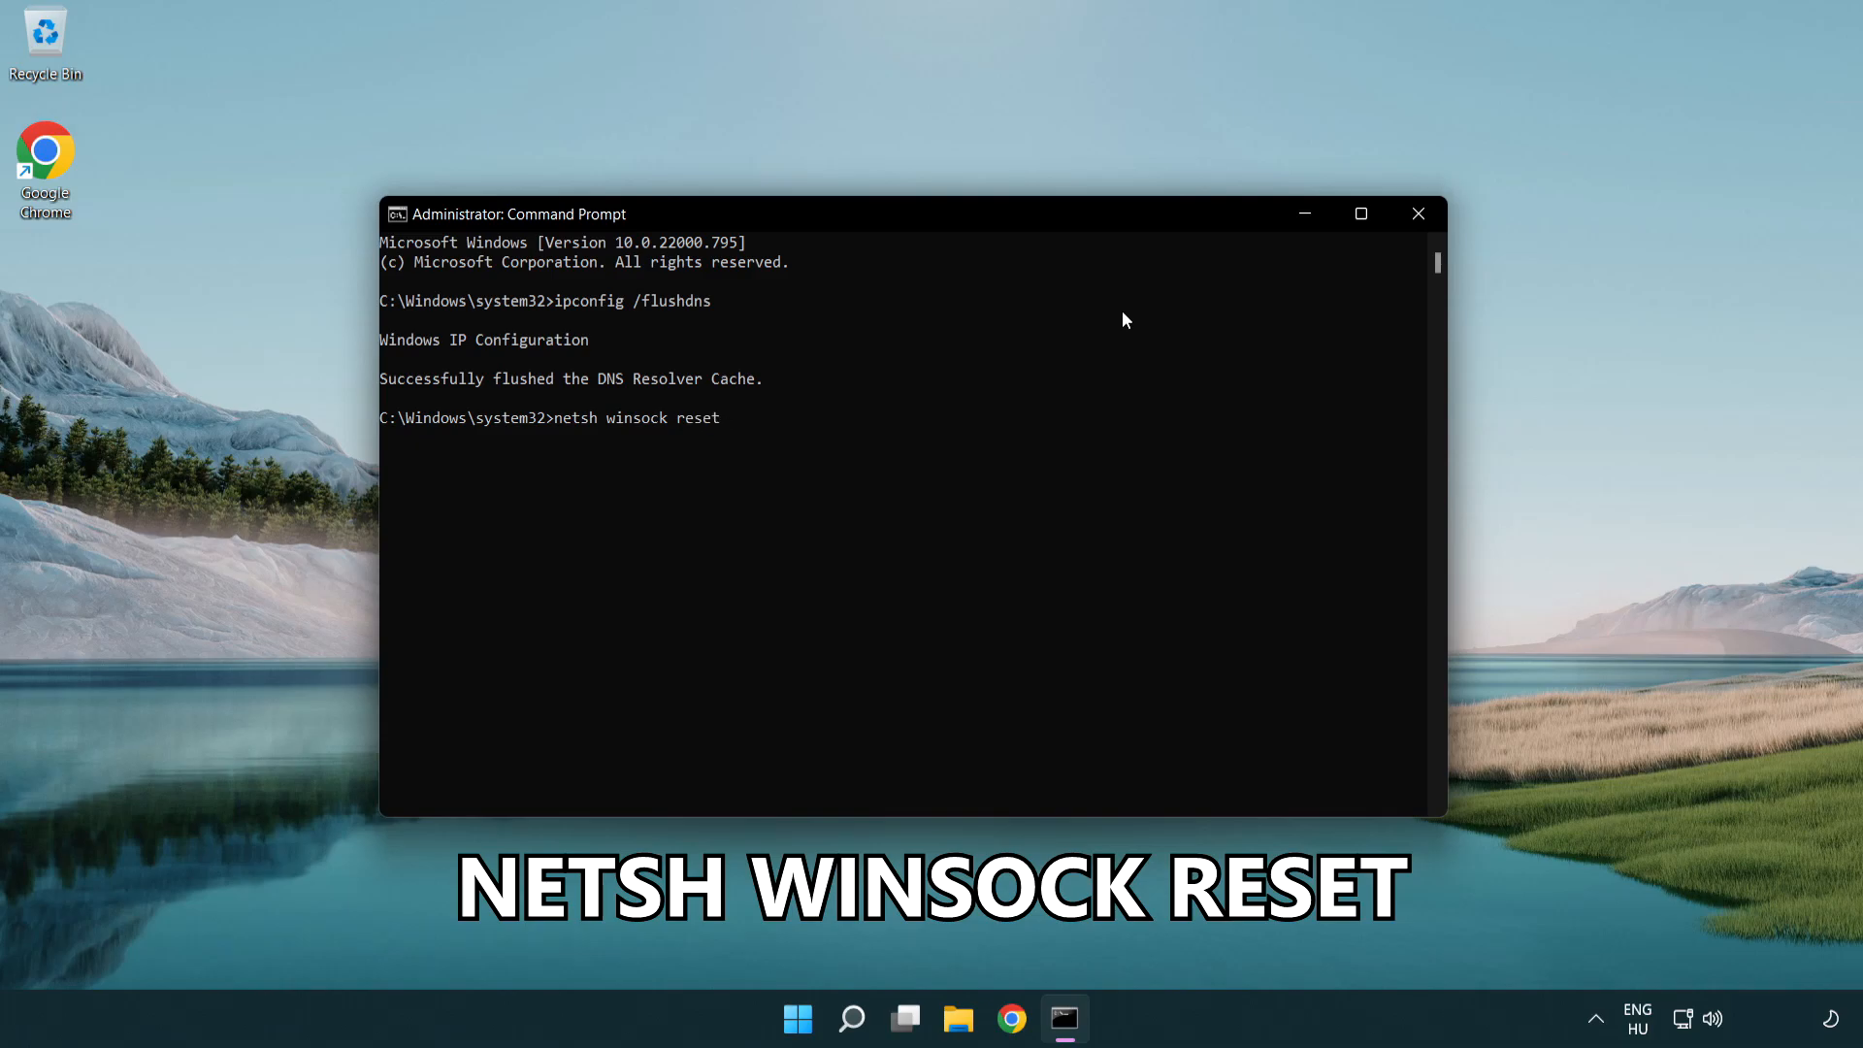
{"action": "key", "text": "Return"}
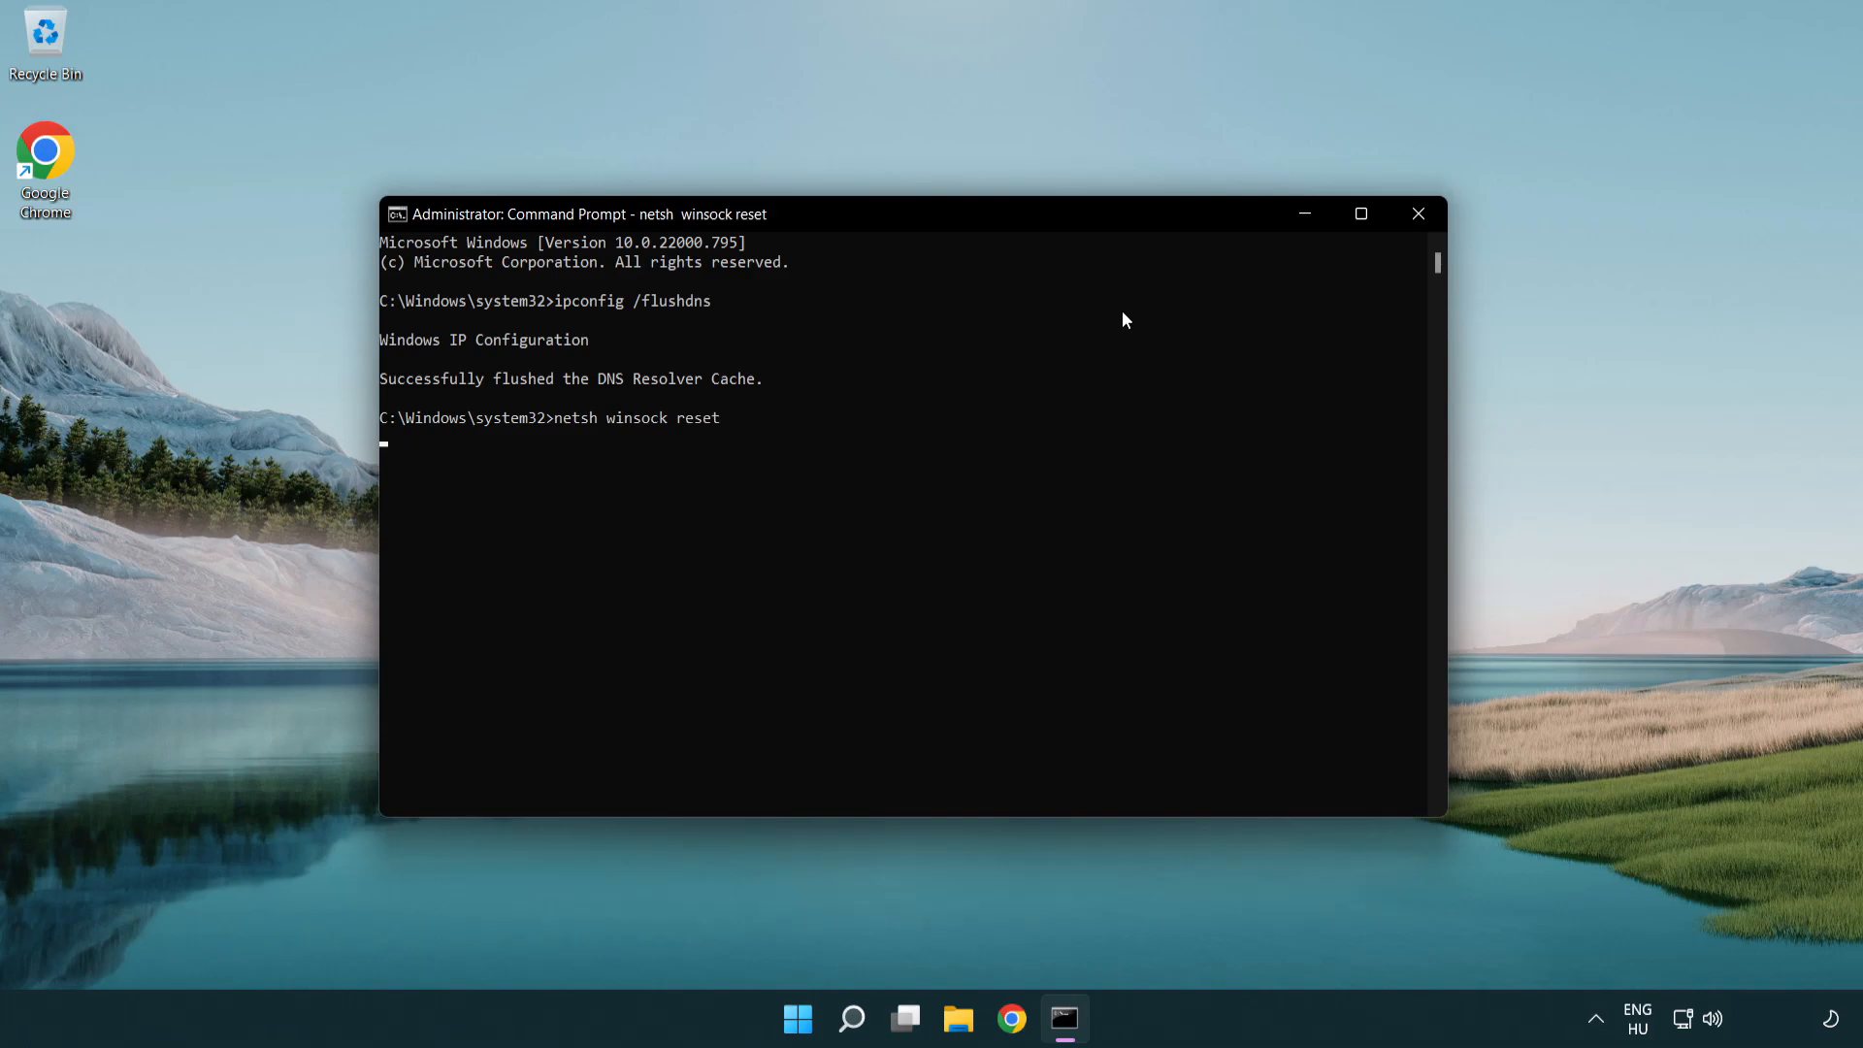
Exit Command Prompt, returning to the desktop.
{"action": "key", "text": "Return"}
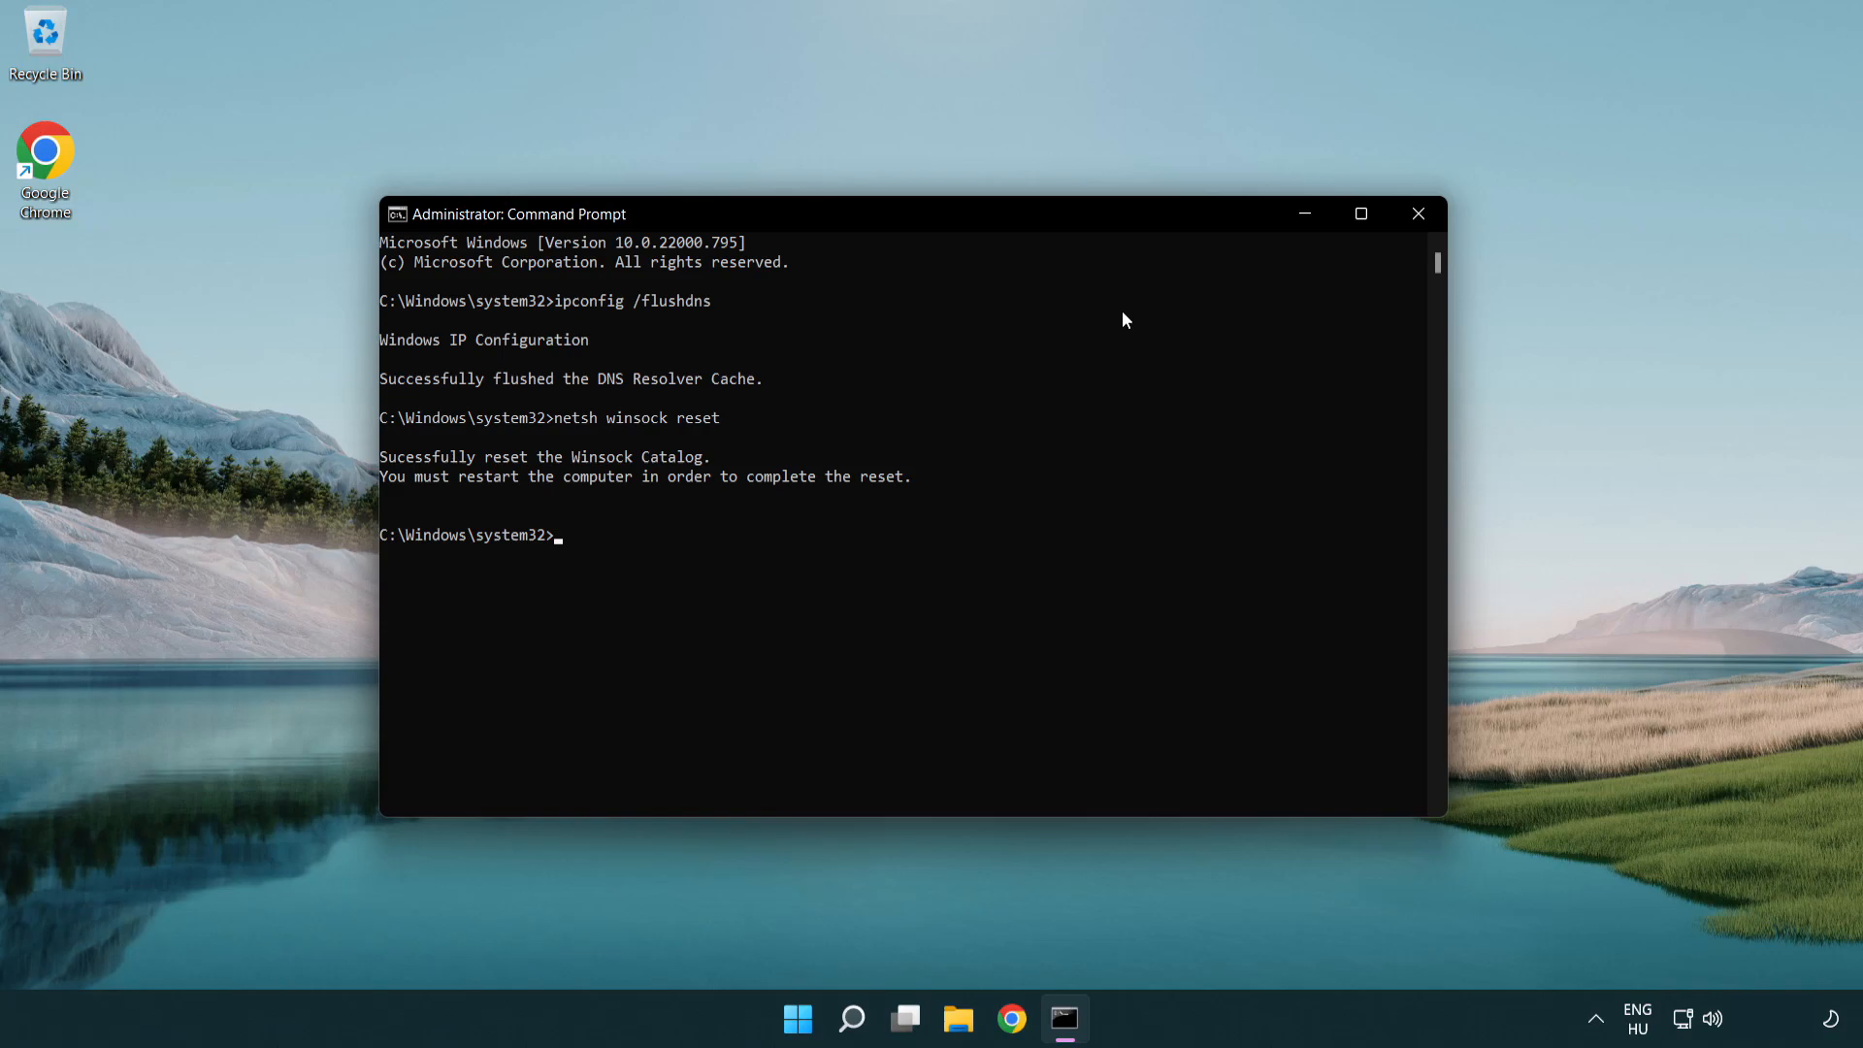
{"action": "type", "text": "exit"}
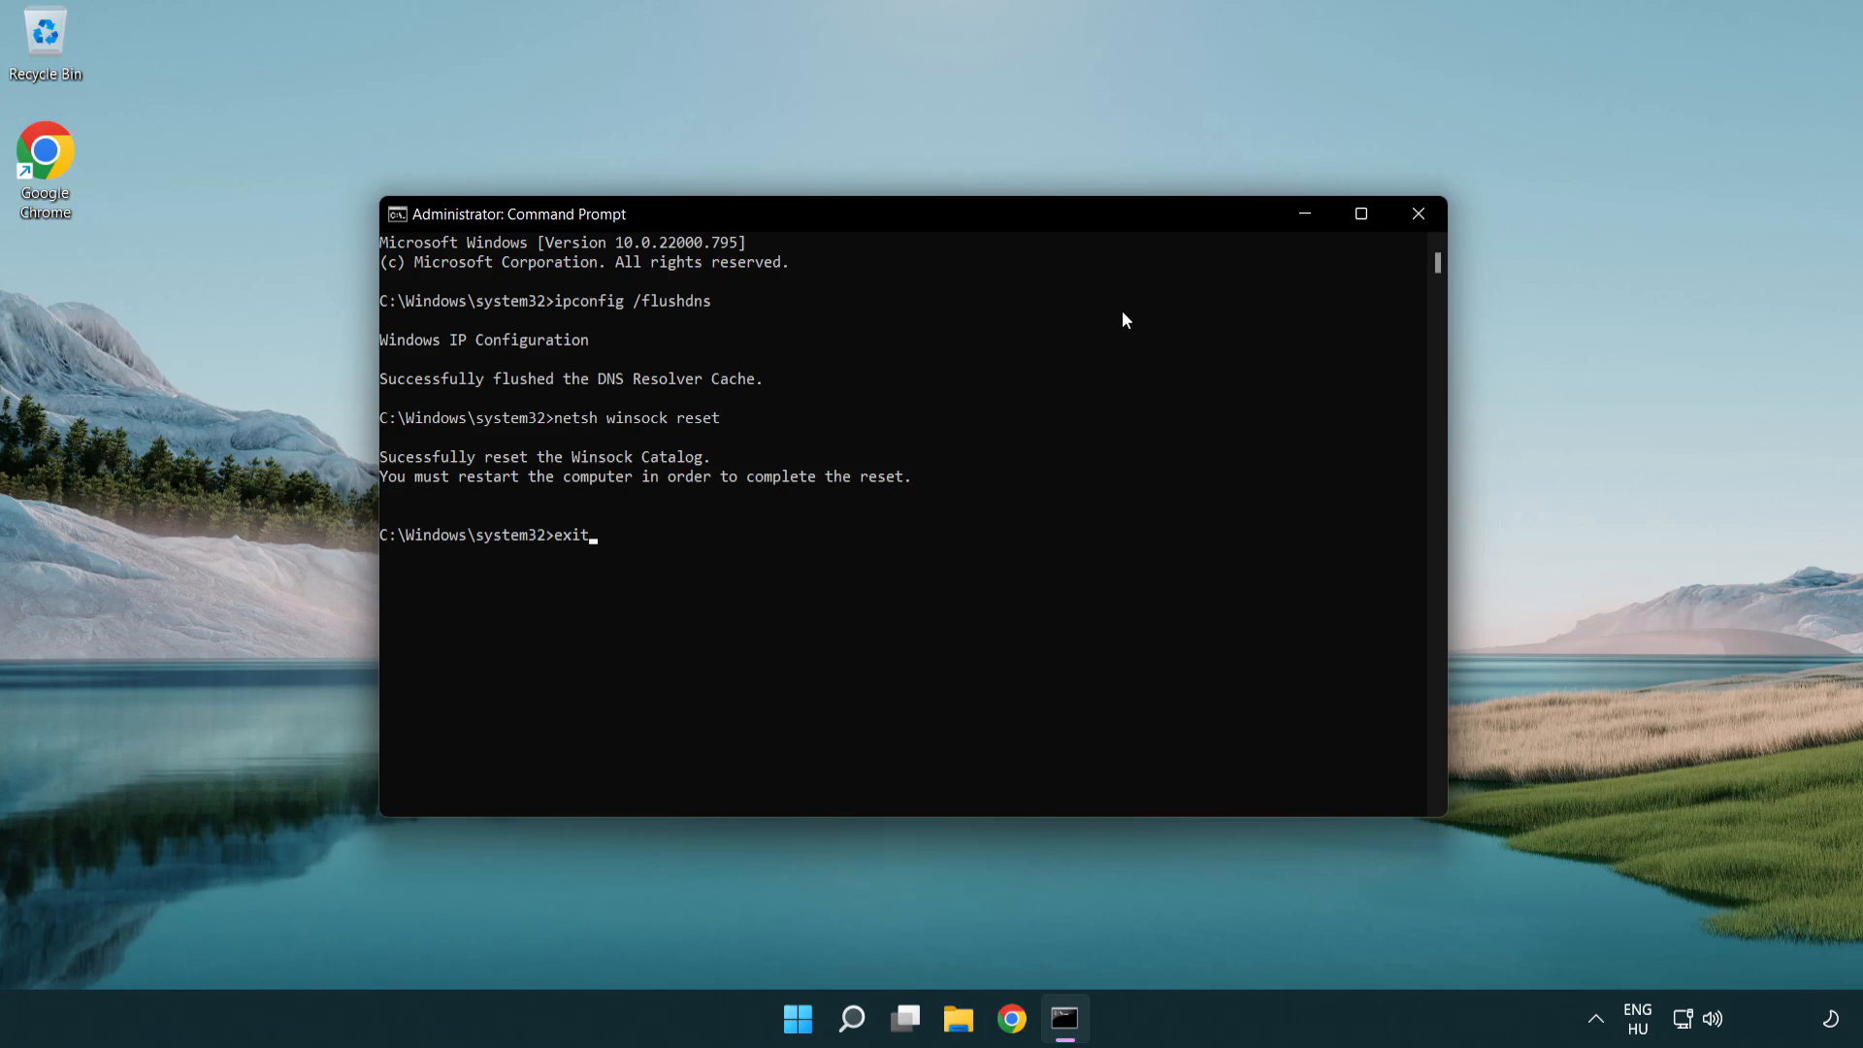
{"action": "key", "text": "Return"}
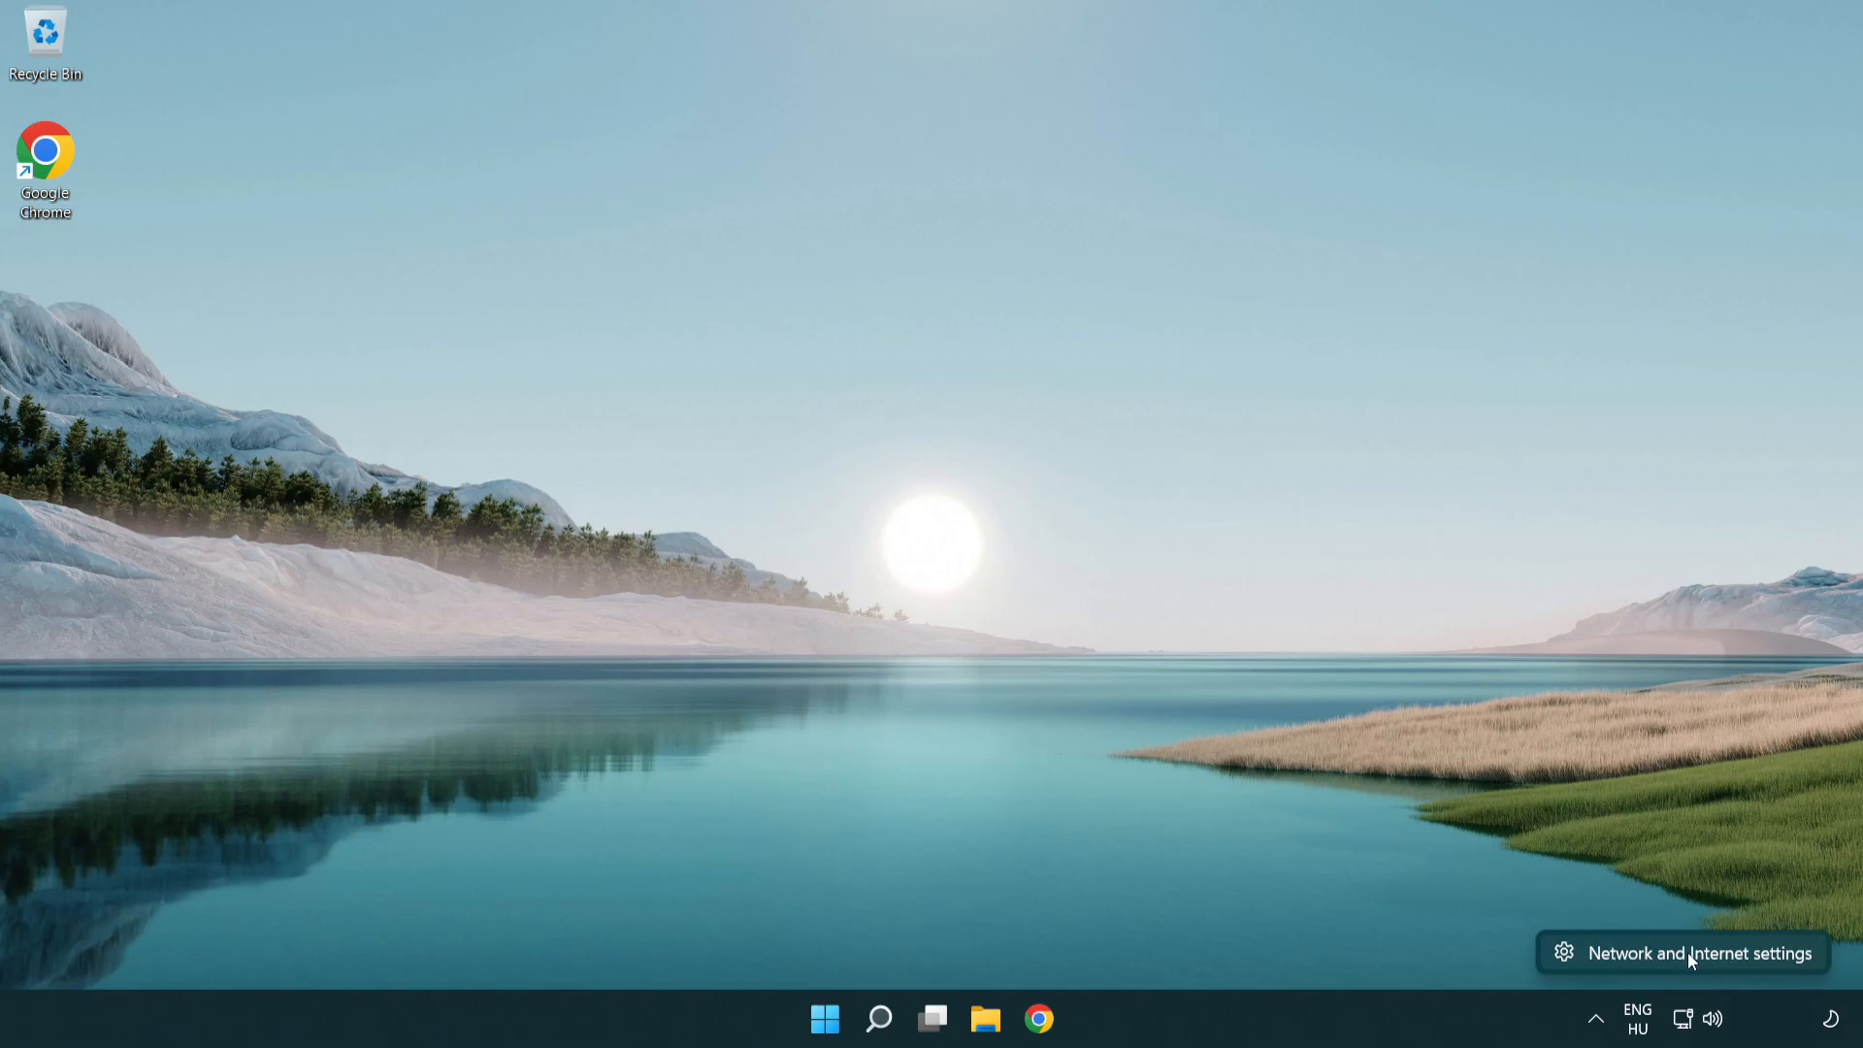
Open More network adapter options from the network settings to show Network Connections.
{"action": "left_click", "coordinate": [1699, 951]}
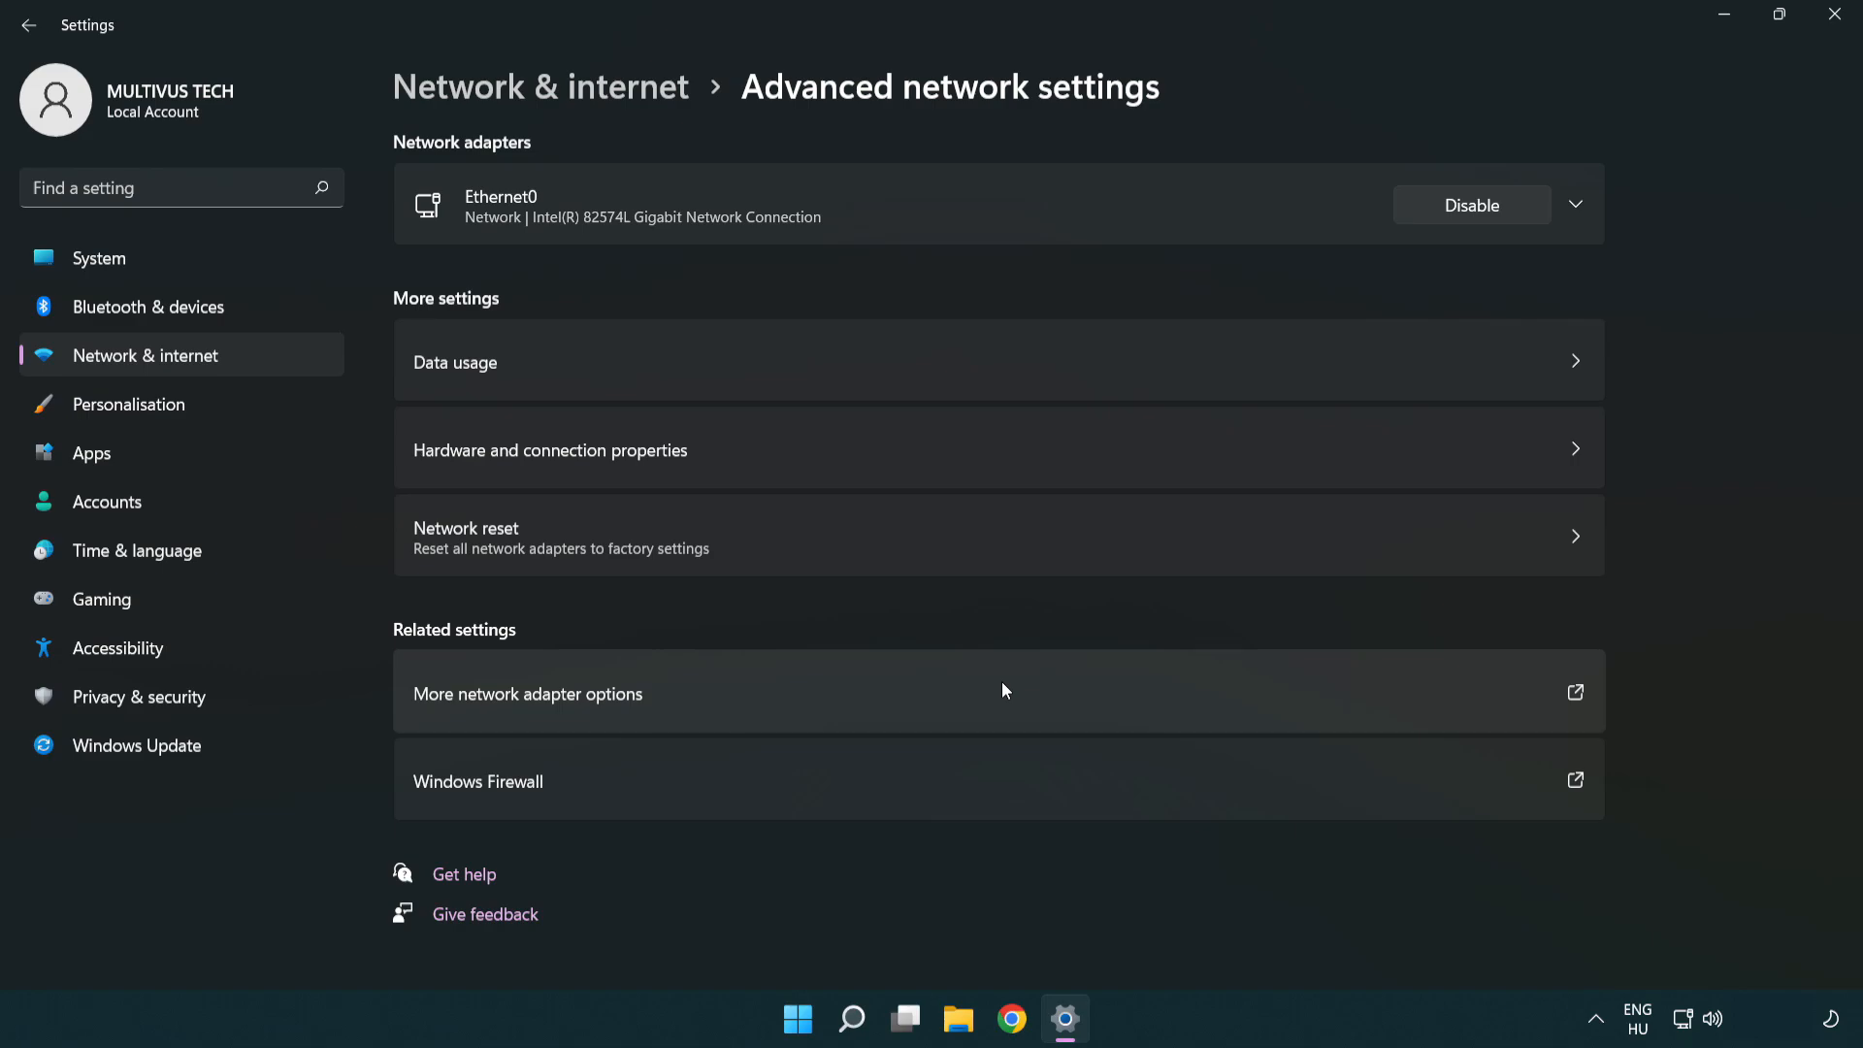
{"action": "mouse_move", "coordinate": [438, 711]}
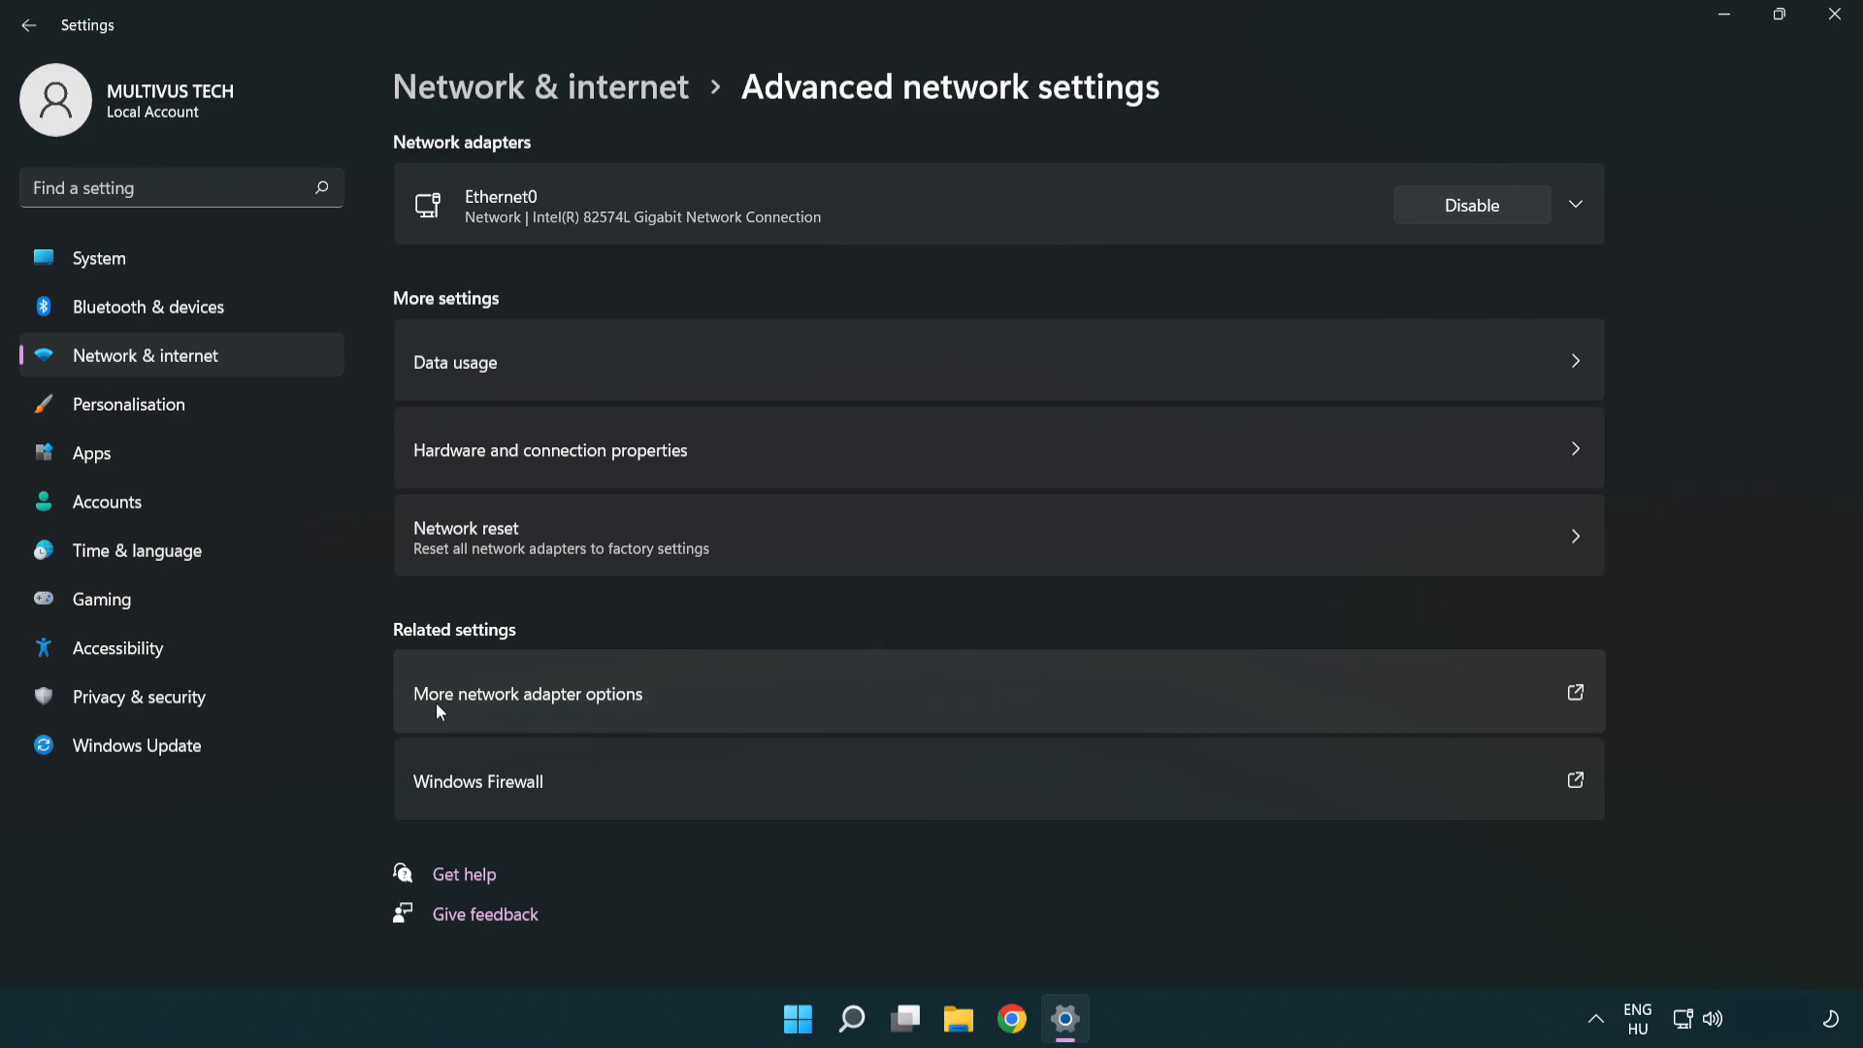
{"action": "mouse_move", "coordinate": [573, 709]}
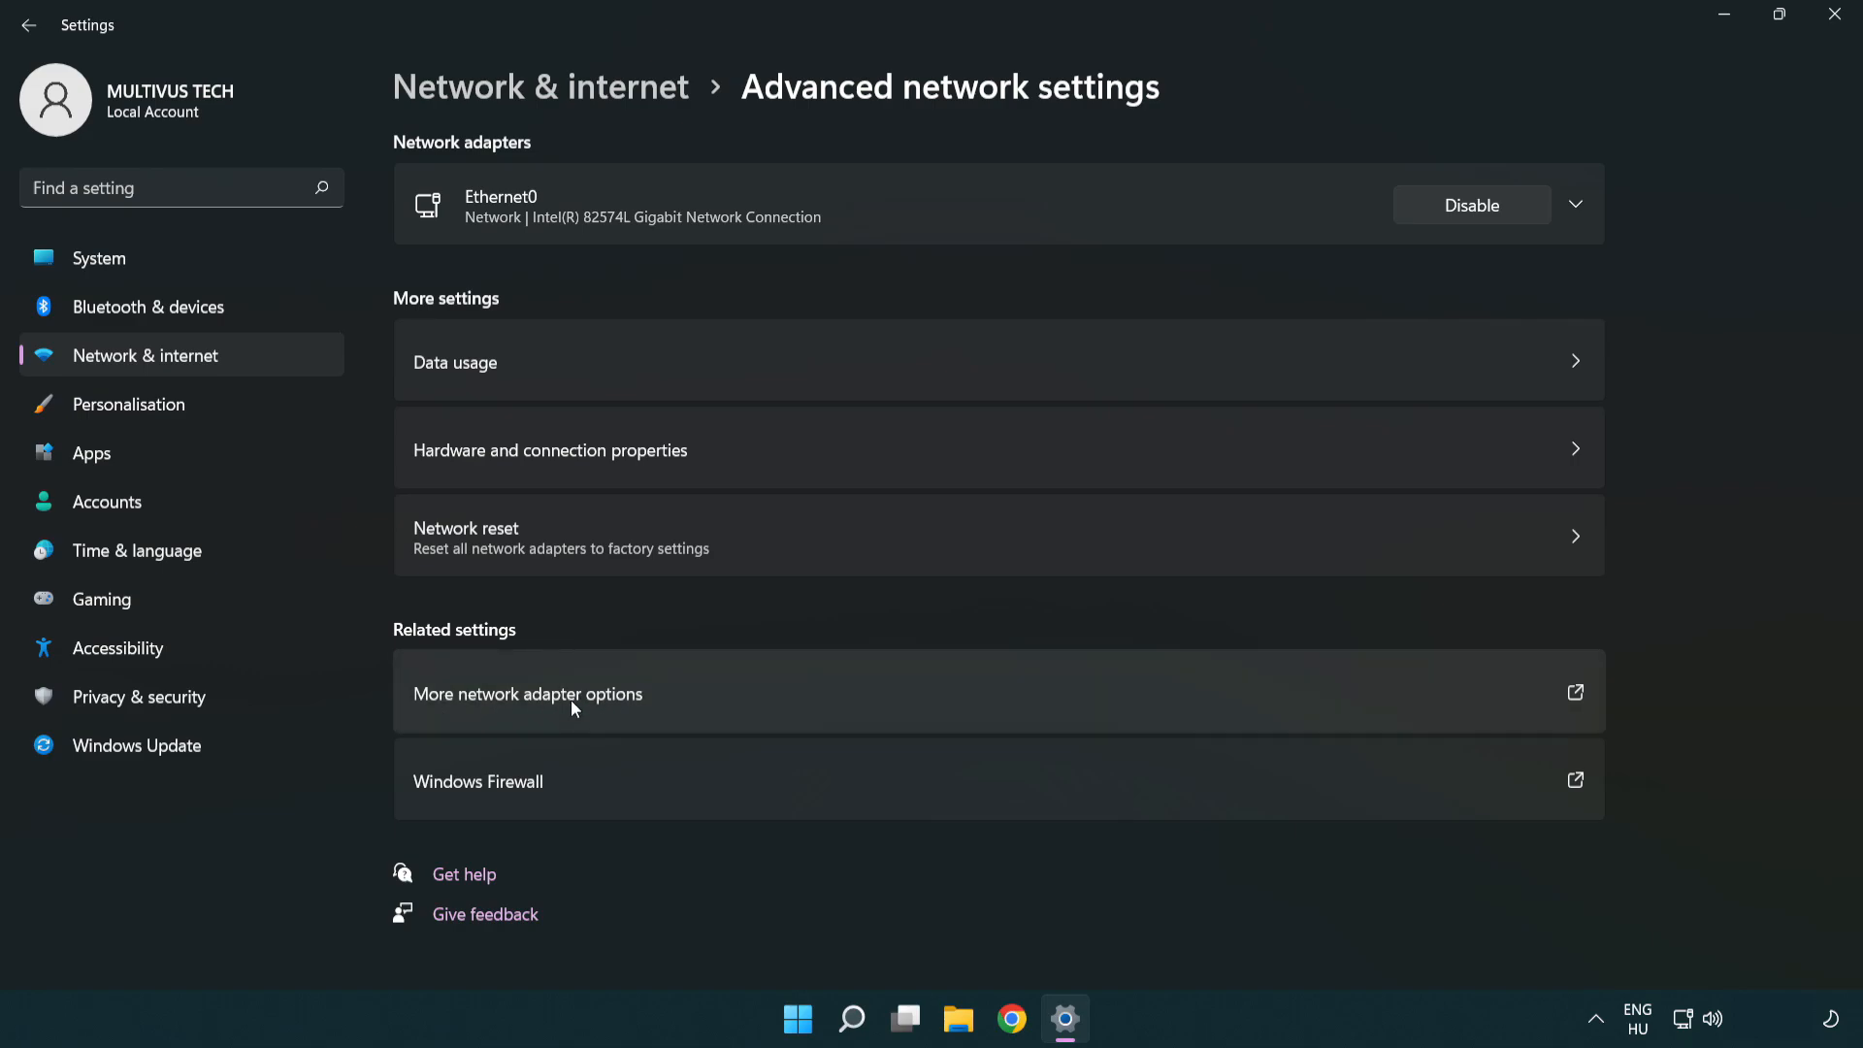
{"action": "left_click", "coordinate": [525, 694]}
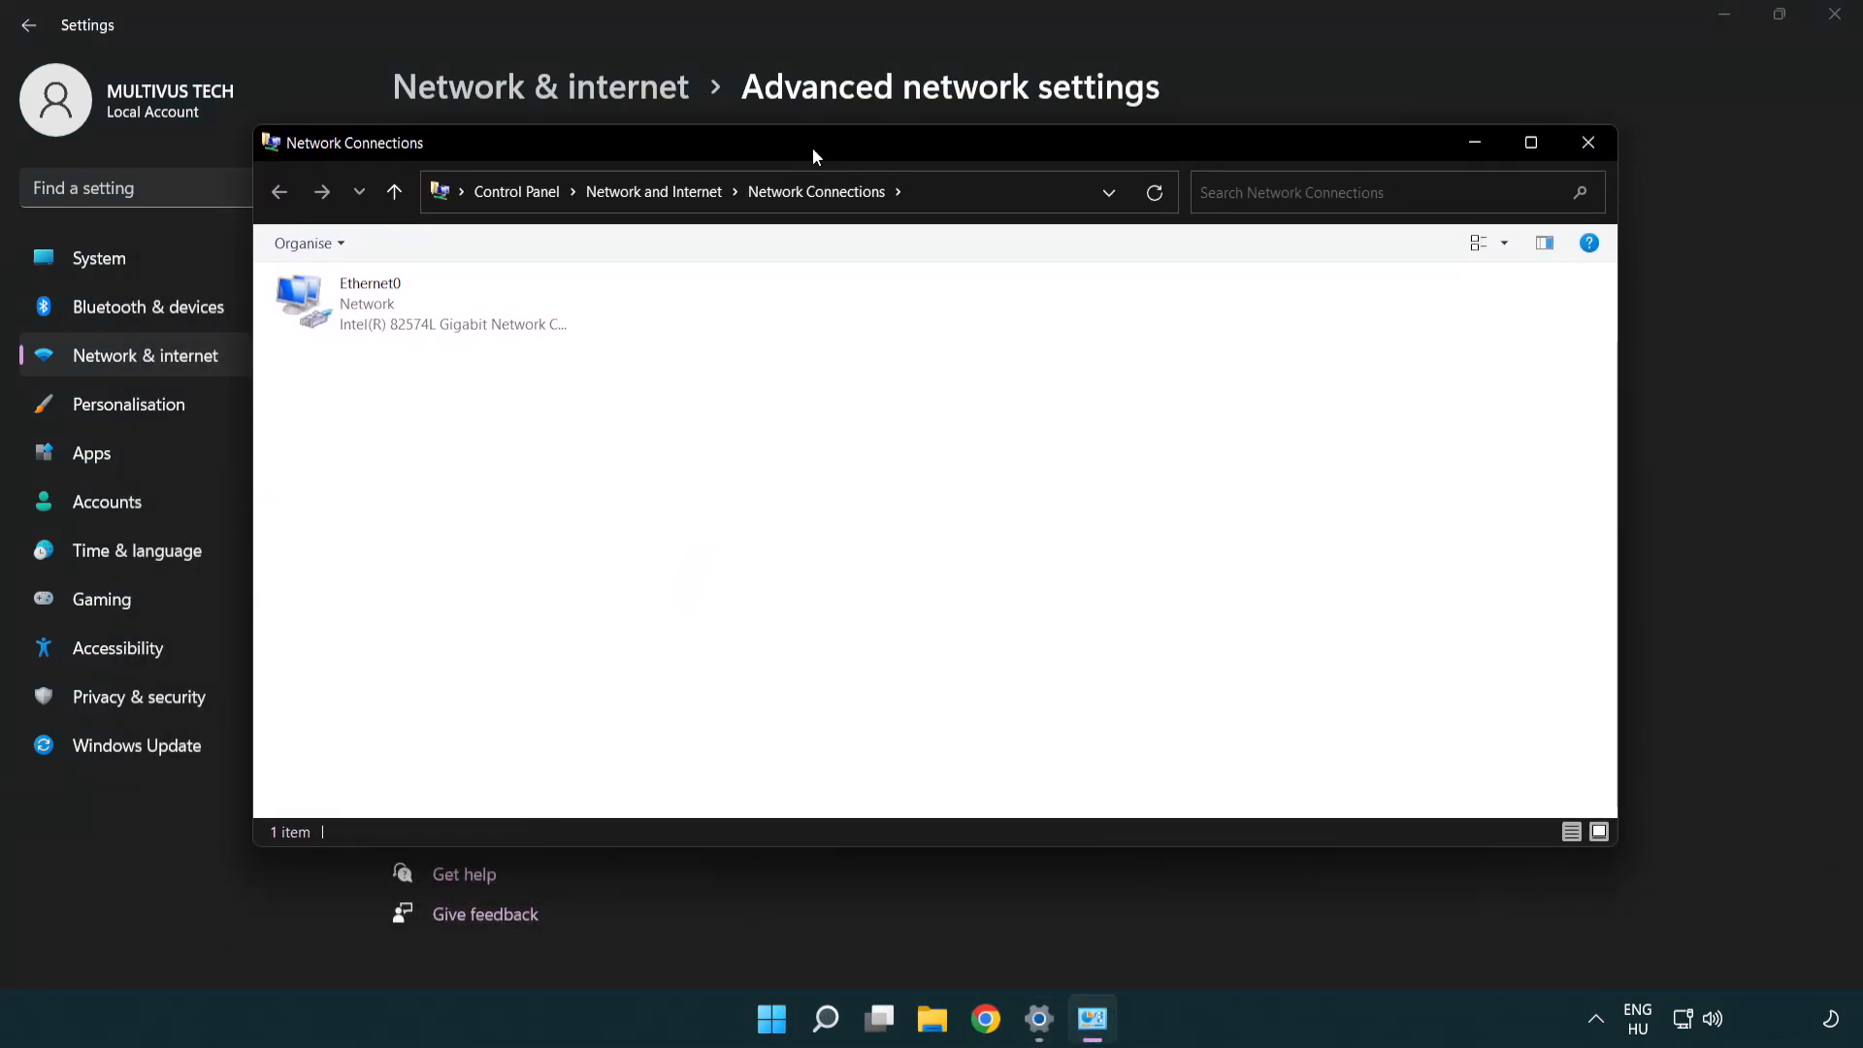
Select Ethernet0 and right-click it to reach its Properties.
{"action": "left_click", "coordinate": [420, 303]}
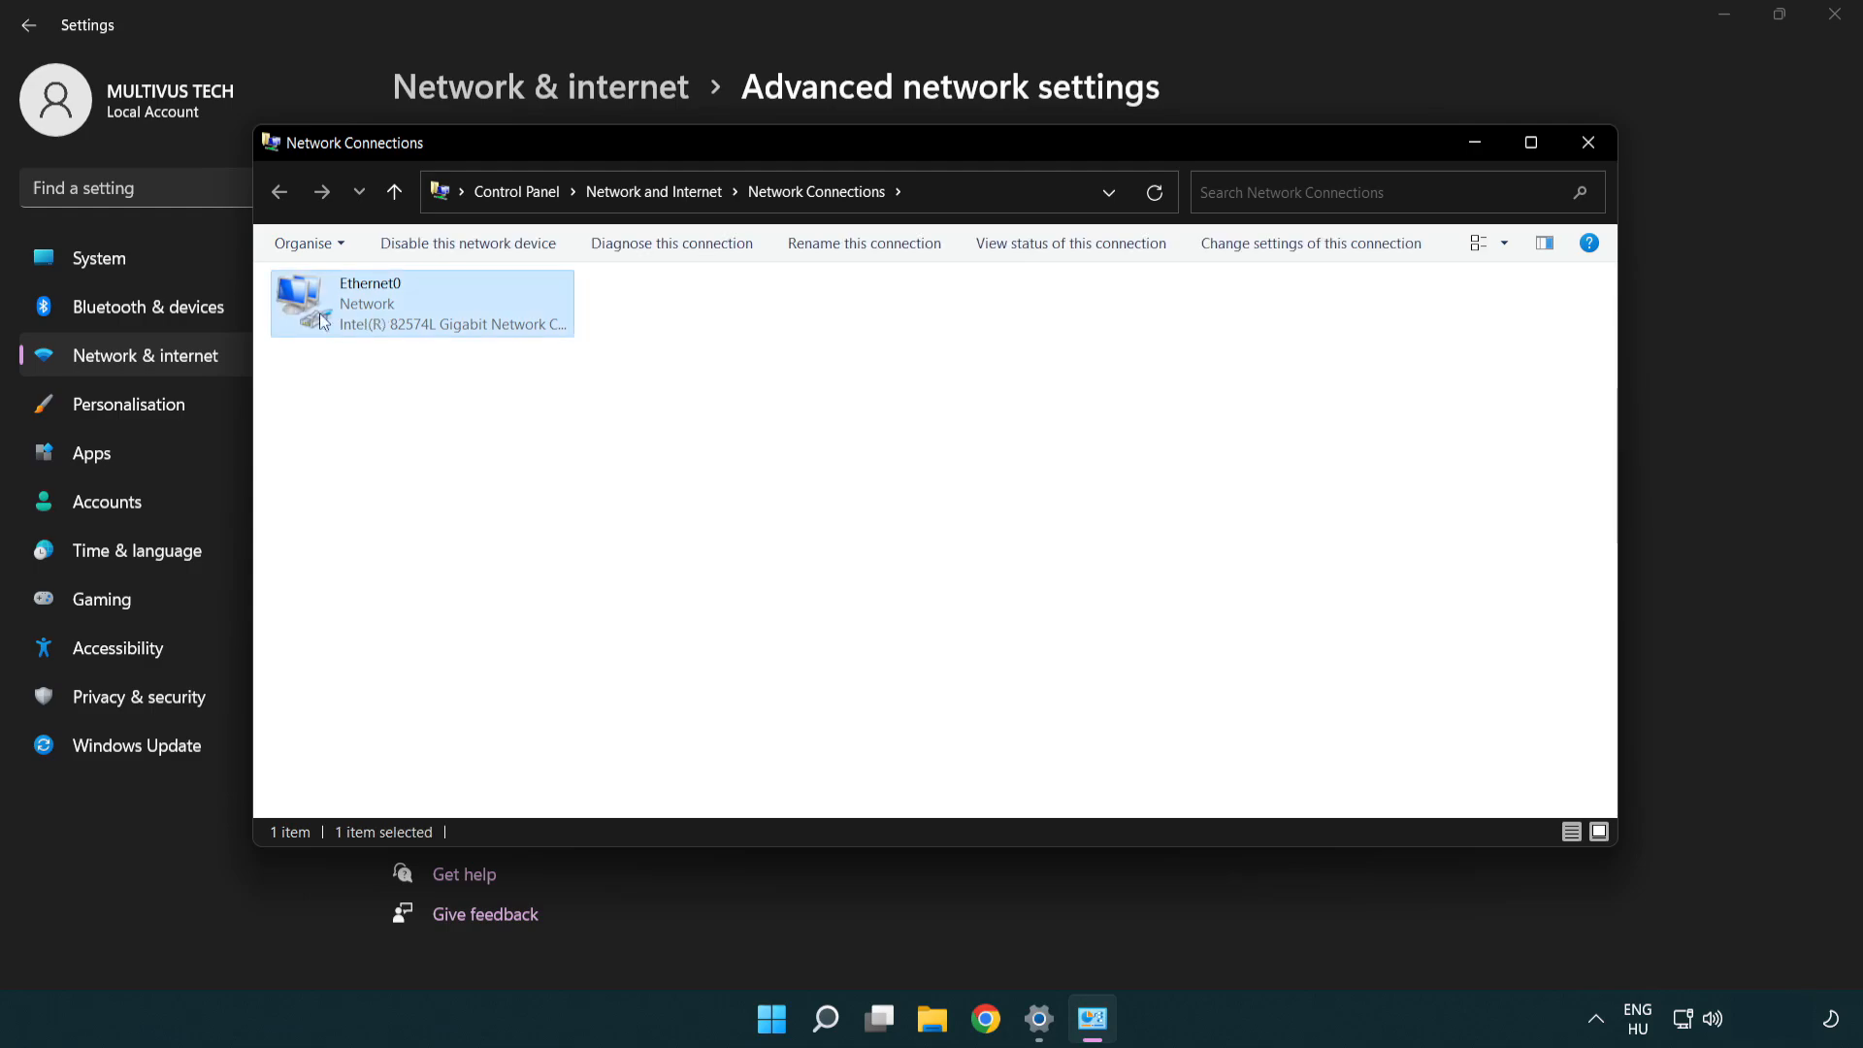
{"action": "mouse_move", "coordinate": [418, 309]}
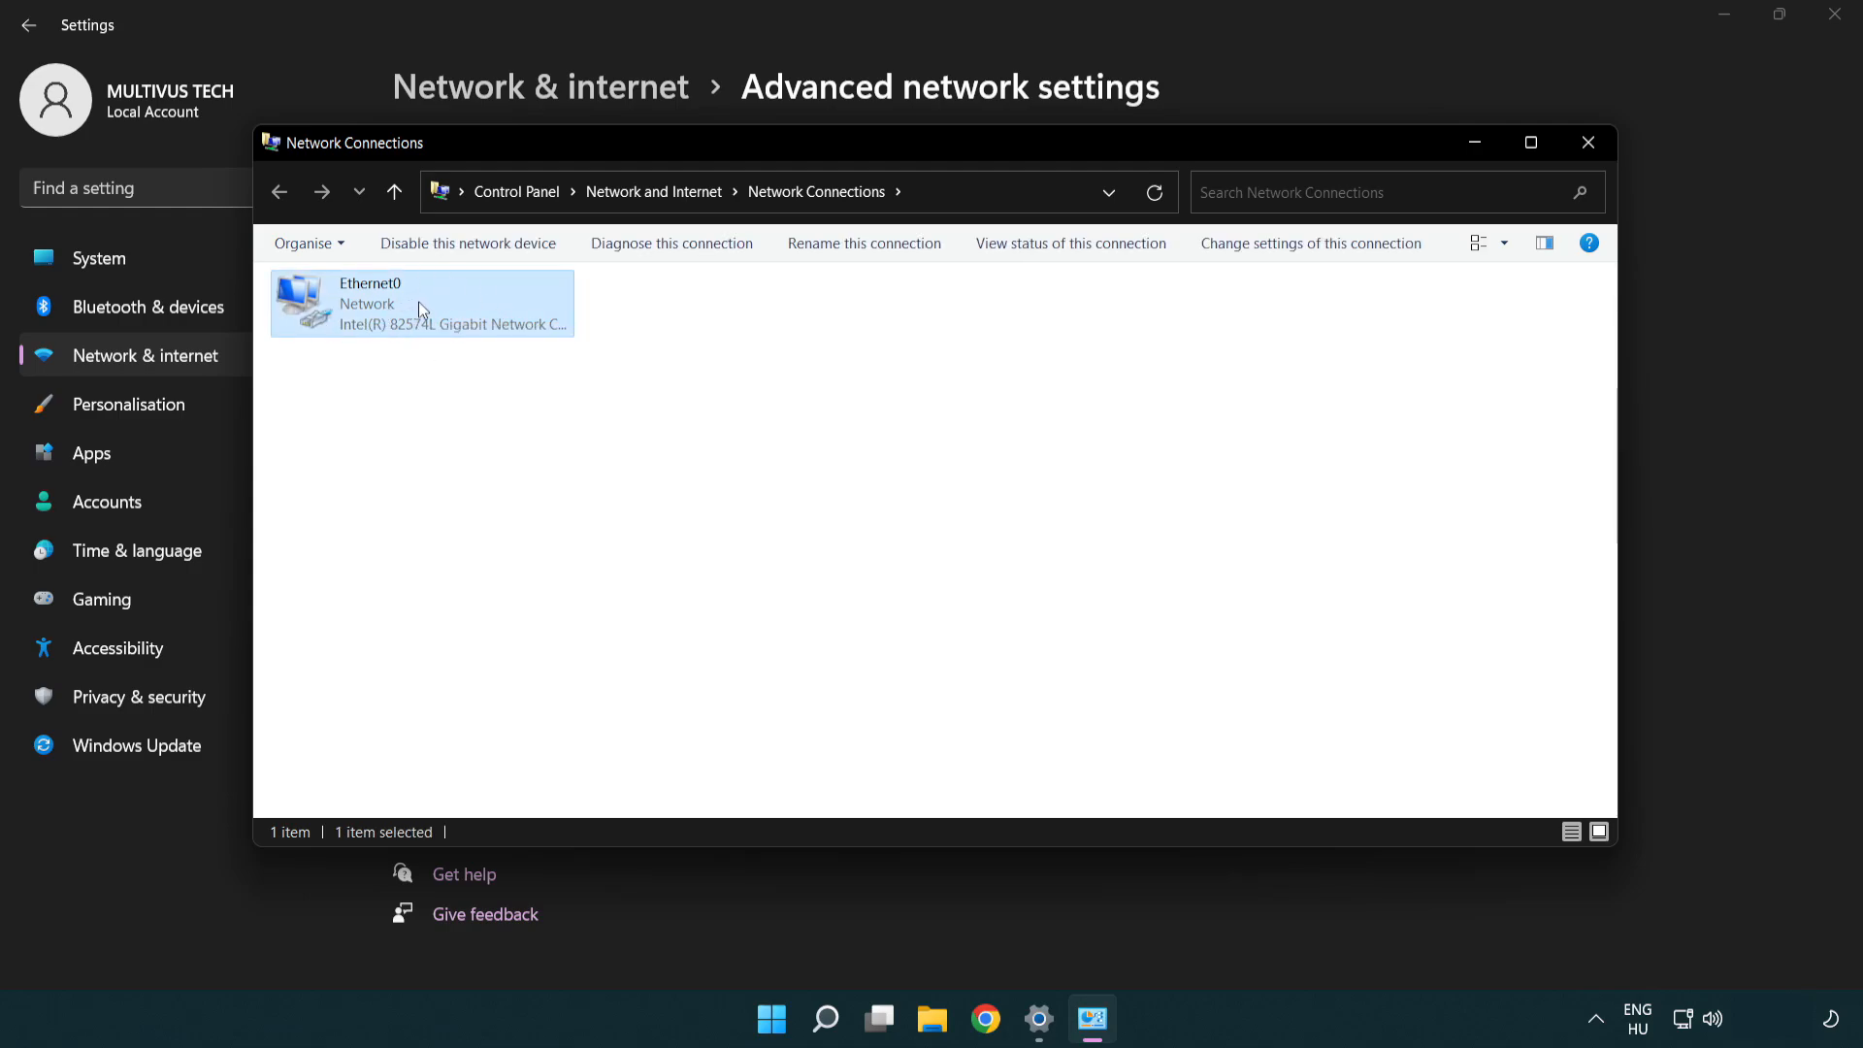
{"action": "right_click", "coordinate": [420, 303]}
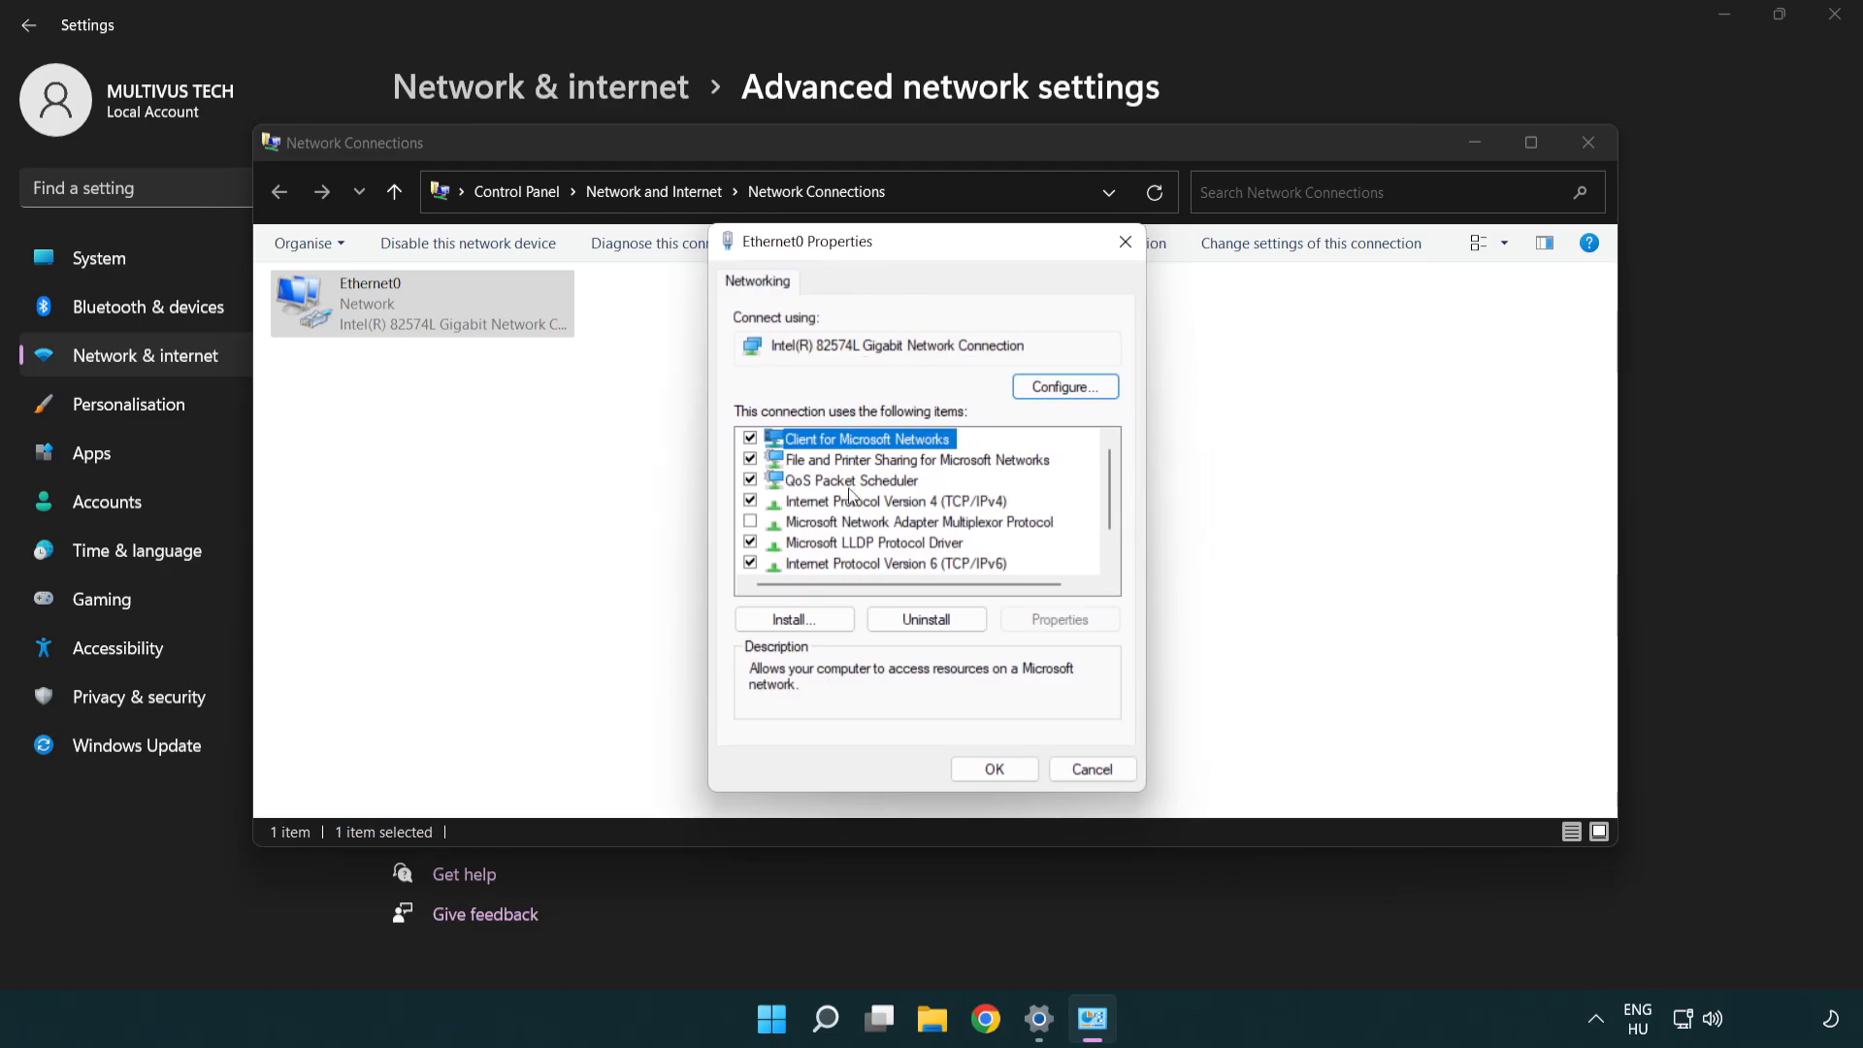
In Ethernet0's IPv4 properties, enter manual DNS servers 8.8.8.8 and 8.8.4.4.
{"action": "left_click", "coordinate": [888, 500]}
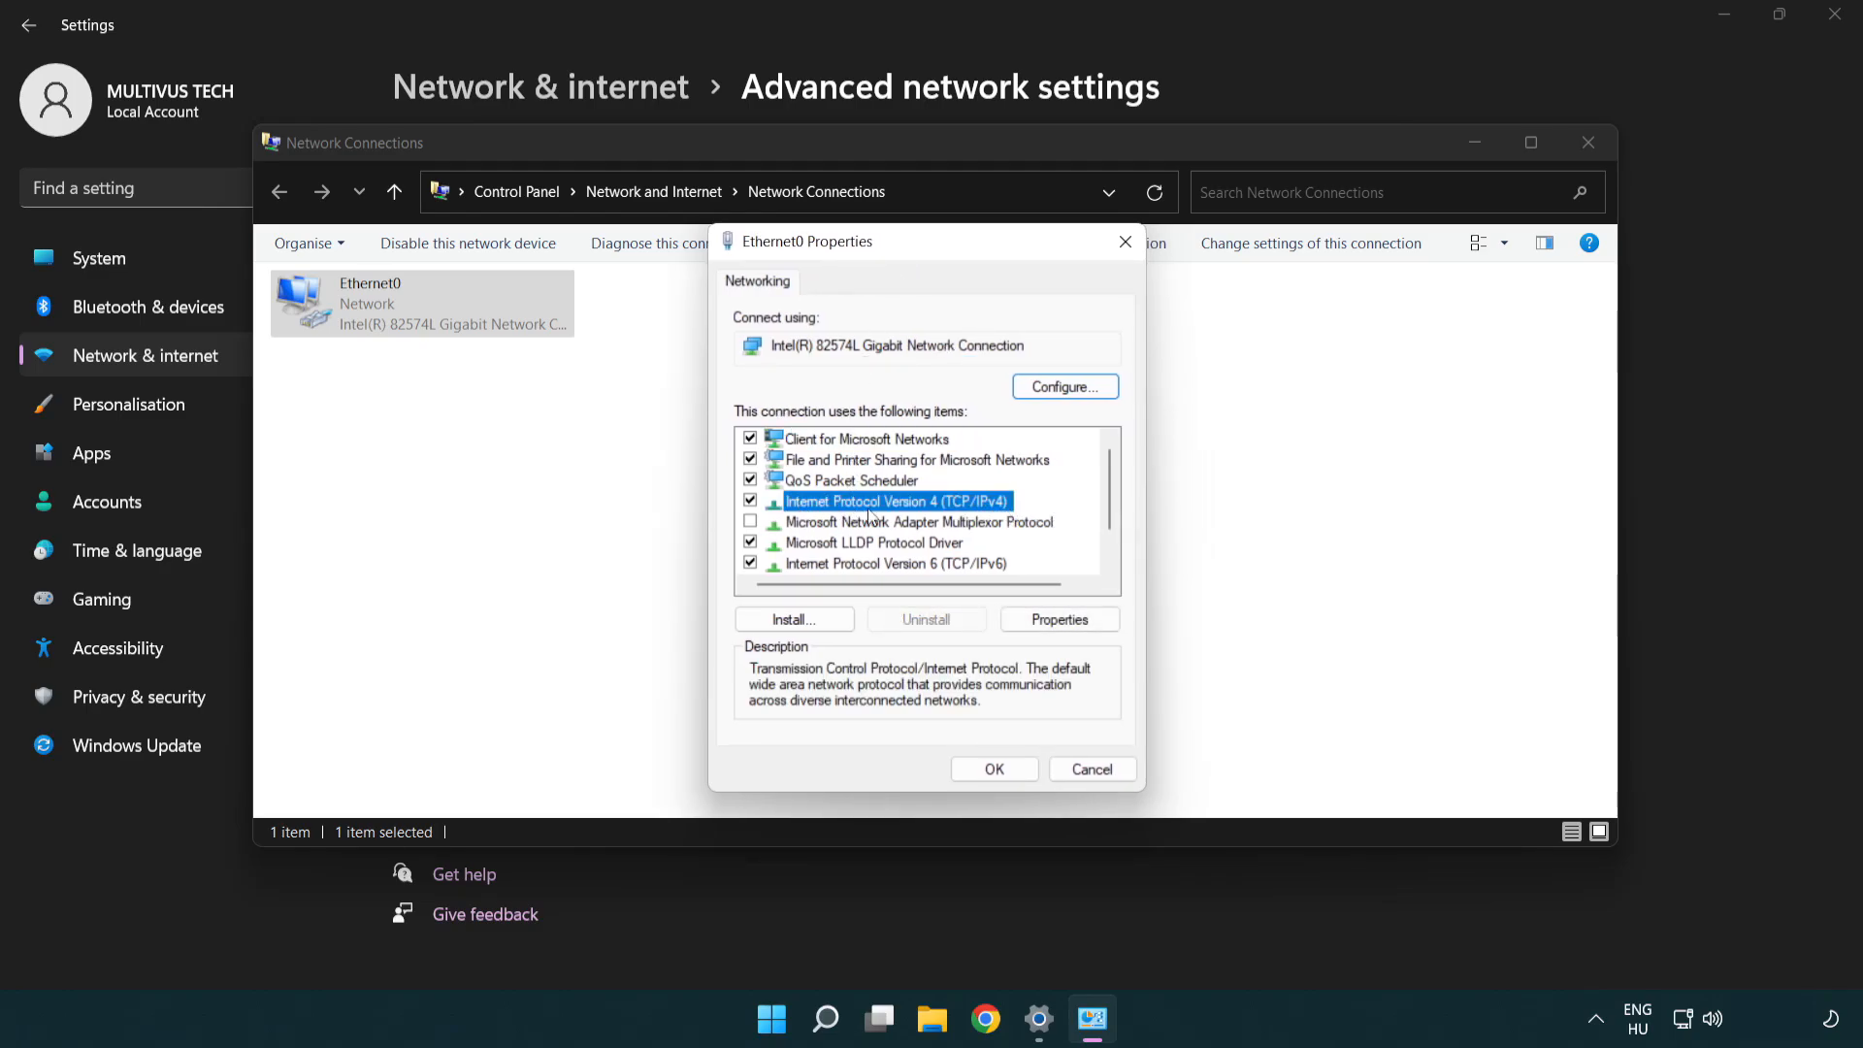
{"action": "mouse_move", "coordinate": [962, 518]}
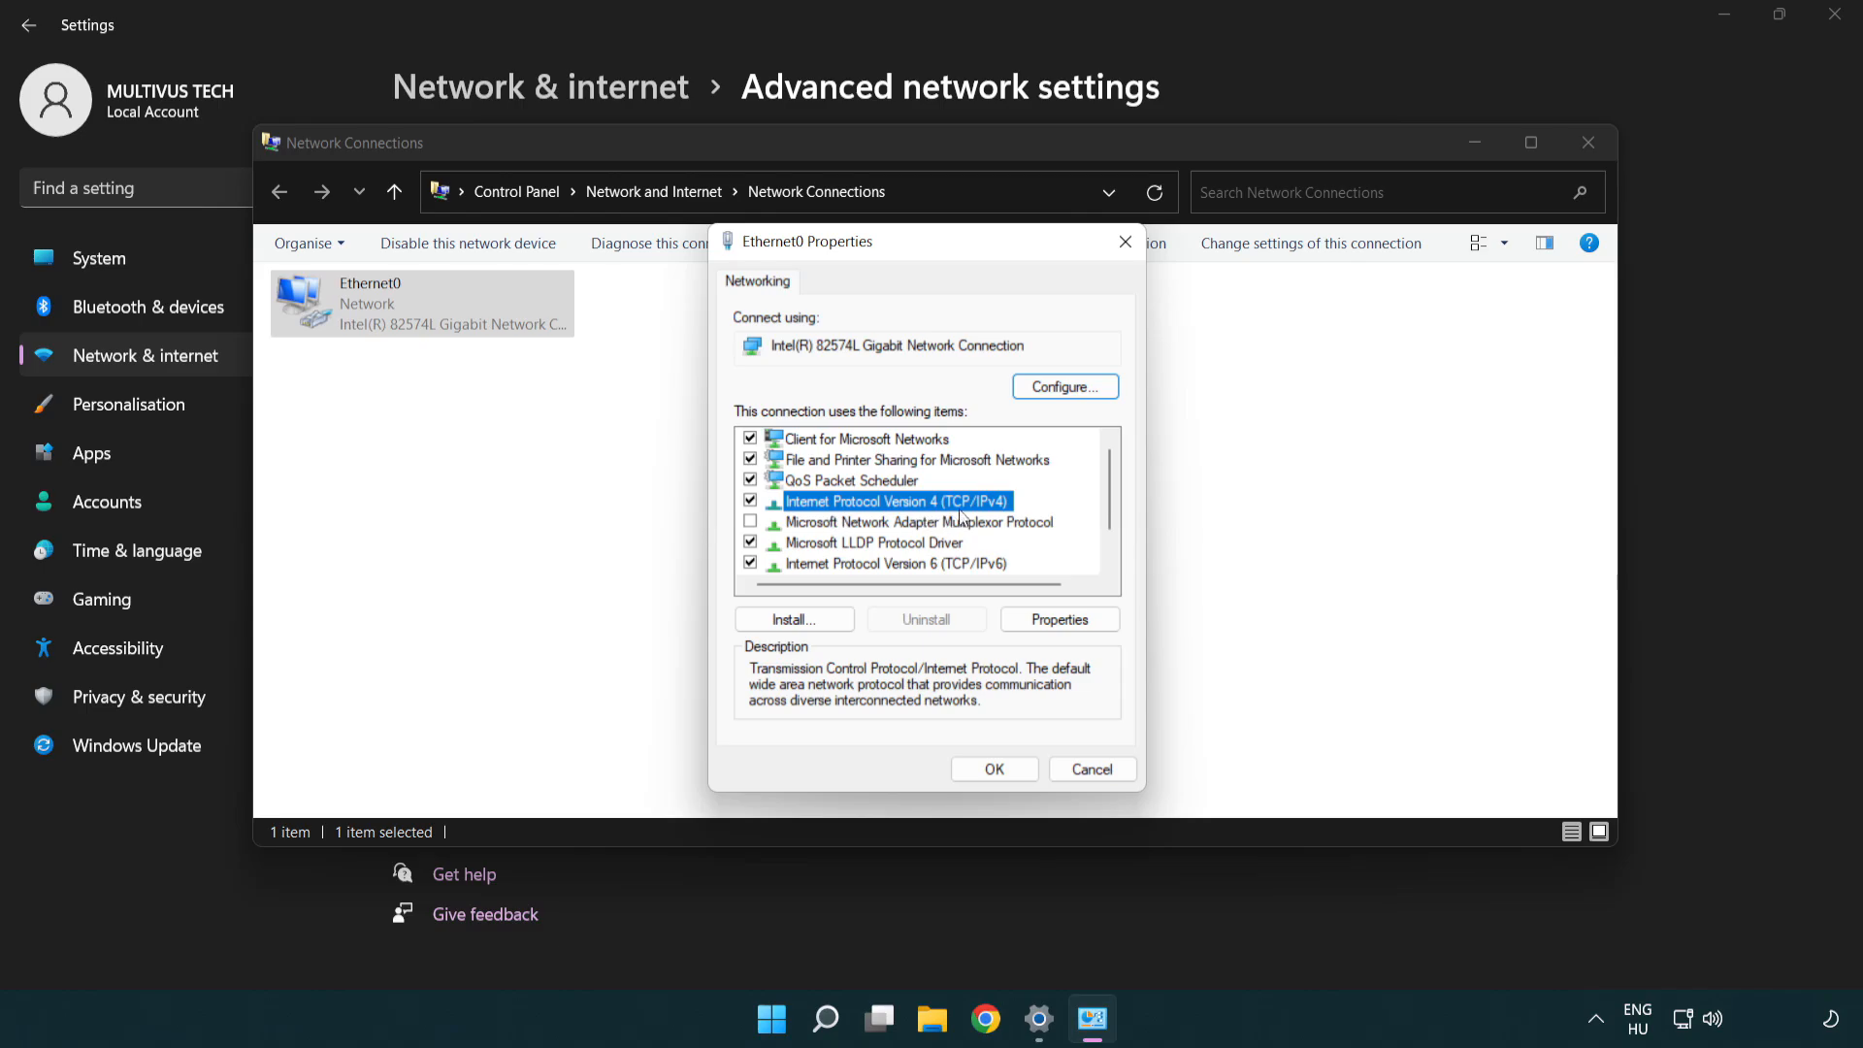
{"action": "mouse_move", "coordinate": [1059, 619]}
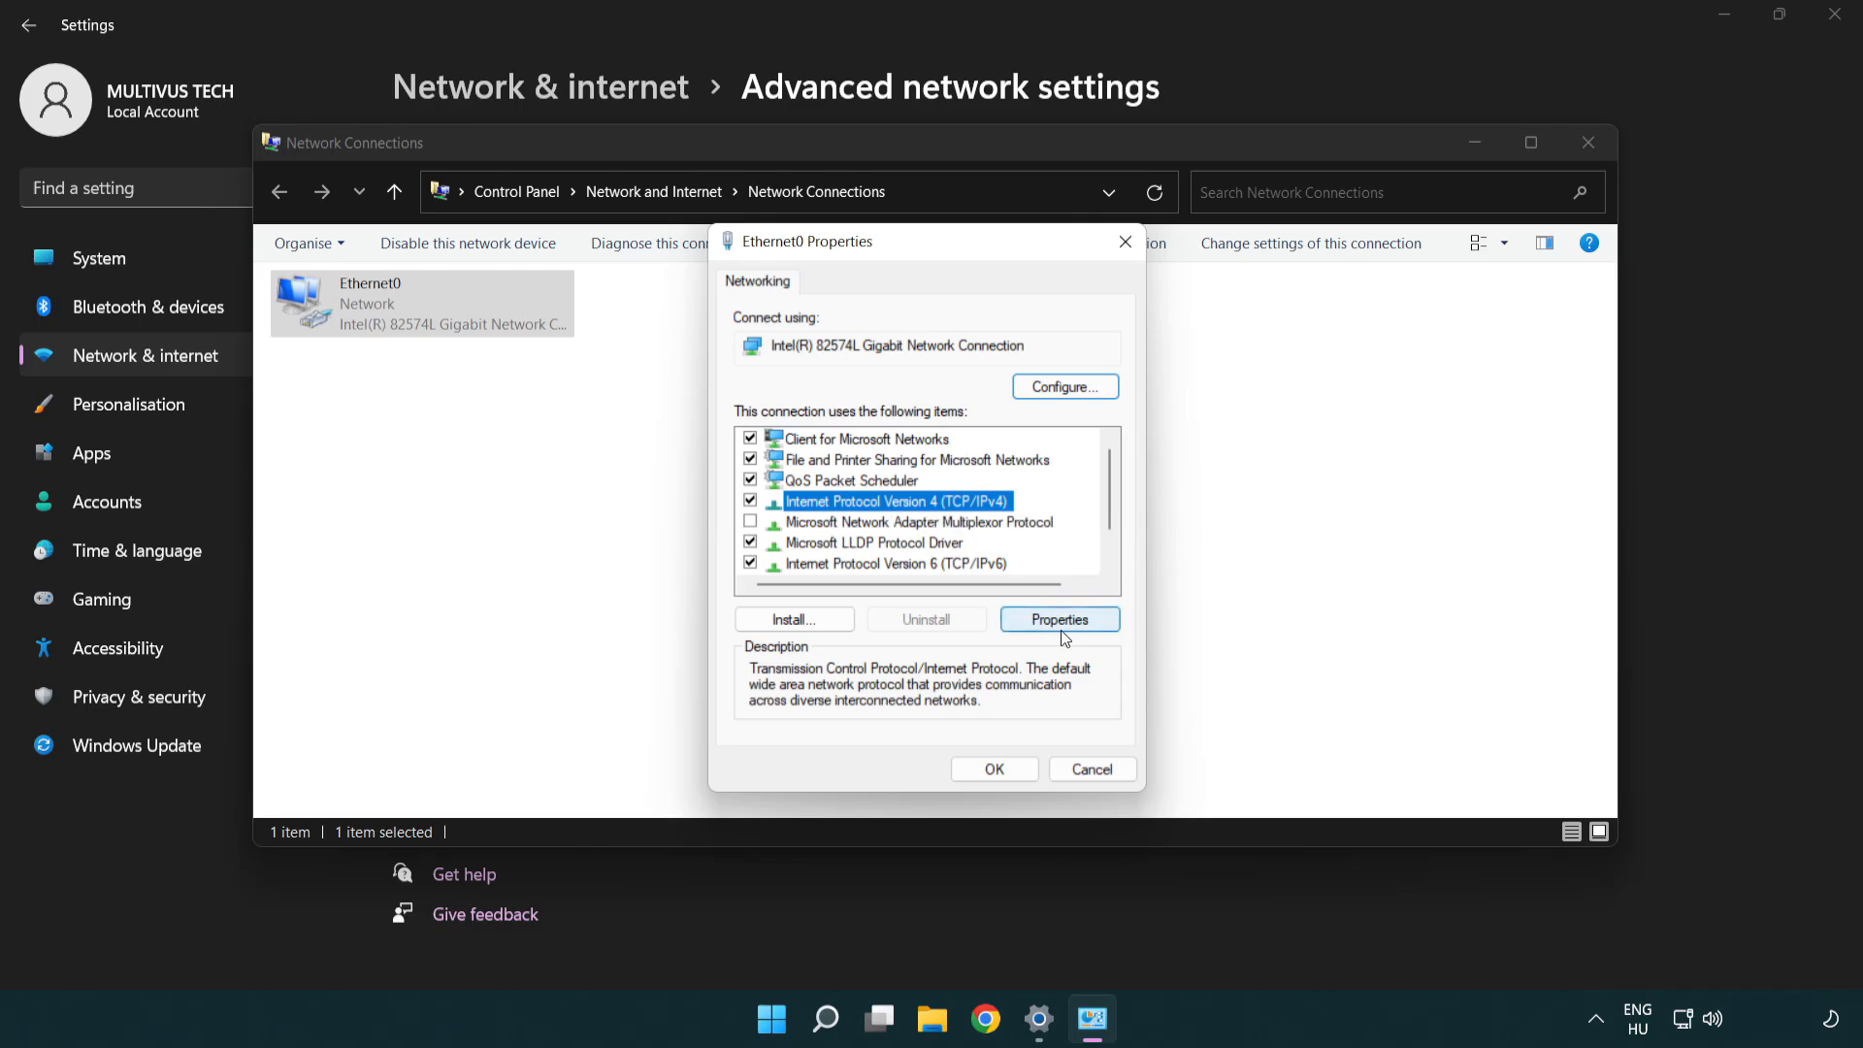
{"action": "left_click", "coordinate": [1058, 619]}
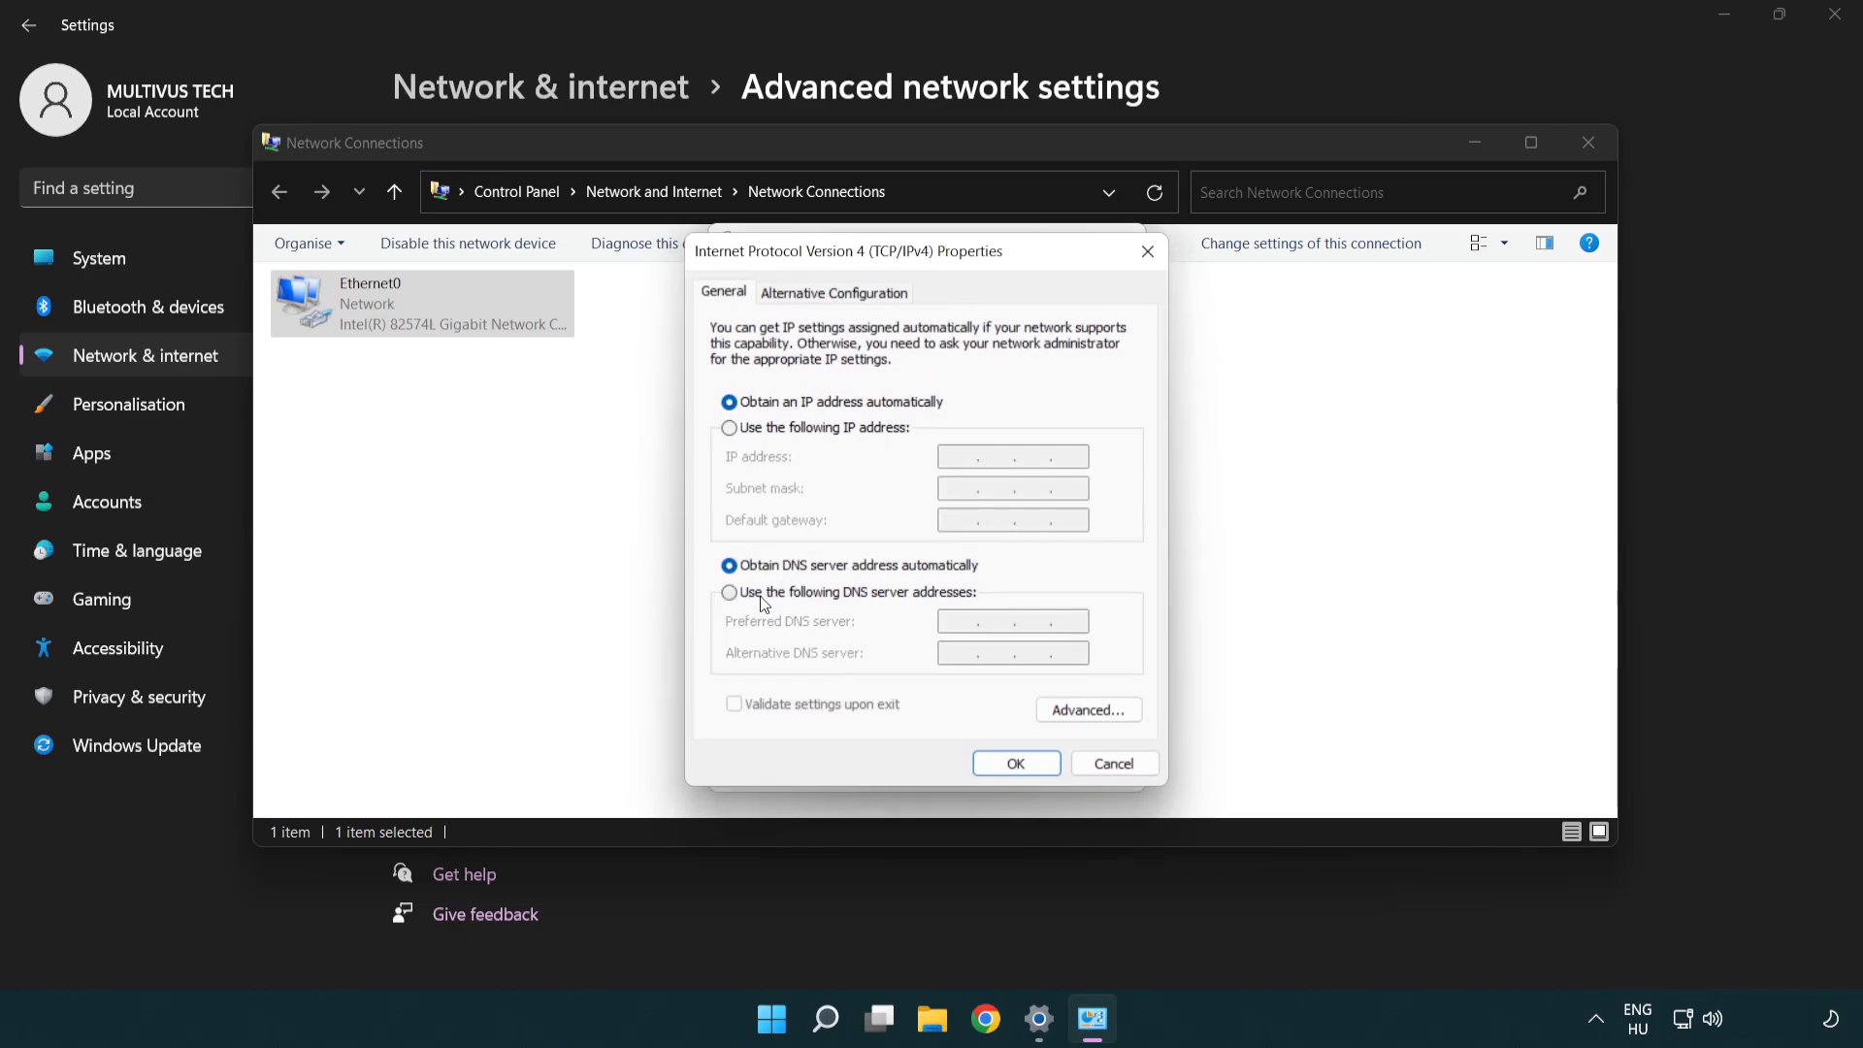
{"action": "left_click", "coordinate": [729, 593]}
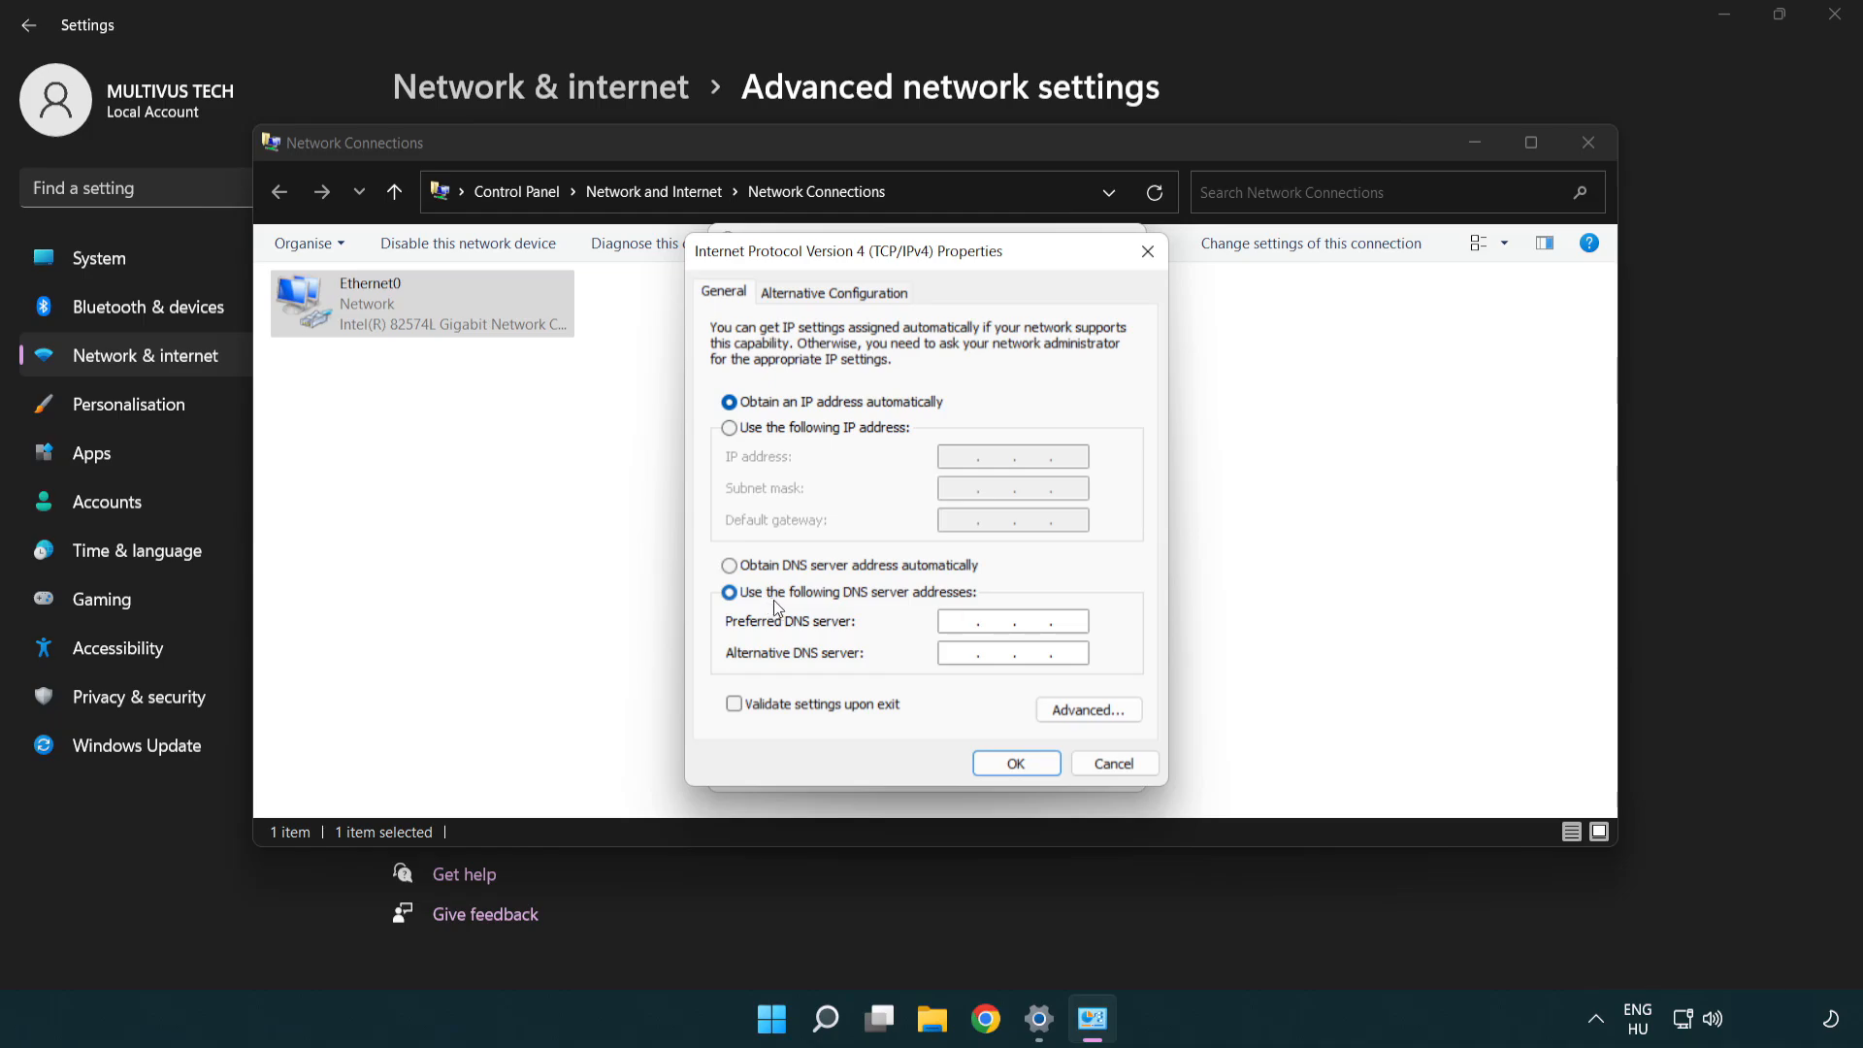
{"action": "type", "text": "8.8.8."}
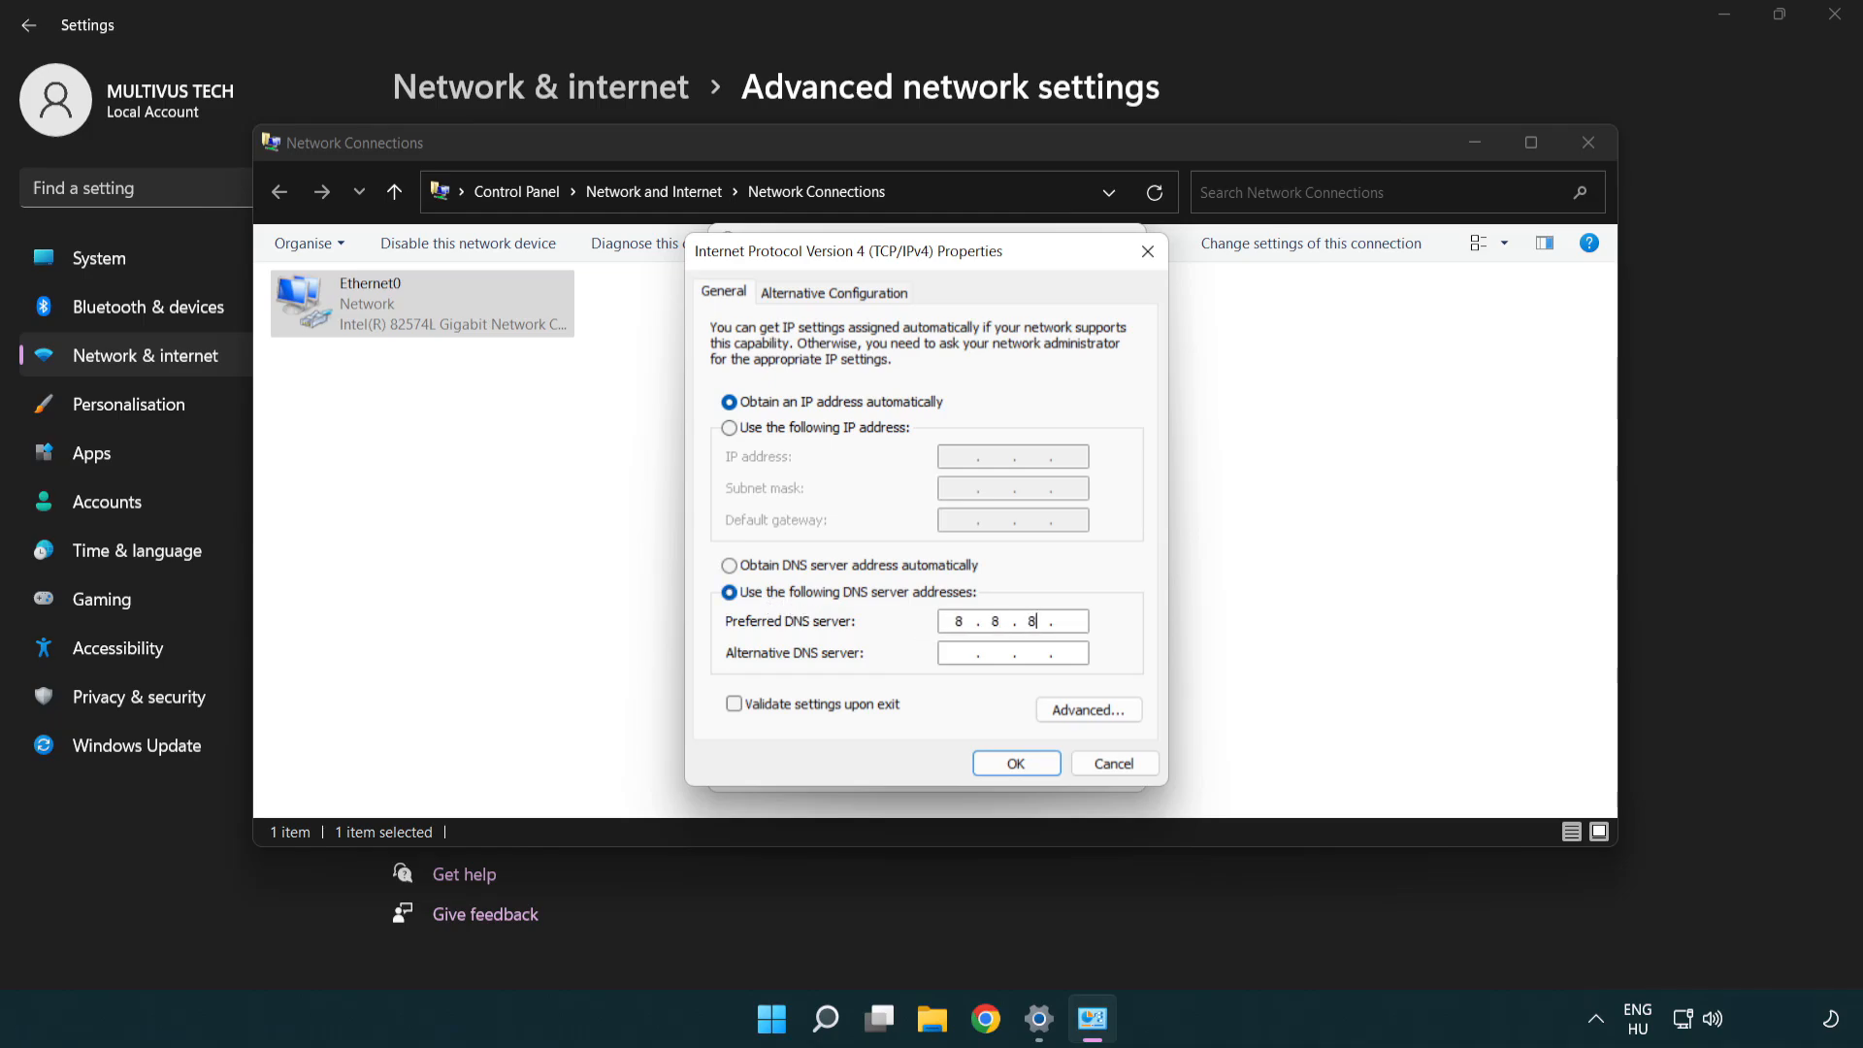
{"action": "type", "text": "8"}
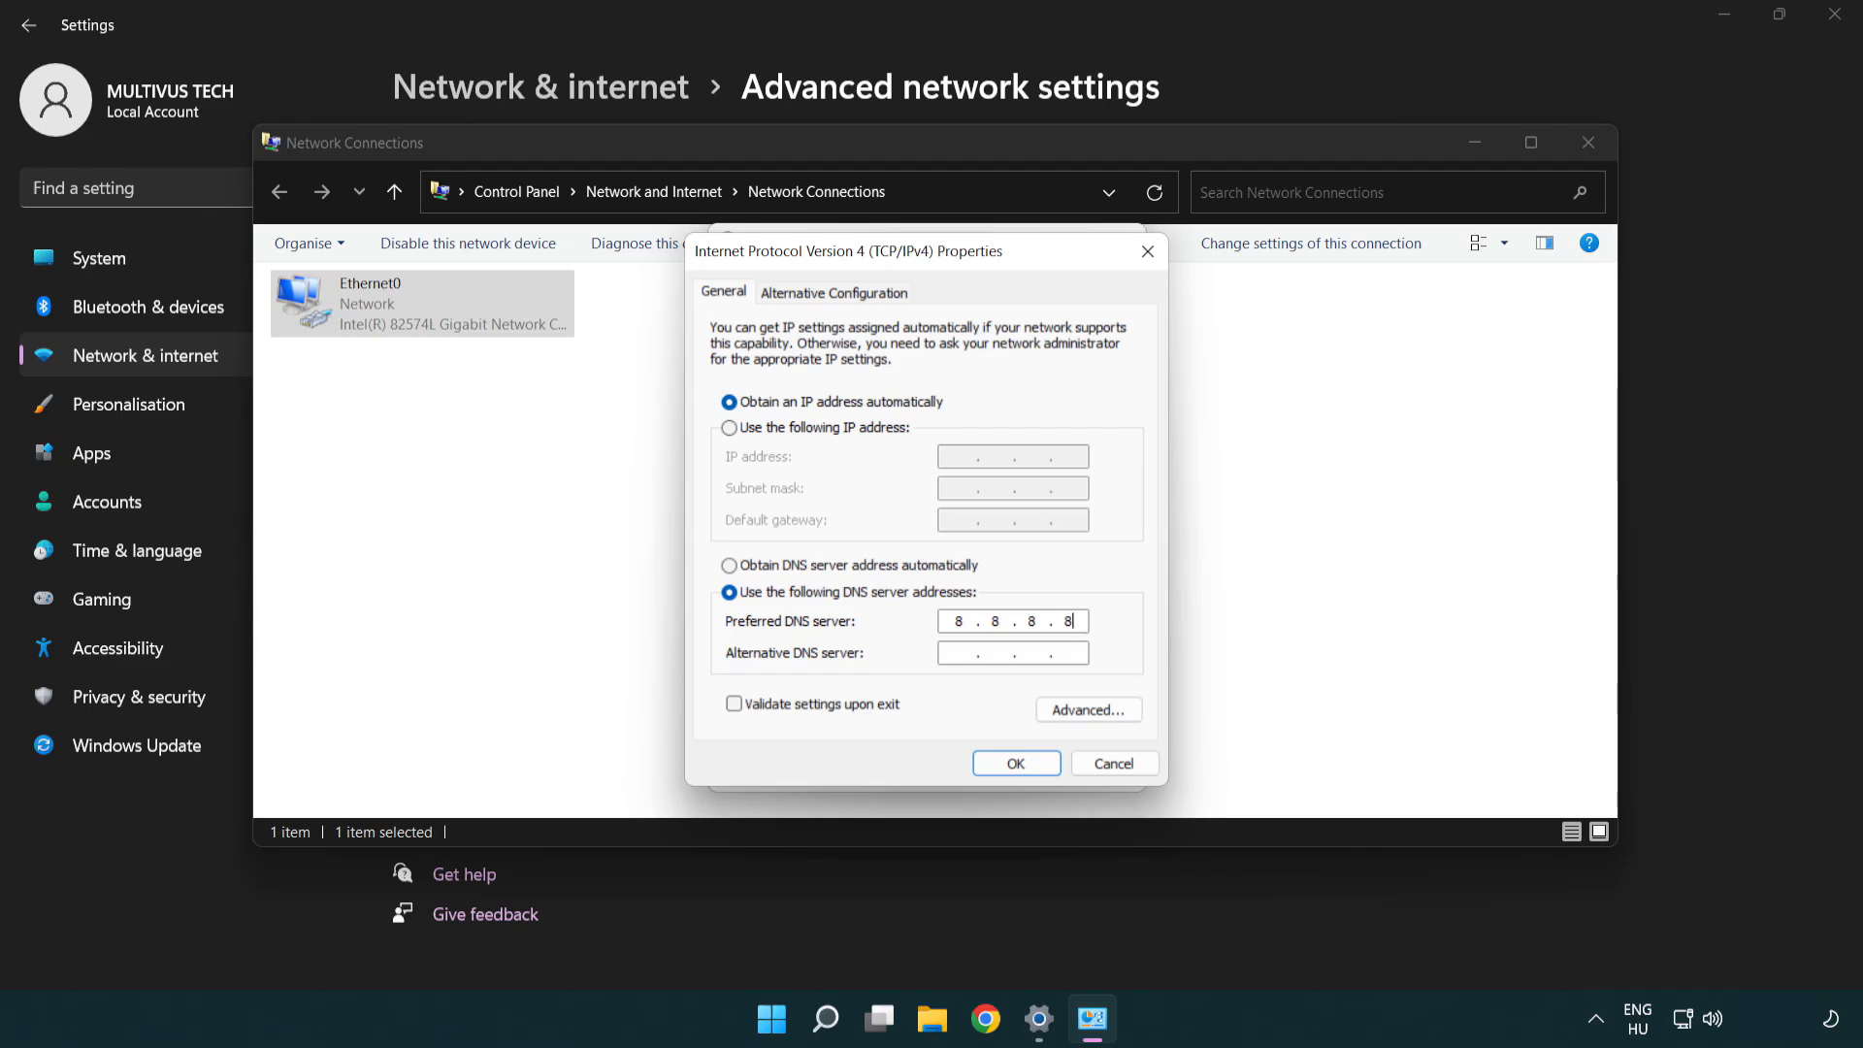
{"action": "left_click", "coordinate": [1010, 651]}
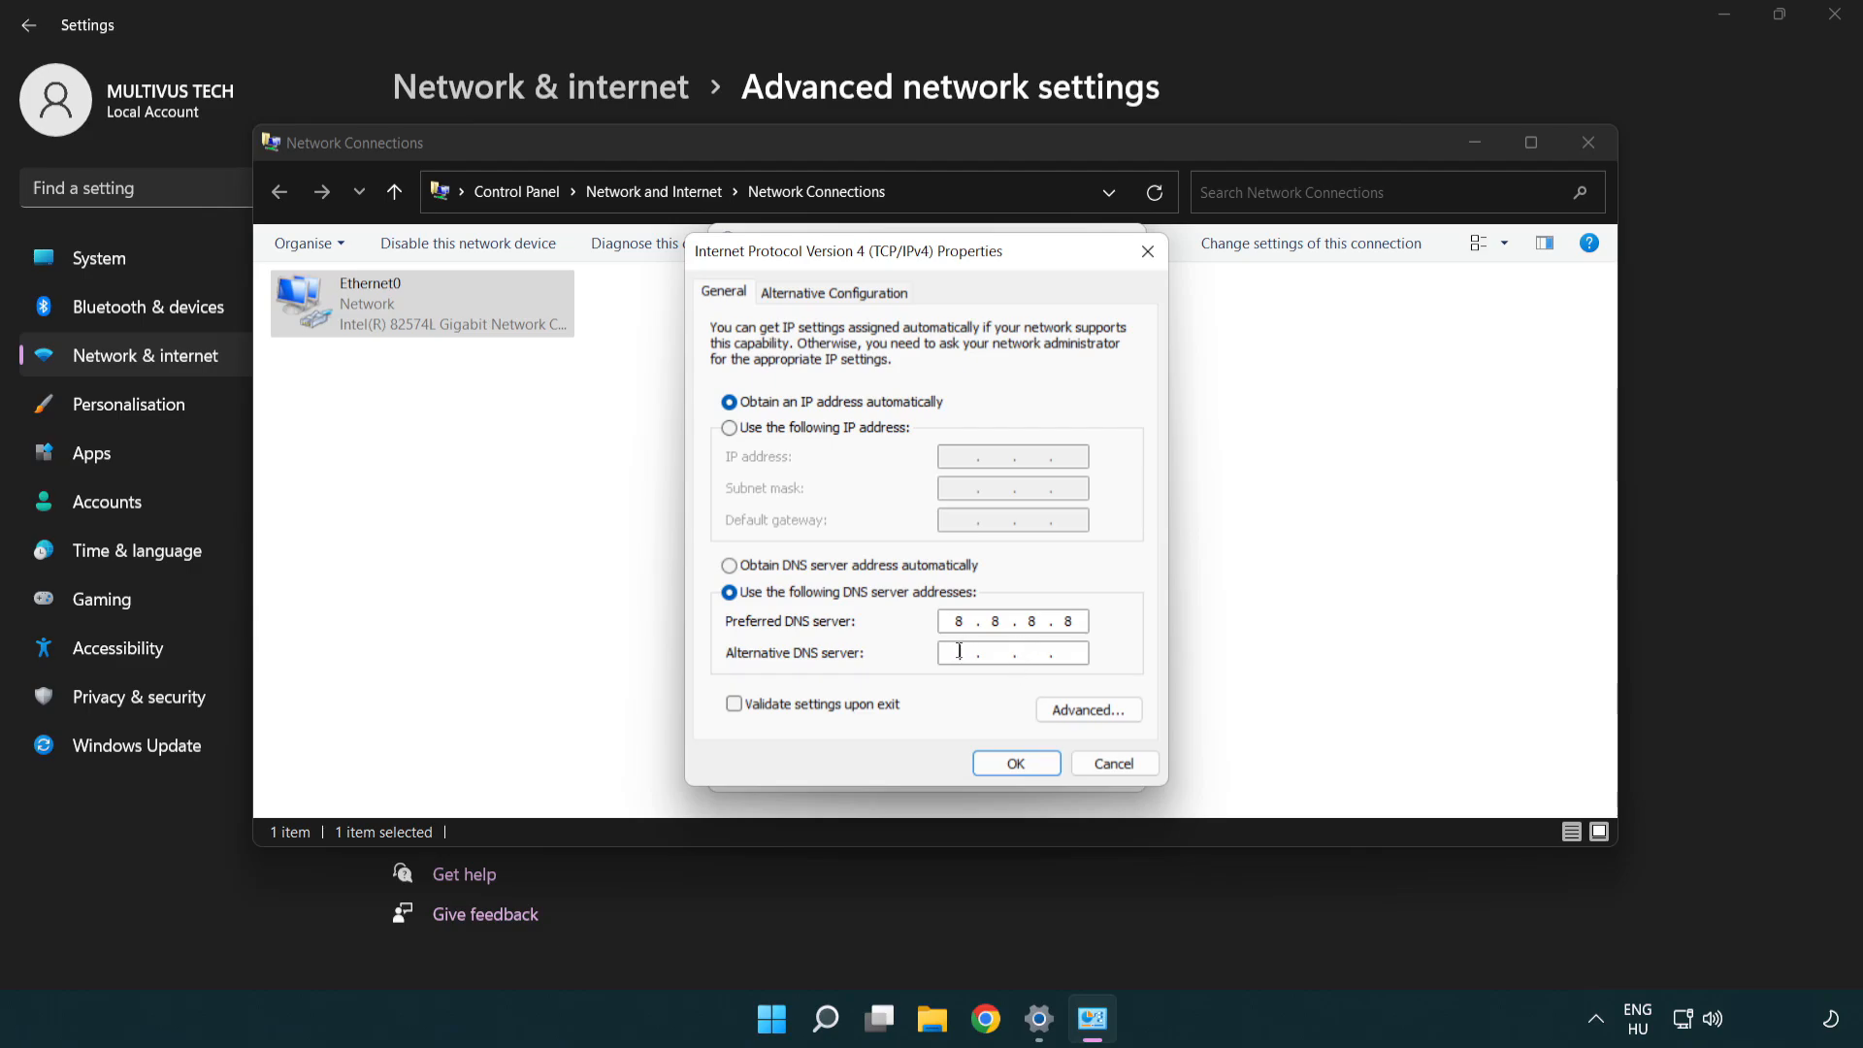
{"action": "mouse_move", "coordinate": [905, 661]}
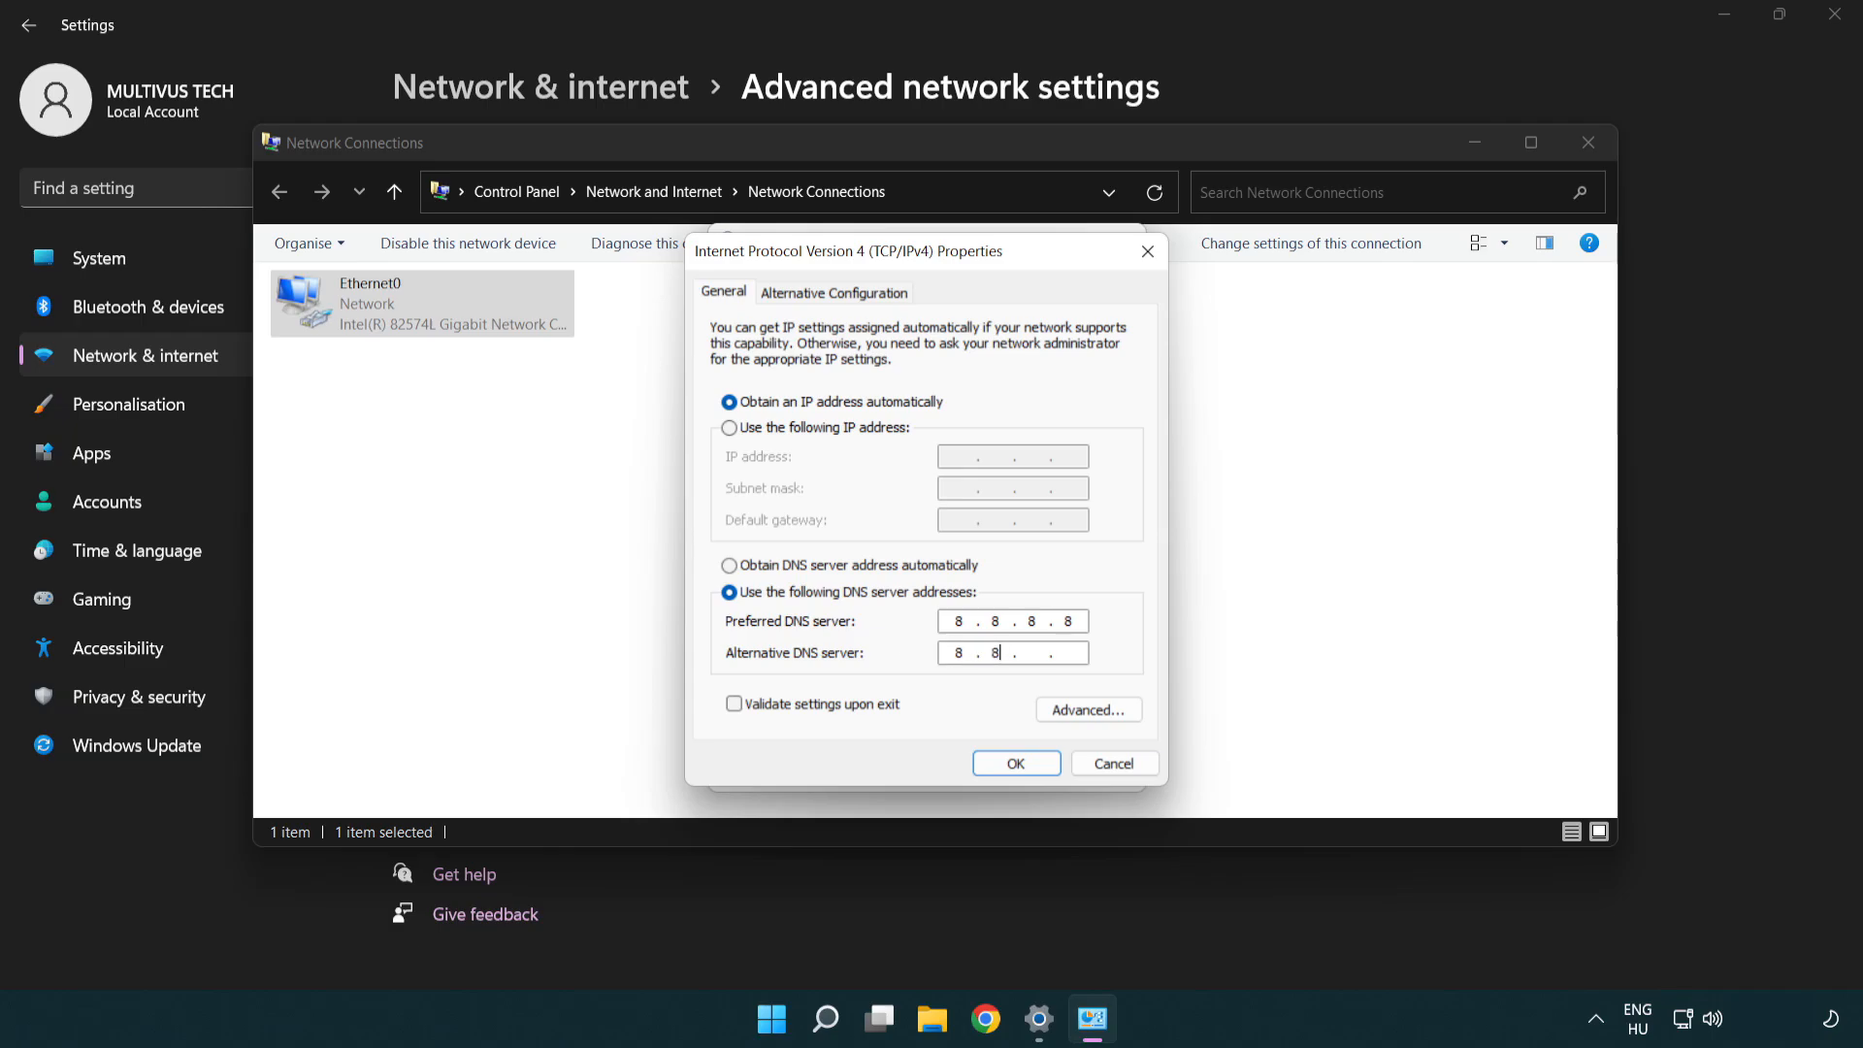
{"action": "type", "text": "4.4"}
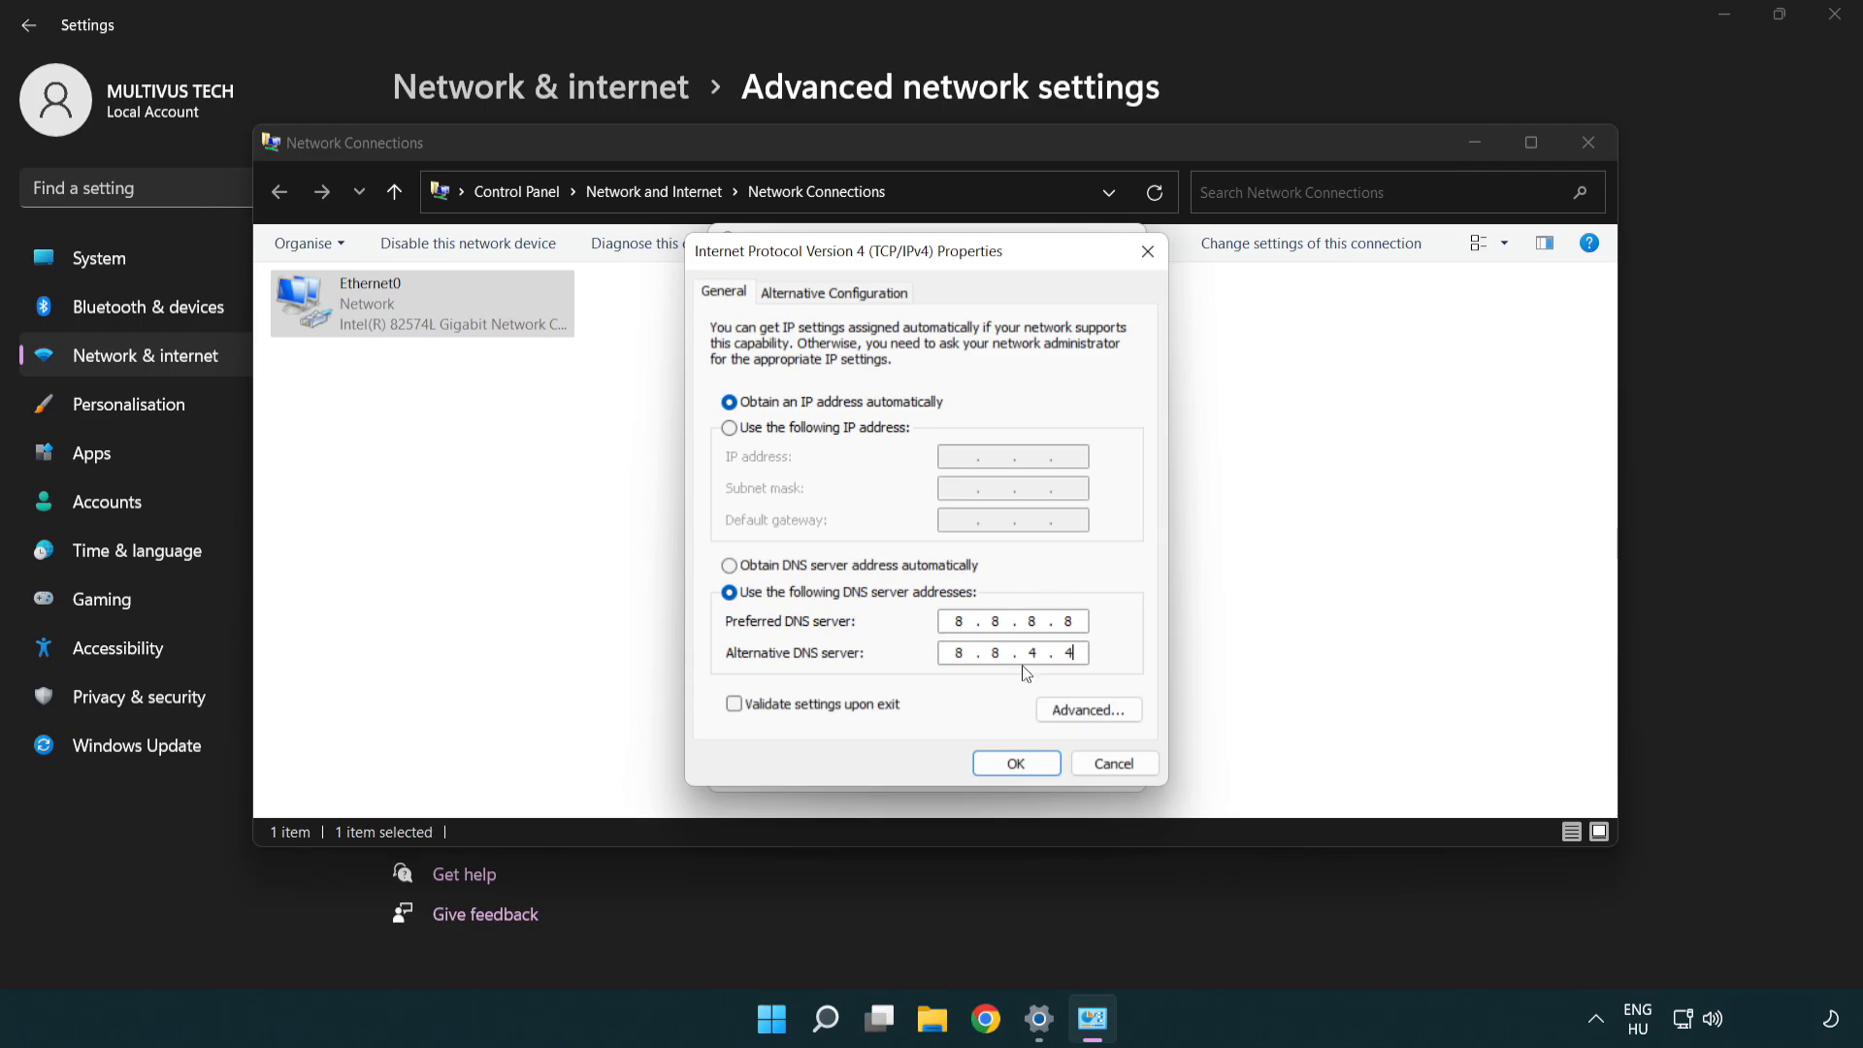
{"action": "mouse_move", "coordinate": [1015, 762]}
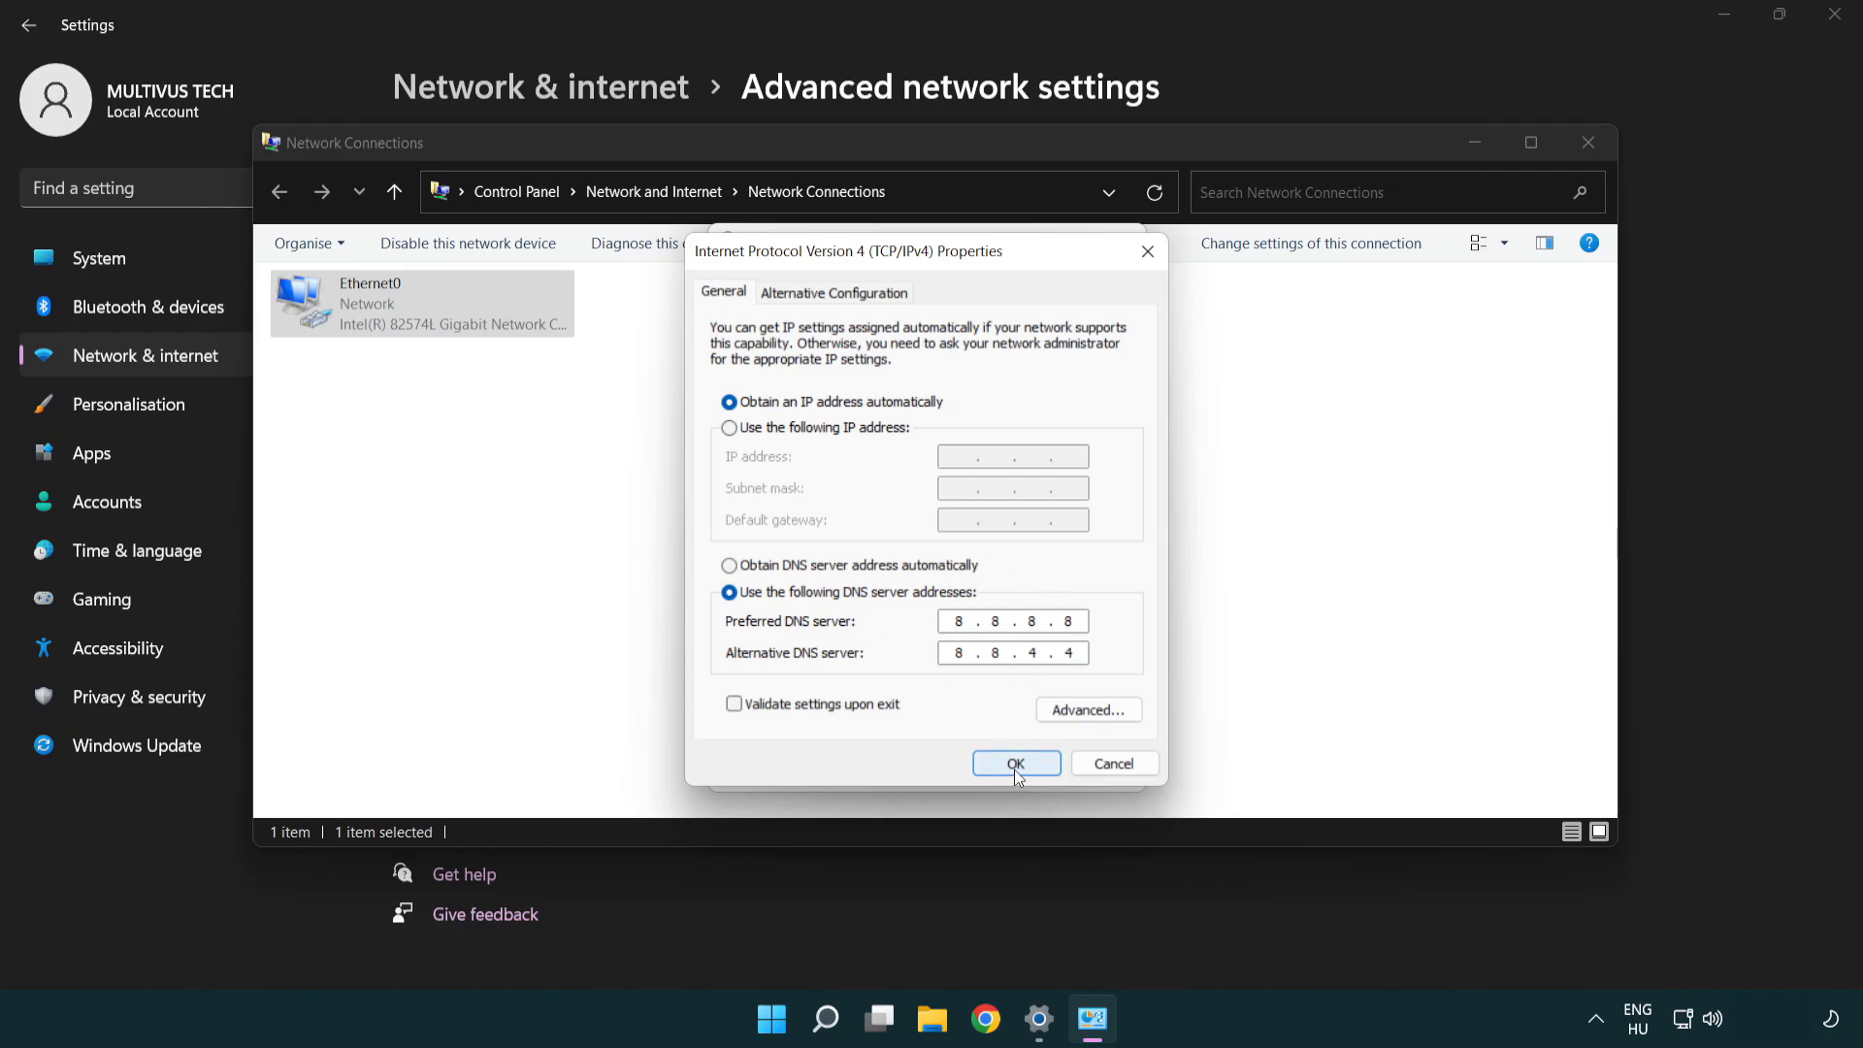
Confirm the IPv4 and Ethernet0 dialogs, then close Network Connections and Settings.
{"action": "left_click", "coordinate": [1014, 763]}
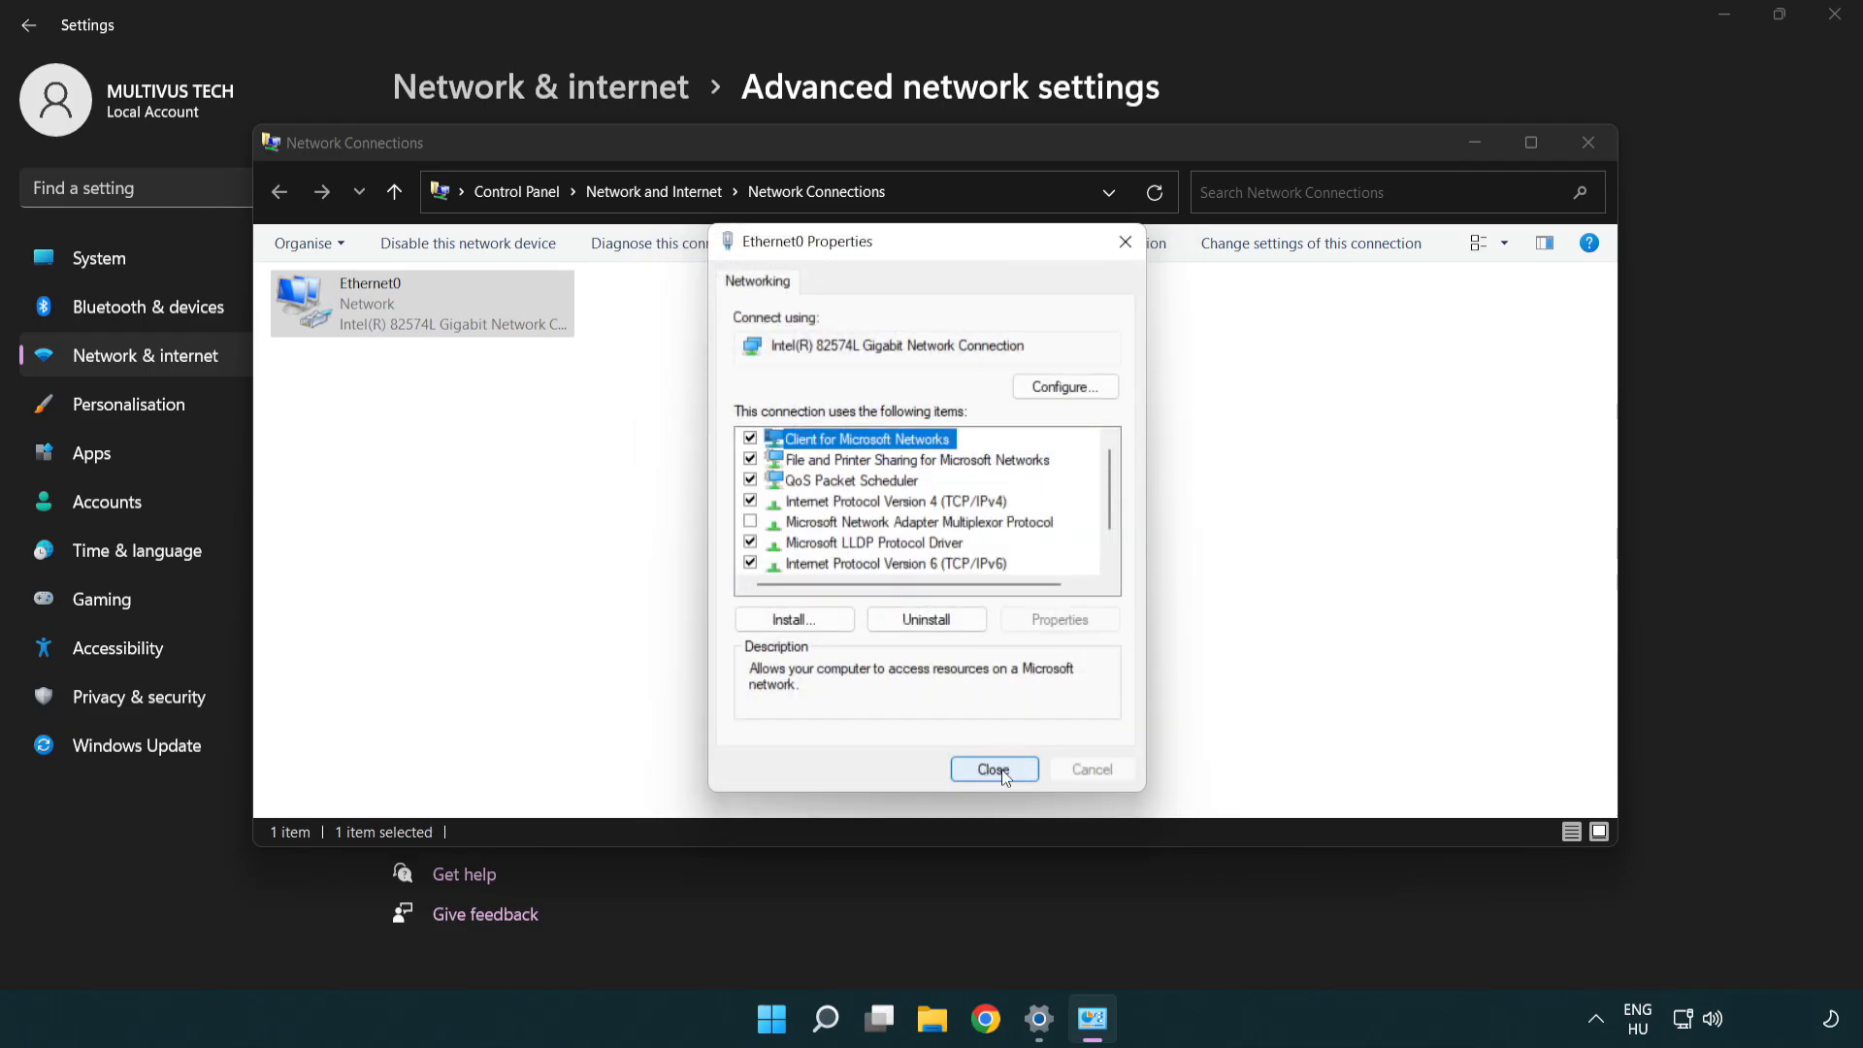
{"action": "left_click", "coordinate": [993, 769]}
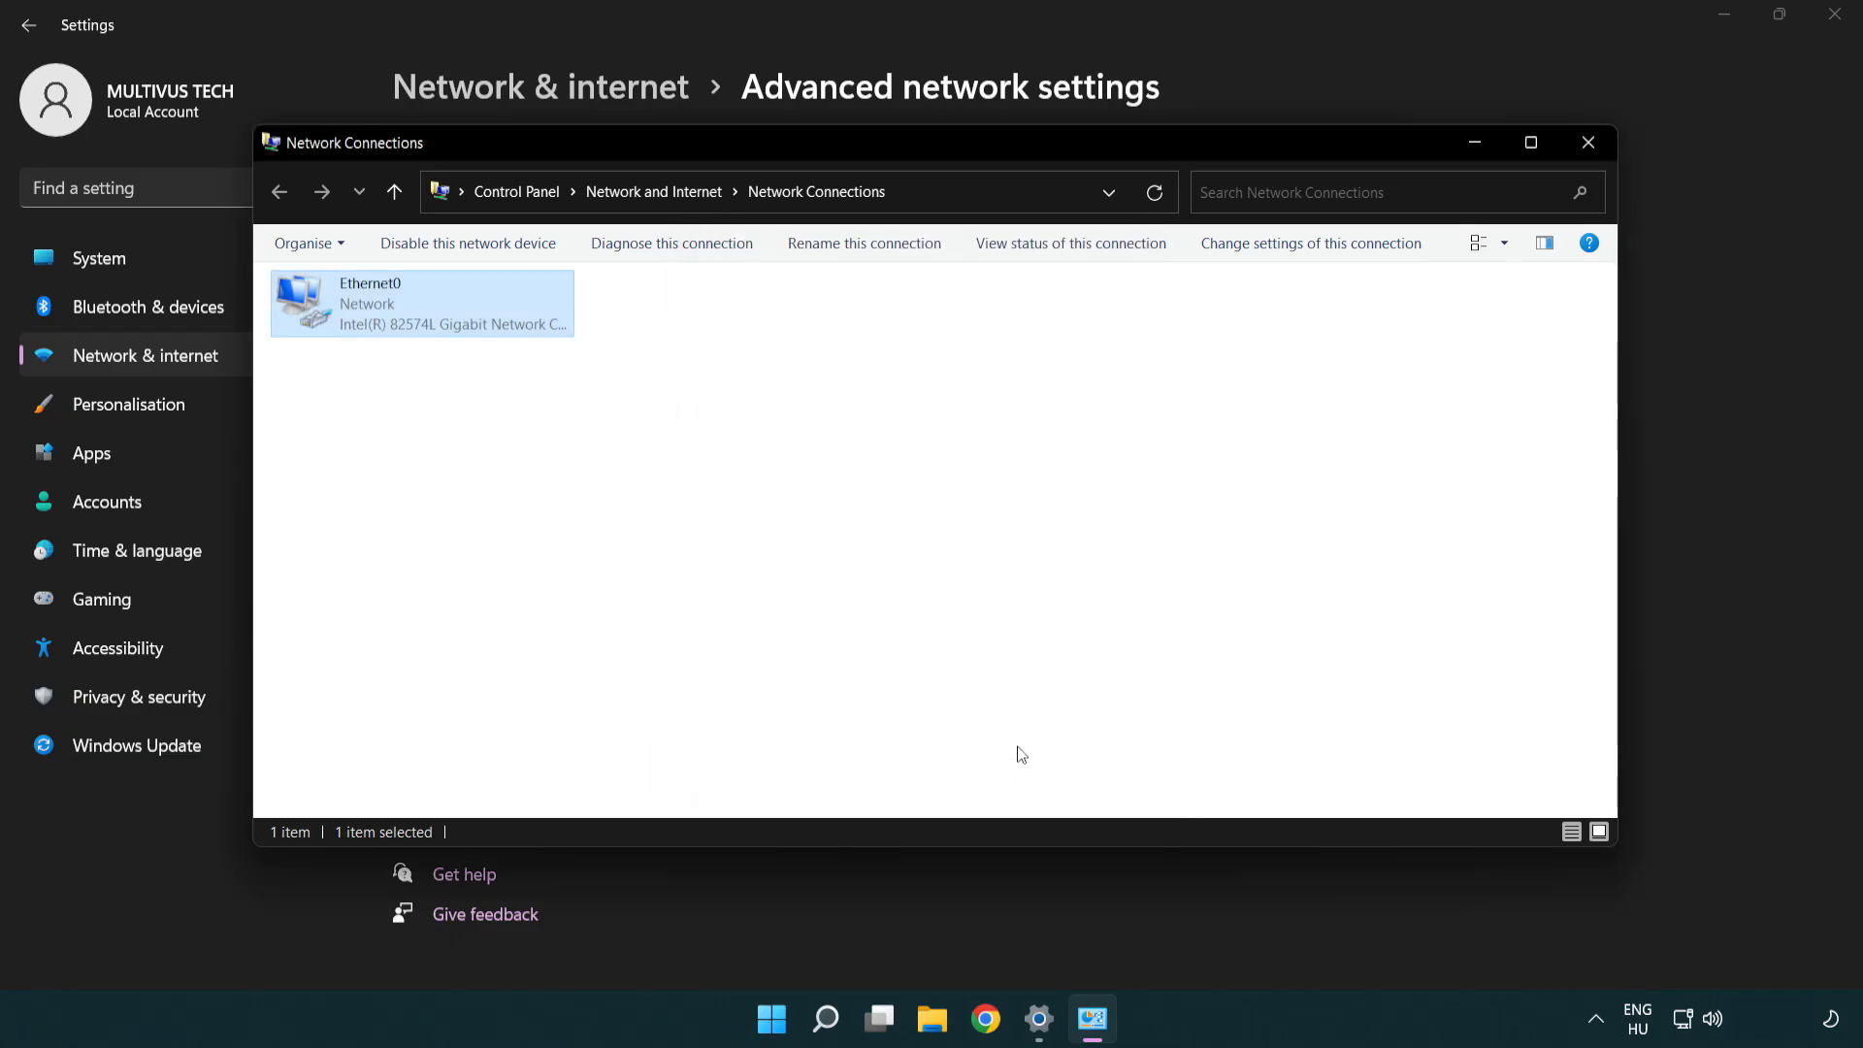
{"action": "mouse_move", "coordinate": [1588, 143]}
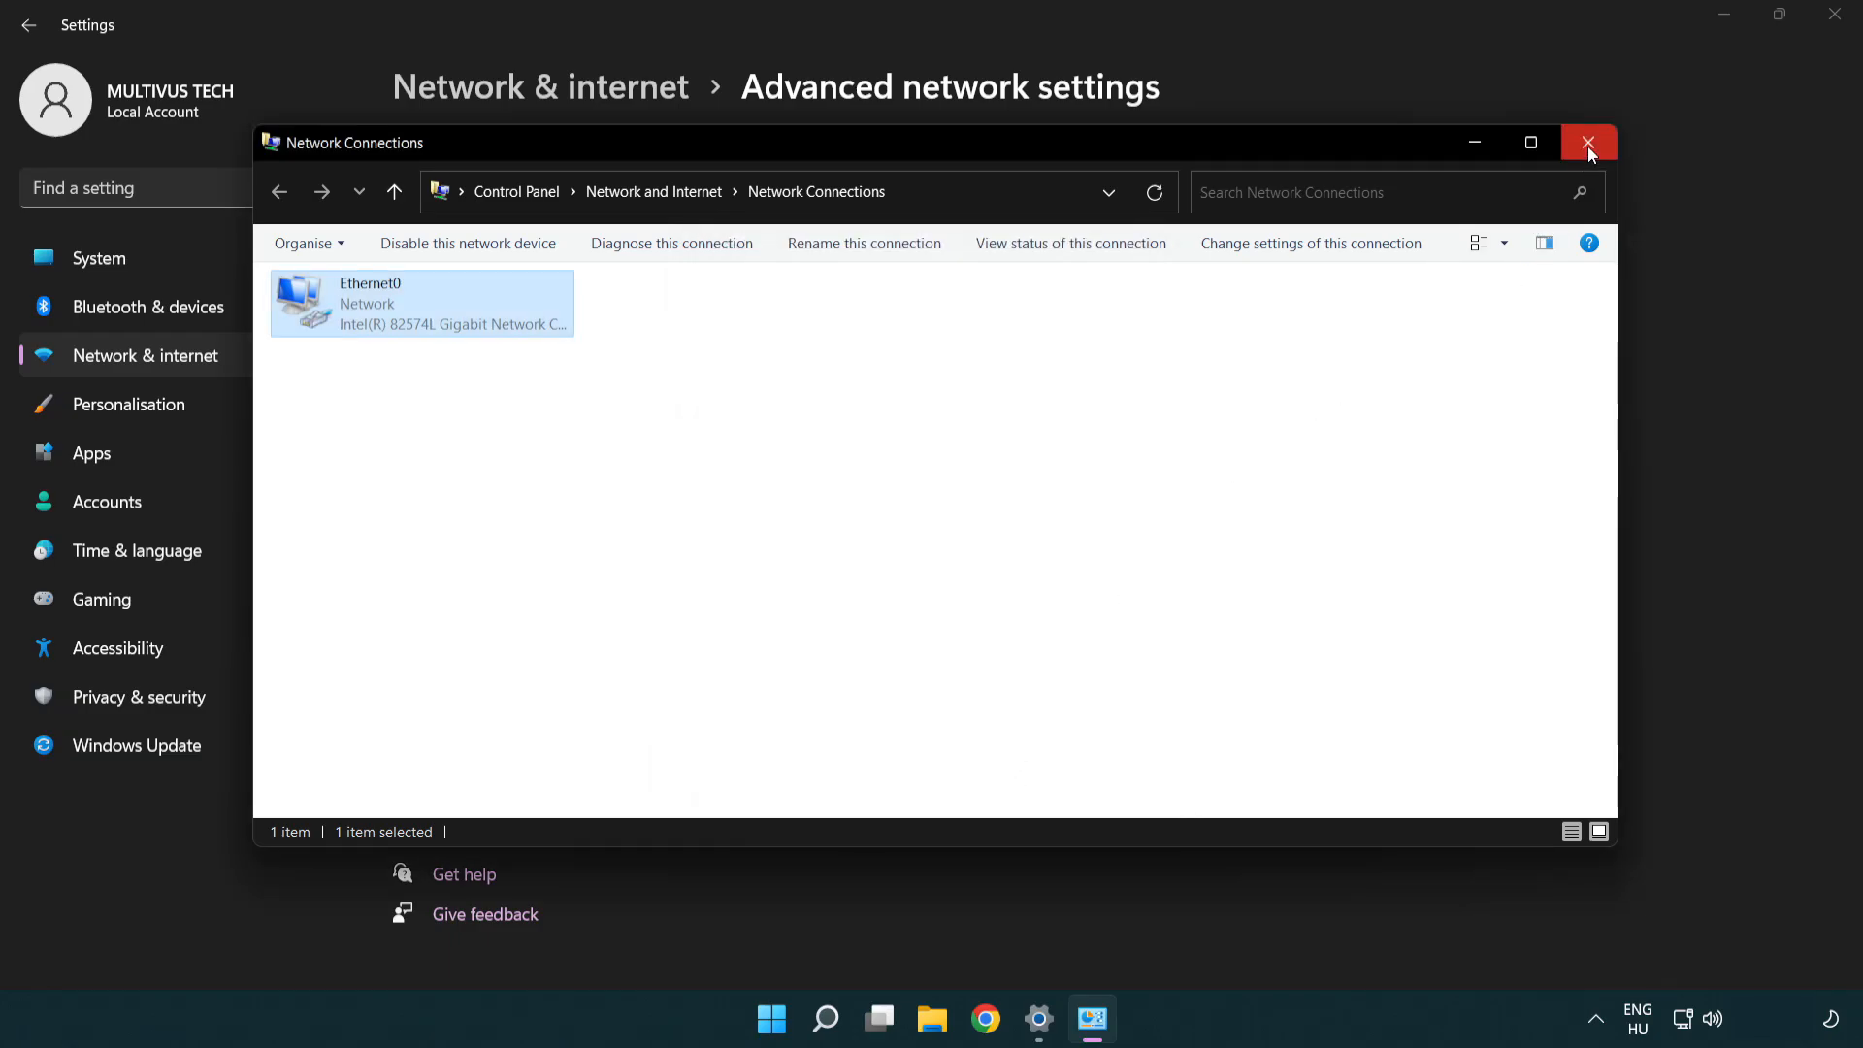
{"action": "left_click", "coordinate": [1588, 142]}
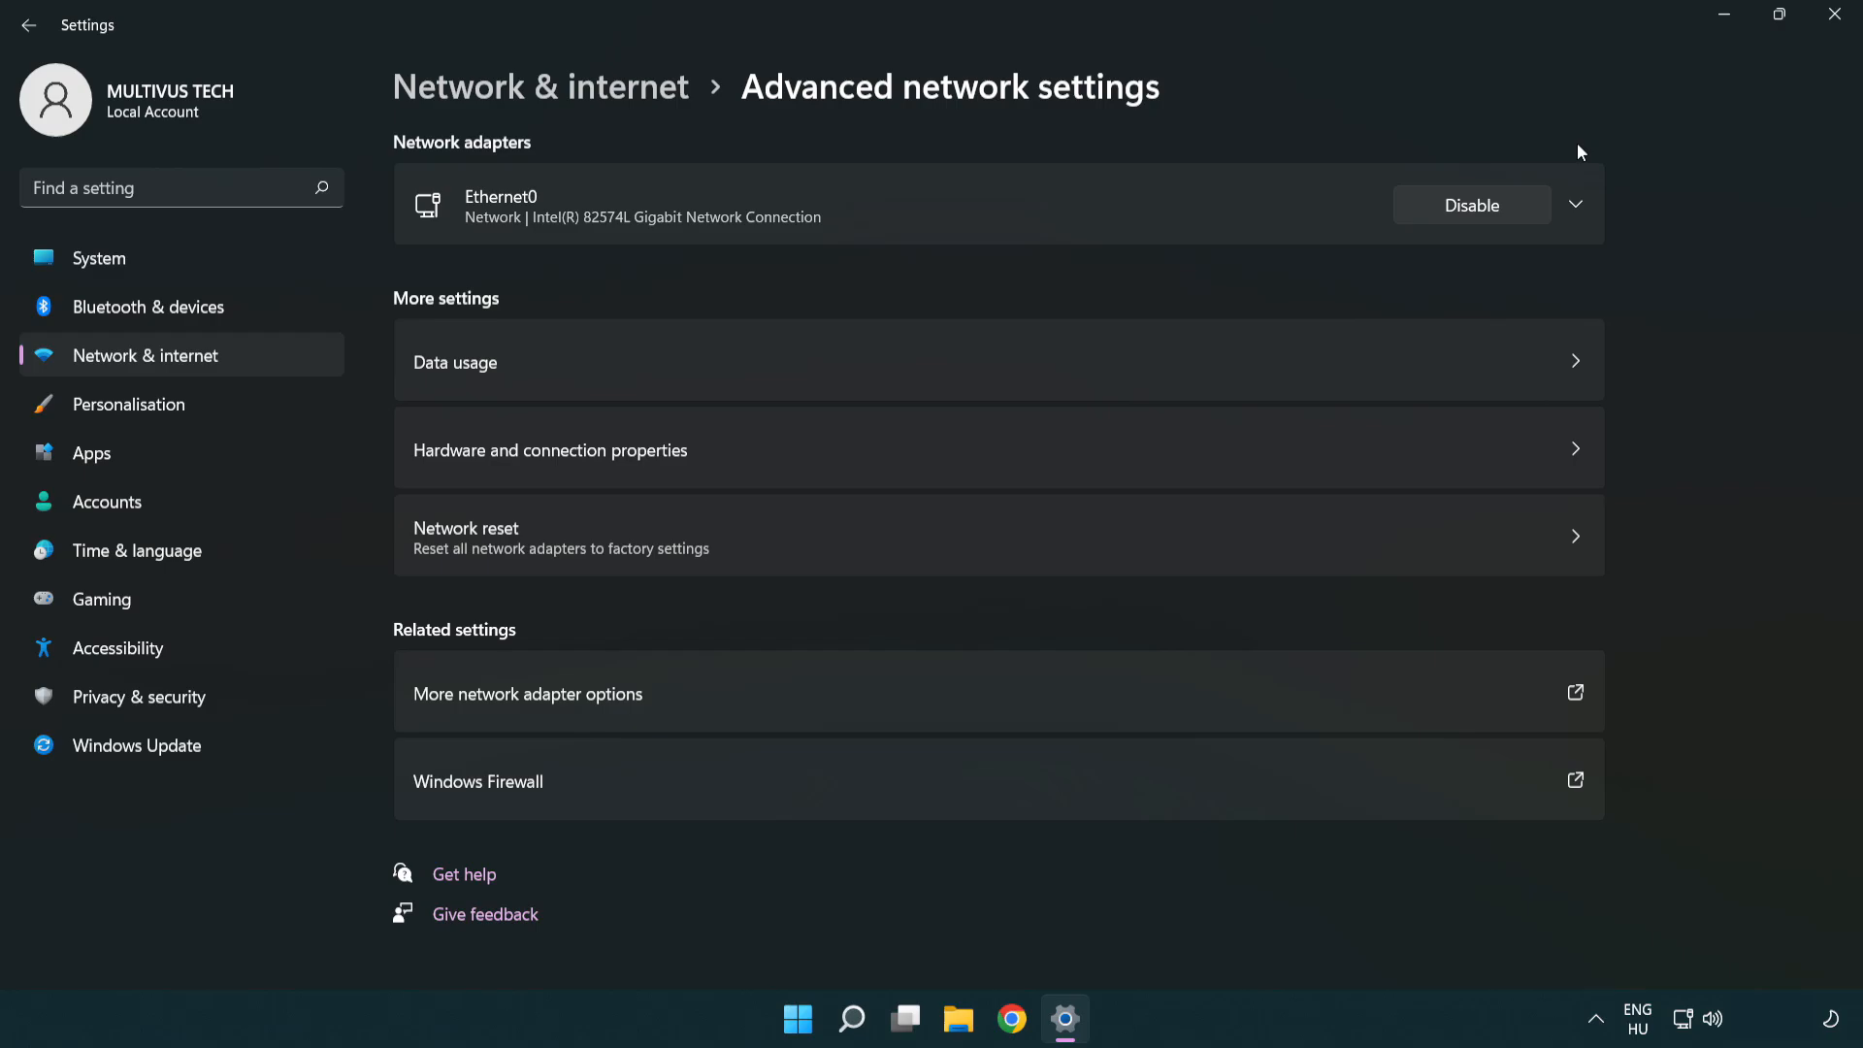
{"action": "mouse_move", "coordinate": [1832, 21]}
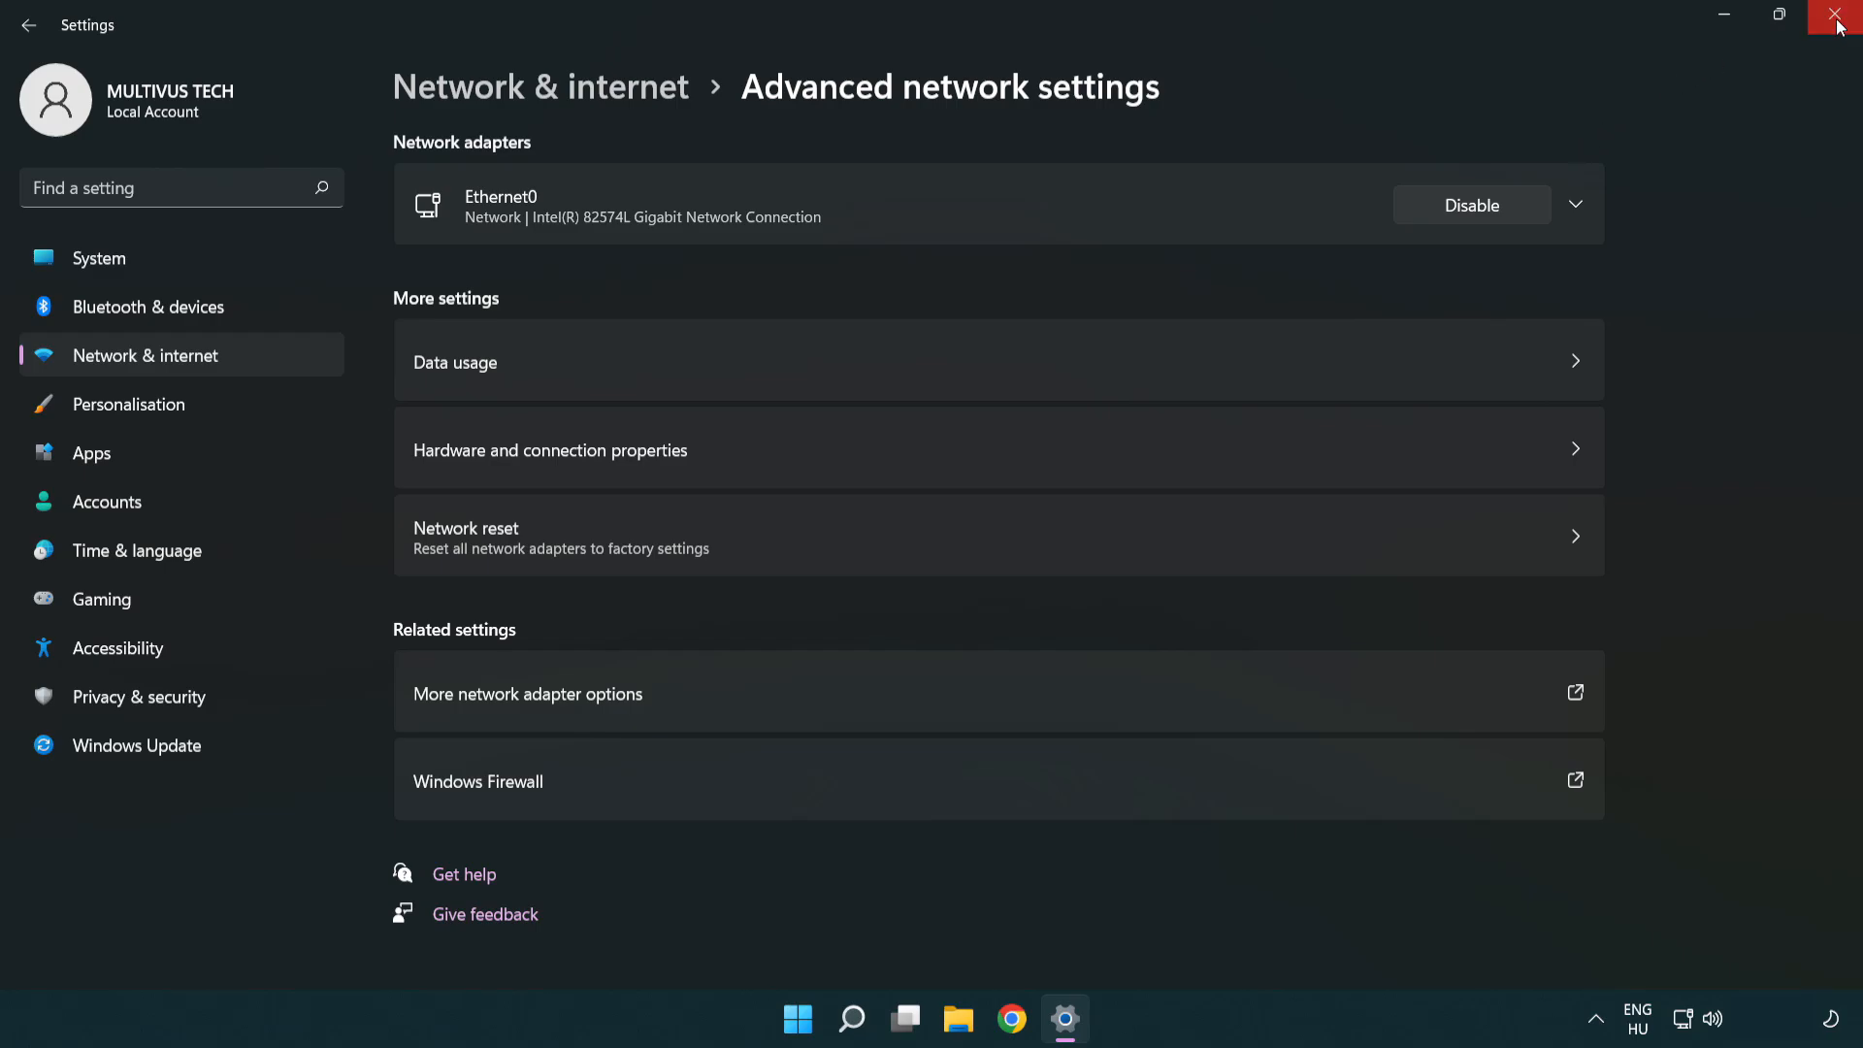
{"action": "left_click", "coordinate": [1839, 20]}
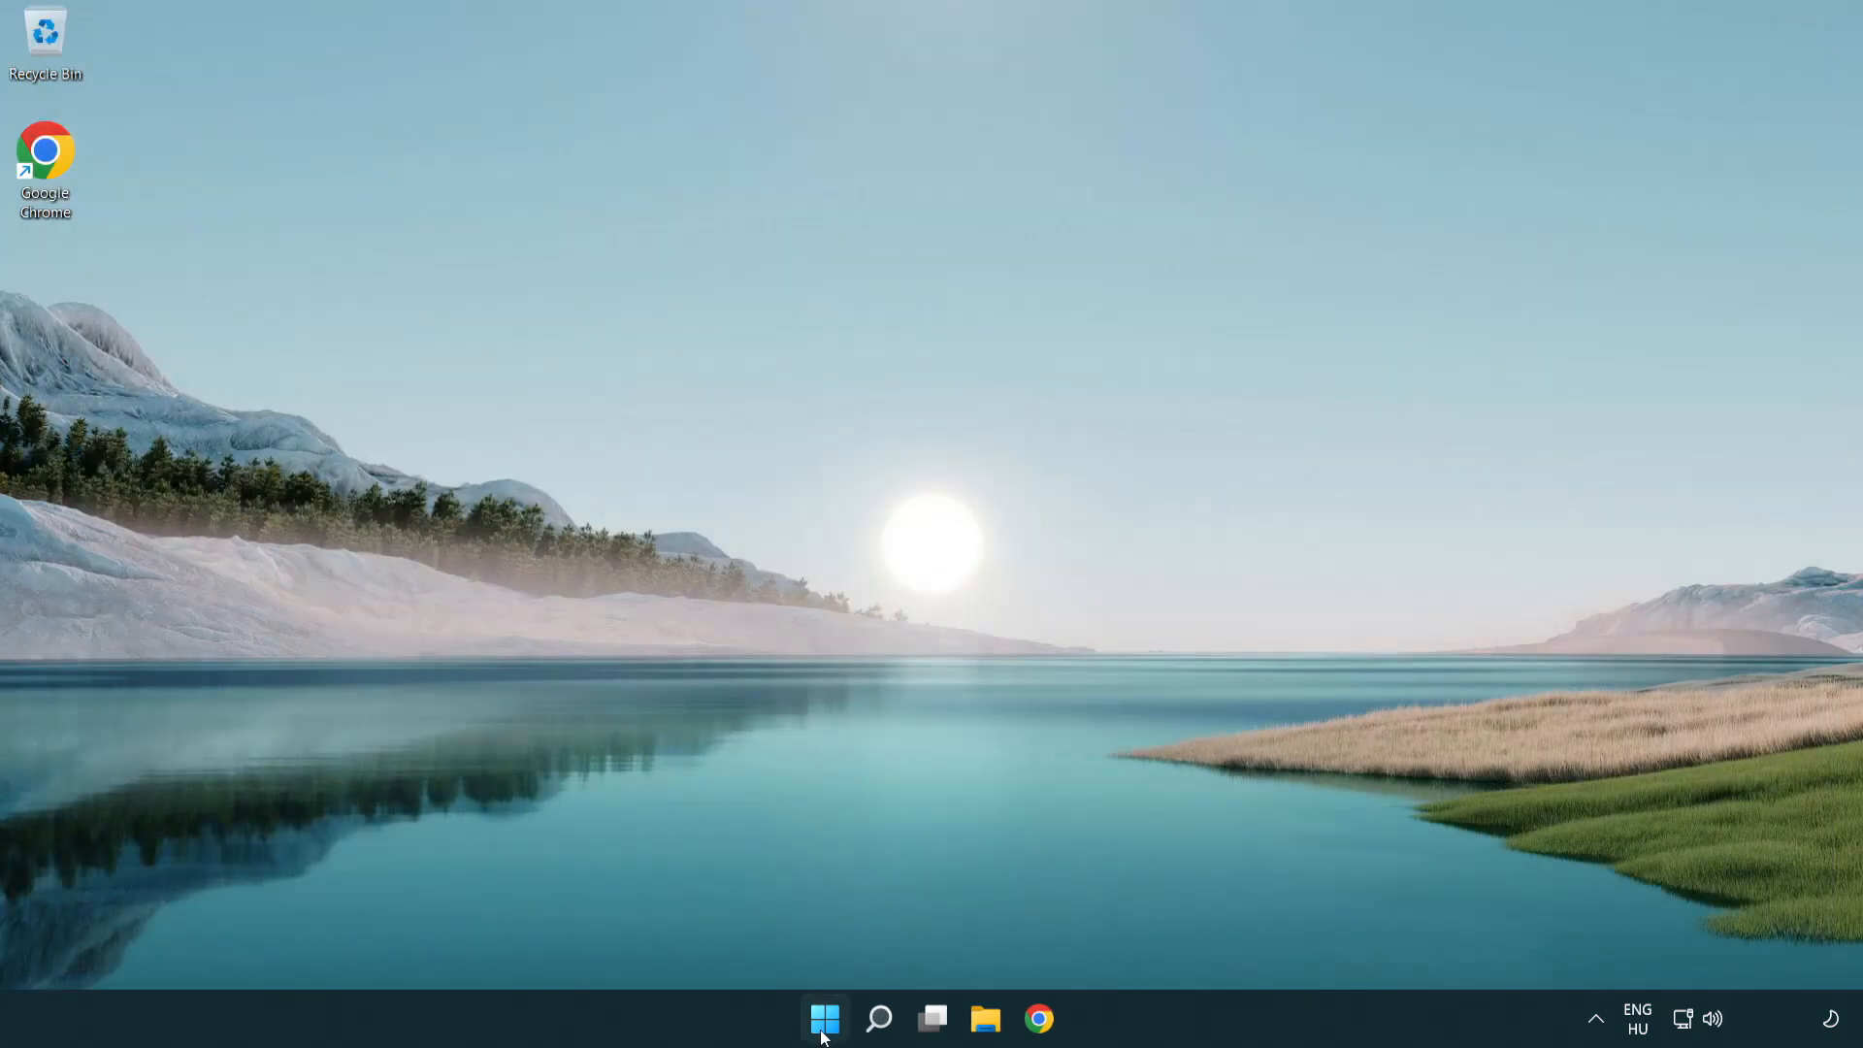
{"action": "left_click", "coordinate": [824, 1017]}
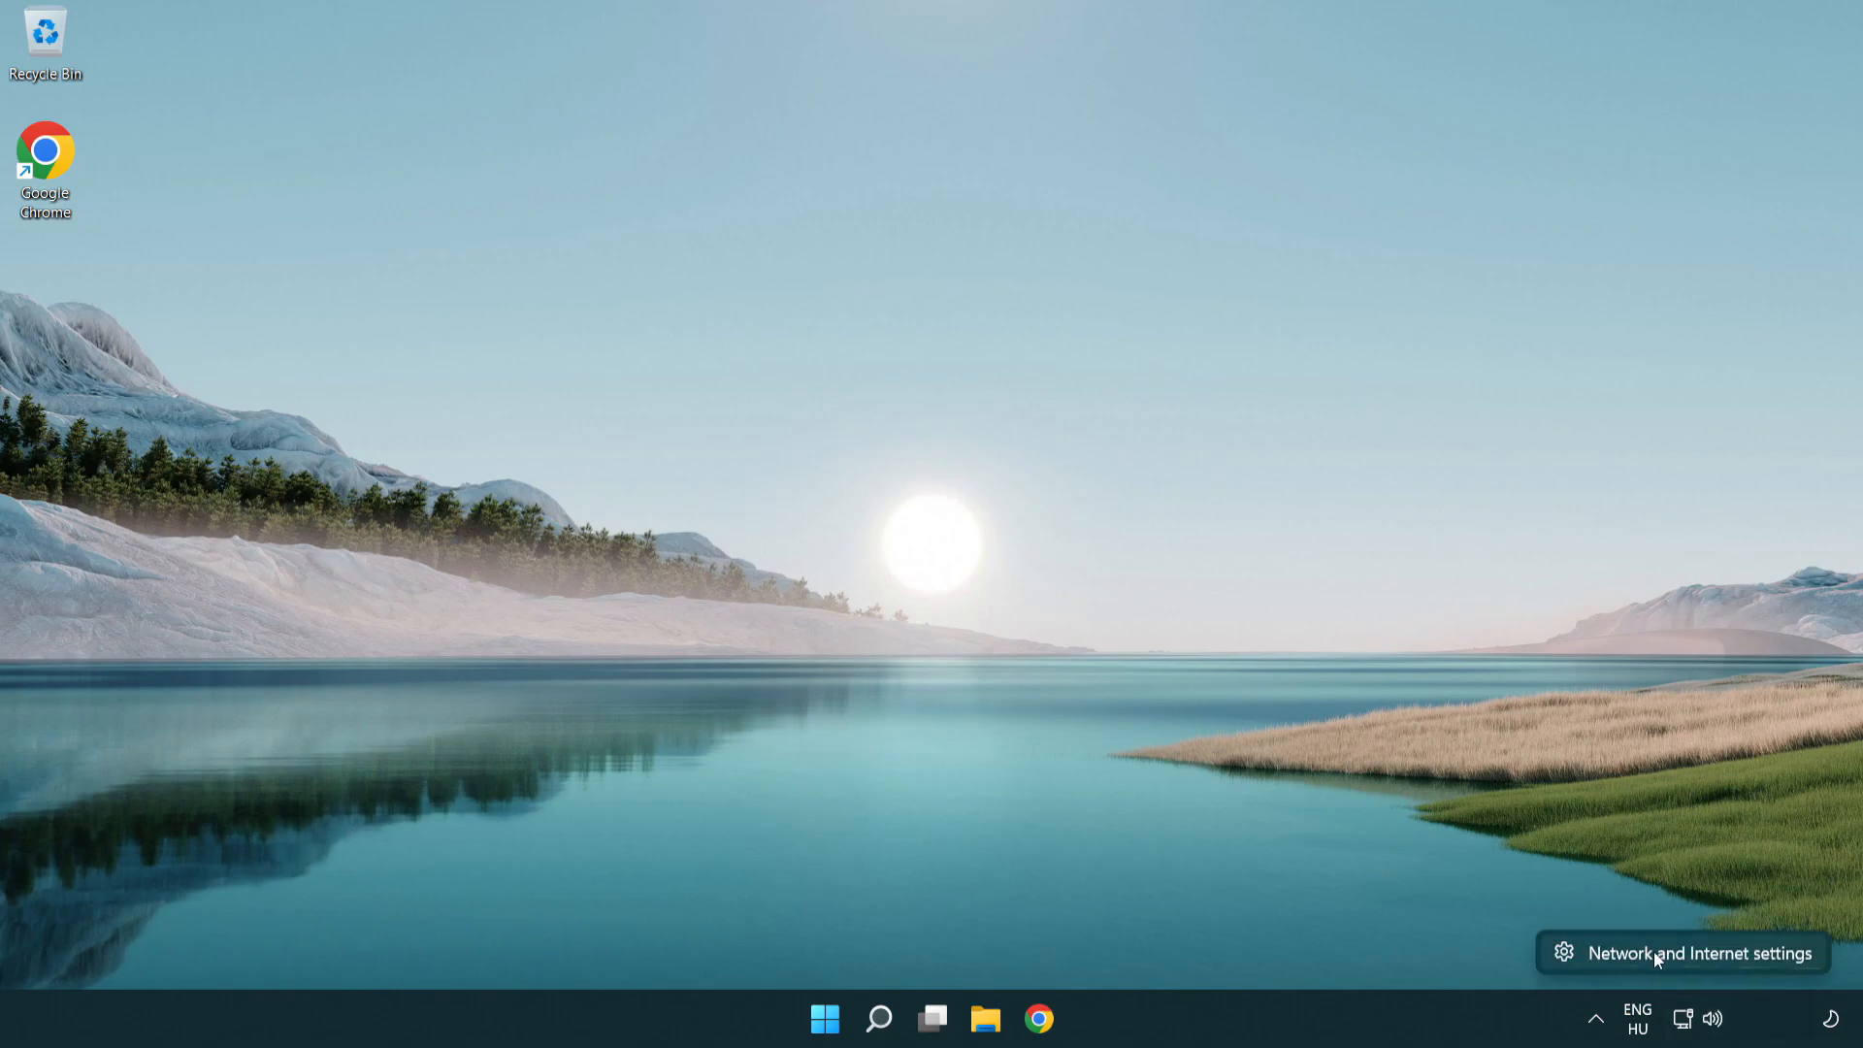
Reopen Network & internet settings from the network tray icon.
{"action": "left_click", "coordinate": [1679, 952]}
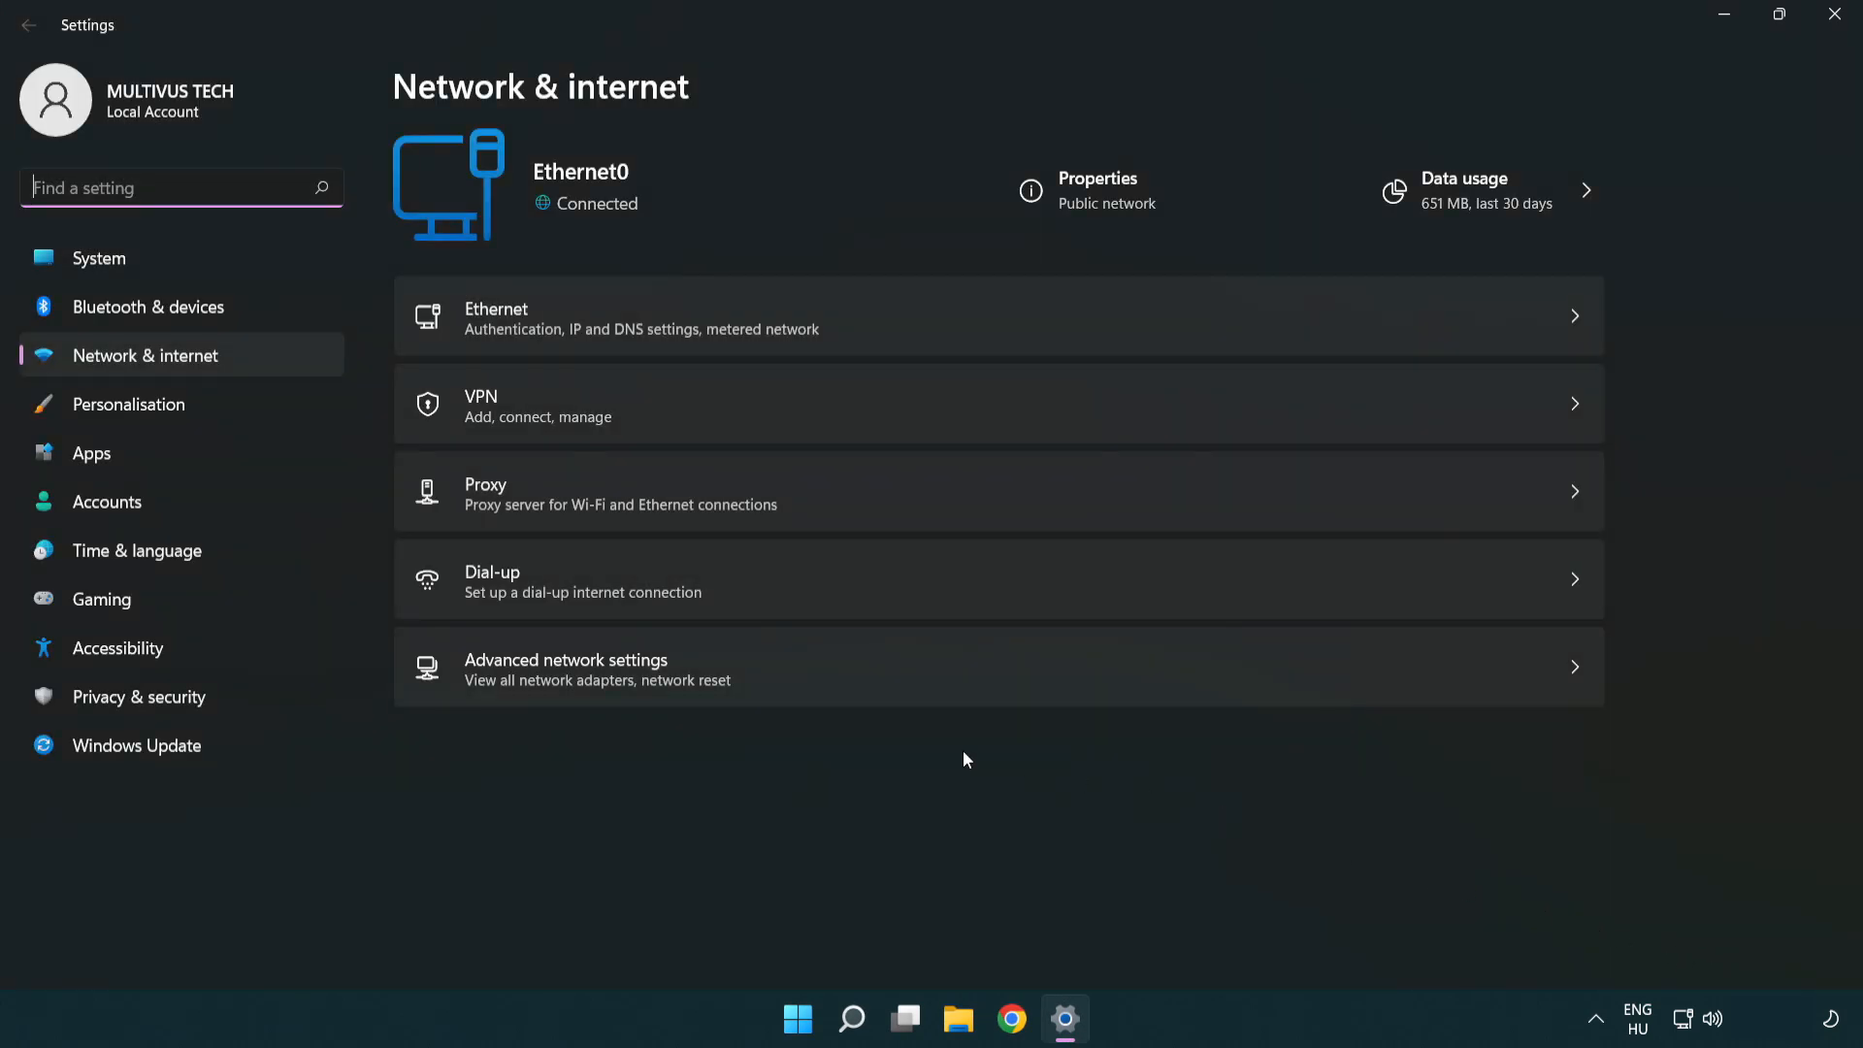
{"action": "mouse_move", "coordinate": [847, 680]}
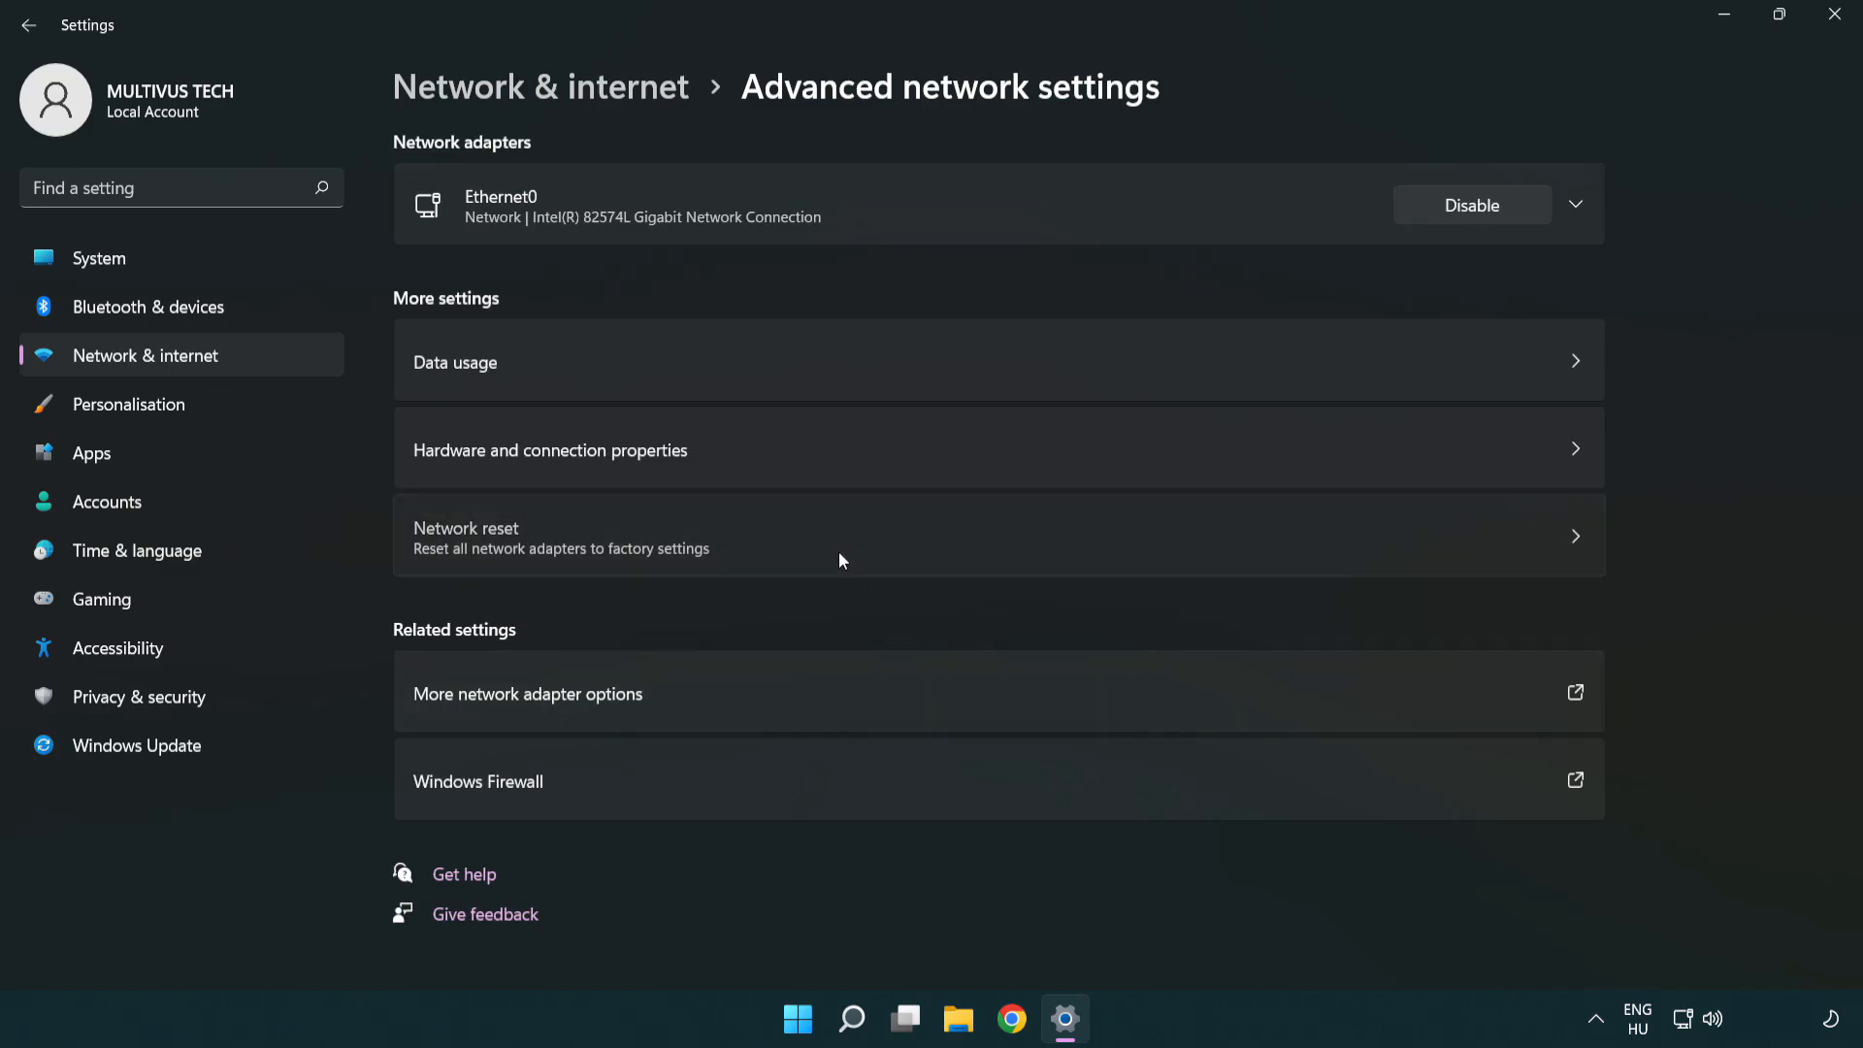
Run Network reset, confirm with Yes, and close the five-minute shutdown notice.
{"action": "left_click", "coordinate": [831, 536]}
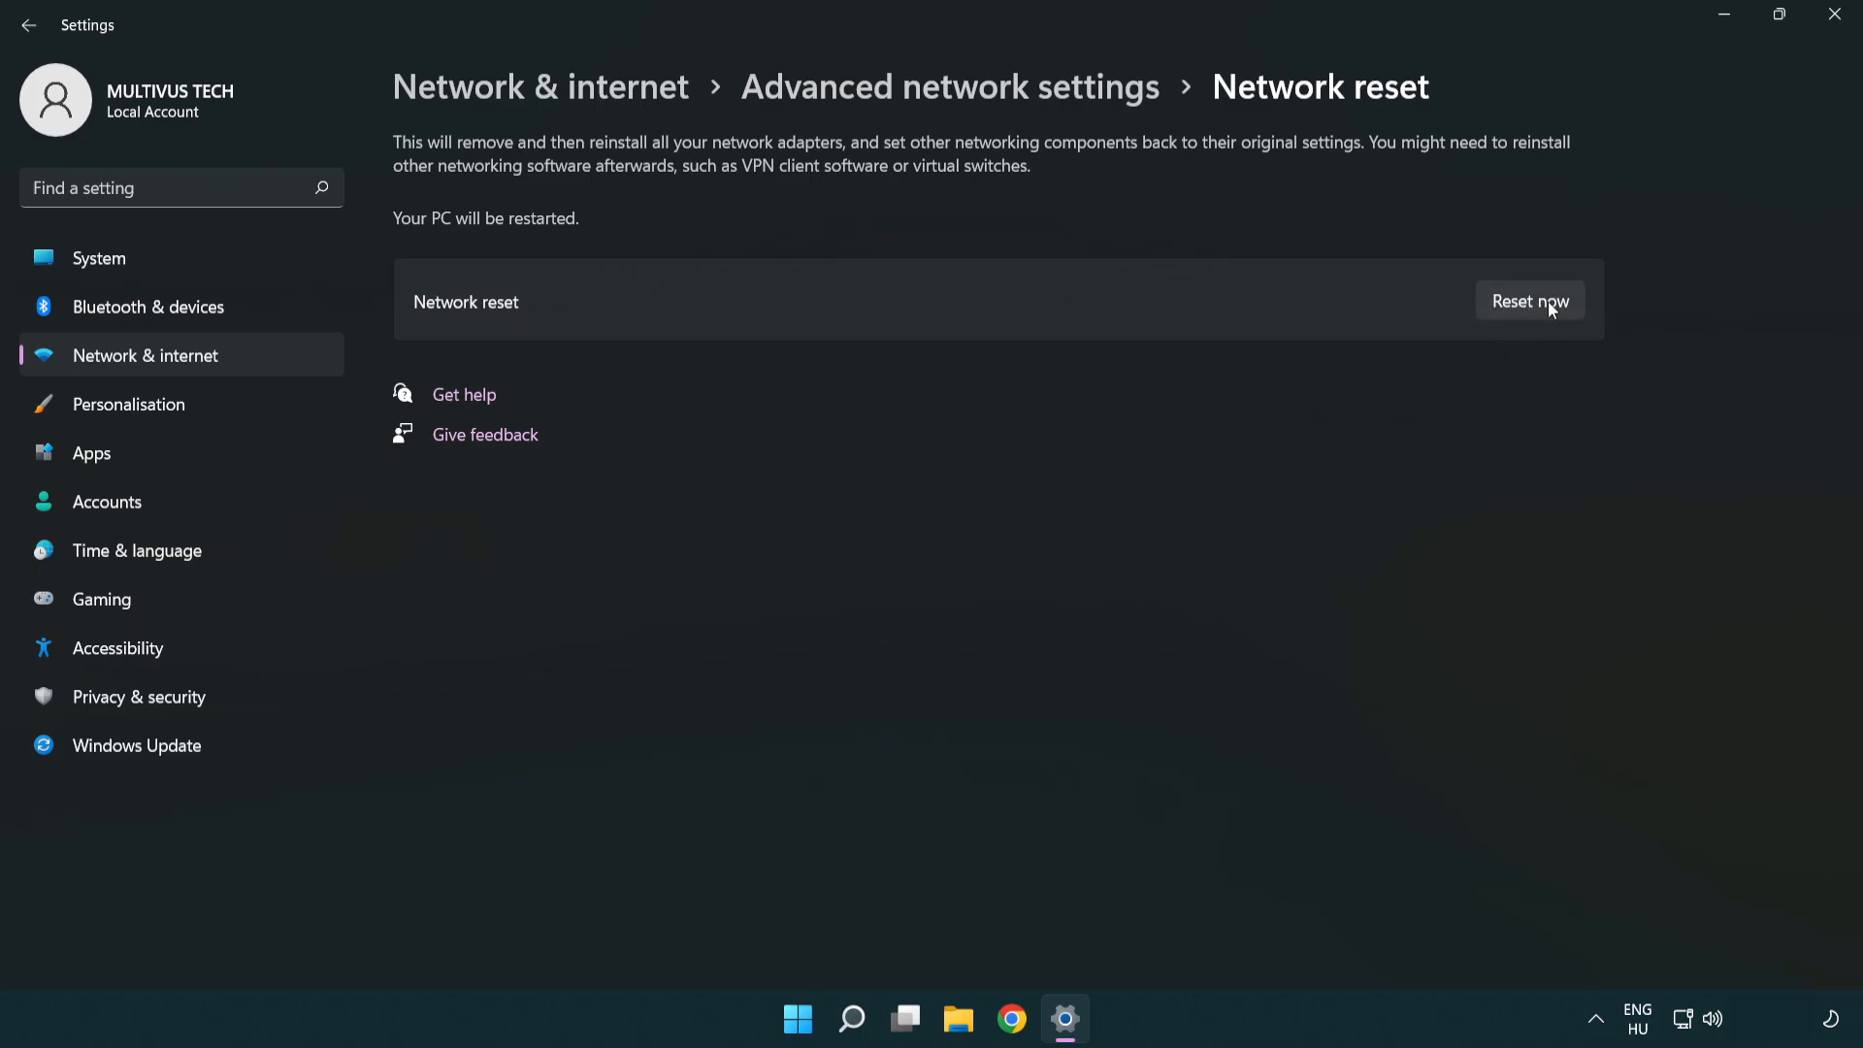
{"action": "left_click", "coordinate": [1530, 301]}
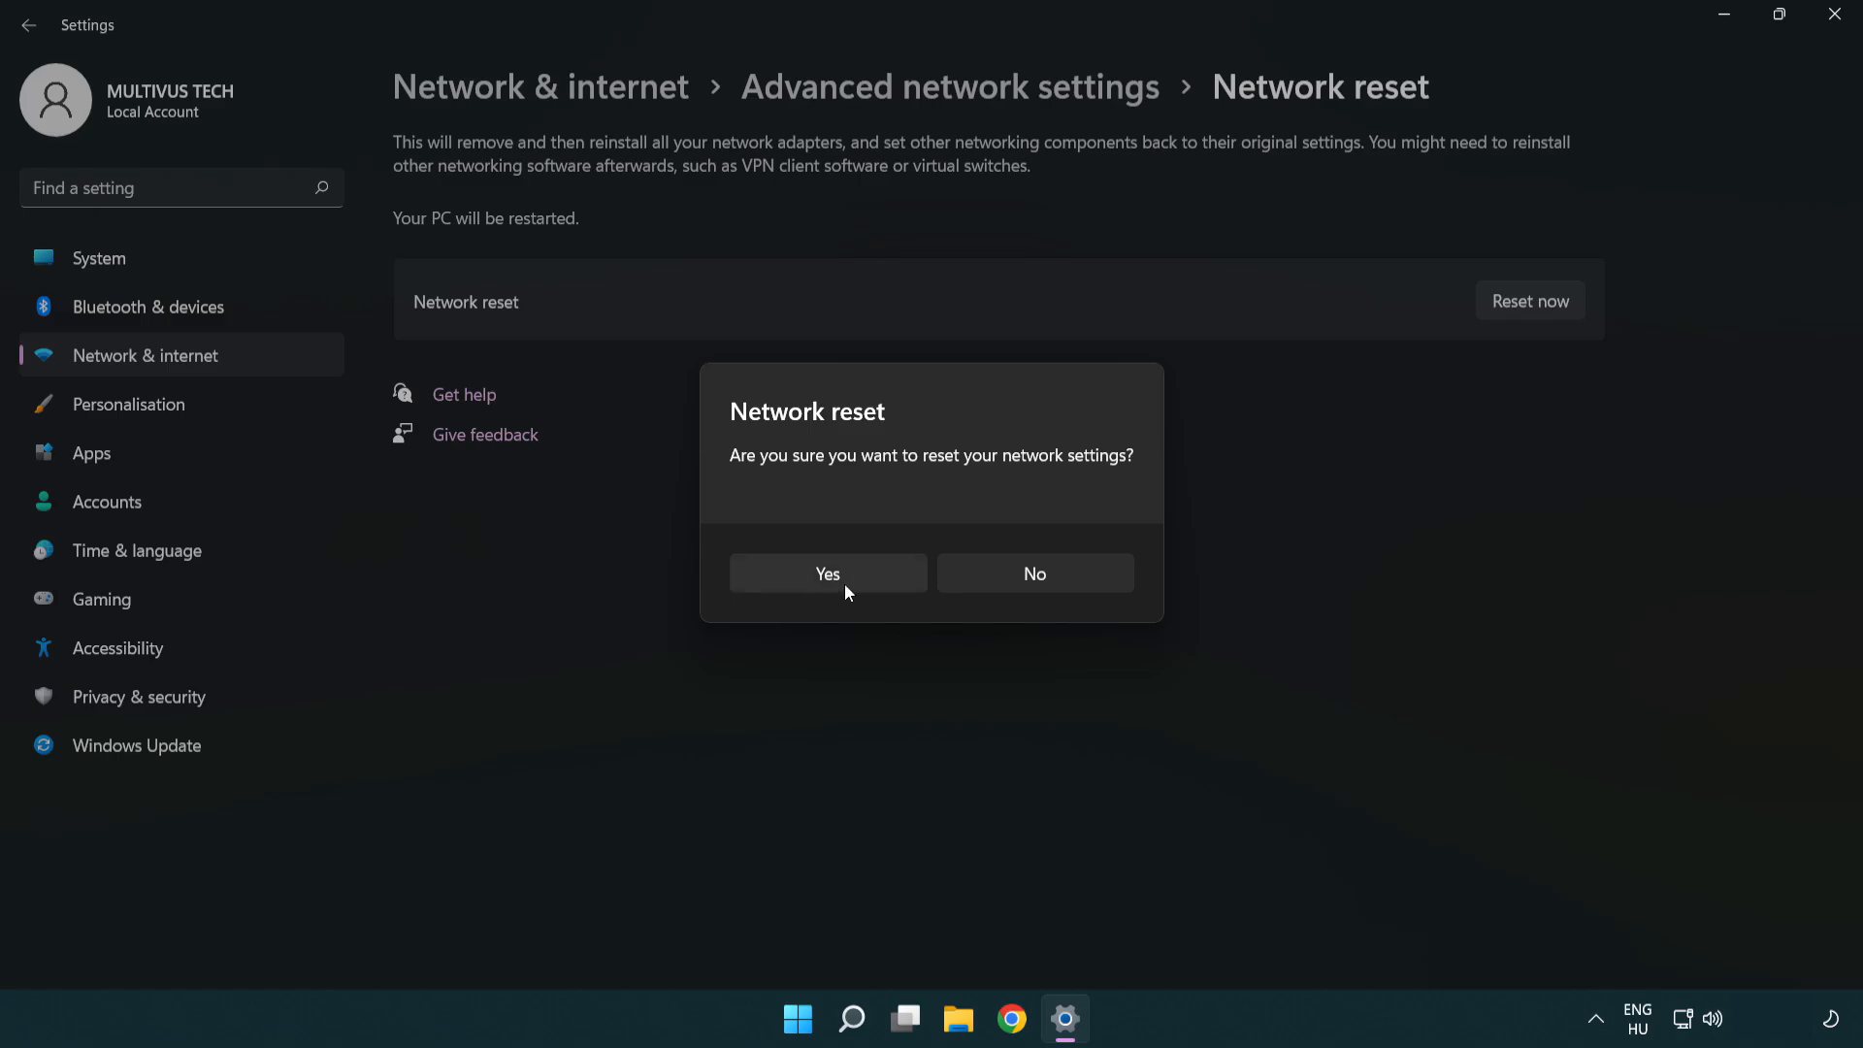
{"action": "left_click", "coordinate": [1032, 572]}
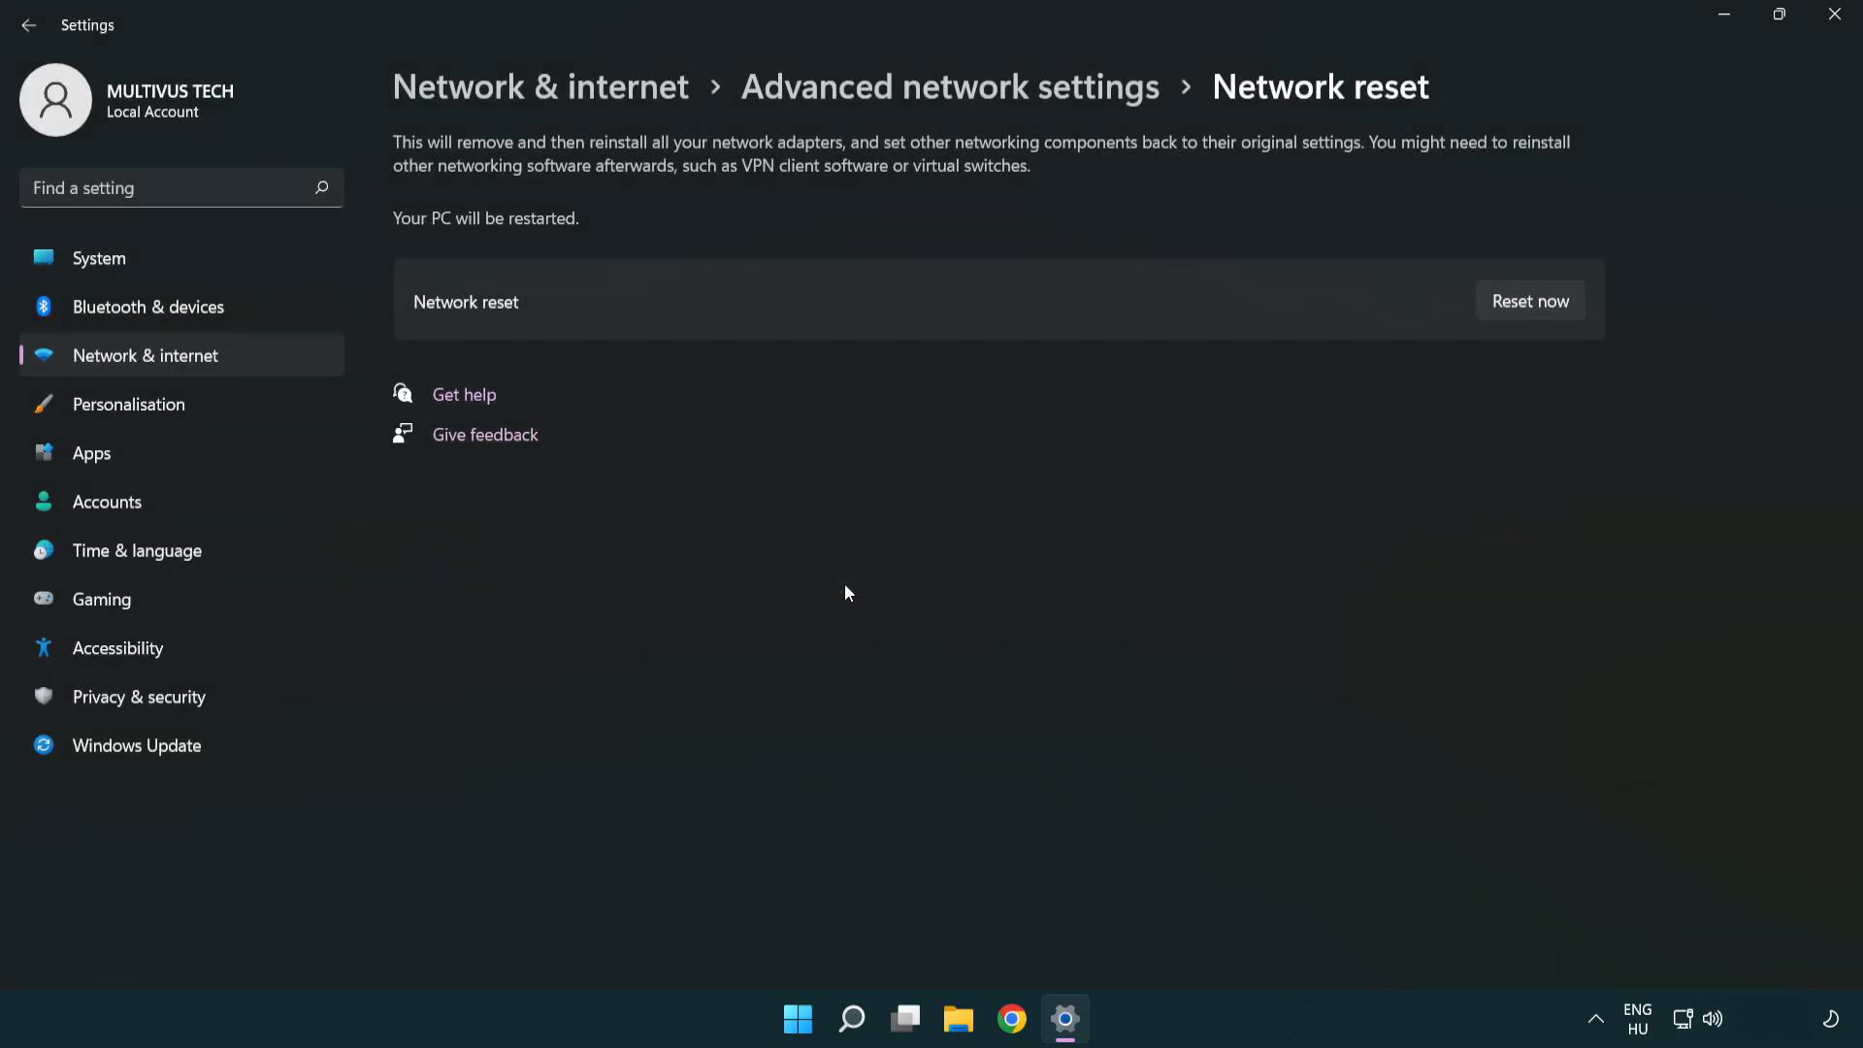
{"action": "left_click", "coordinate": [1528, 300]}
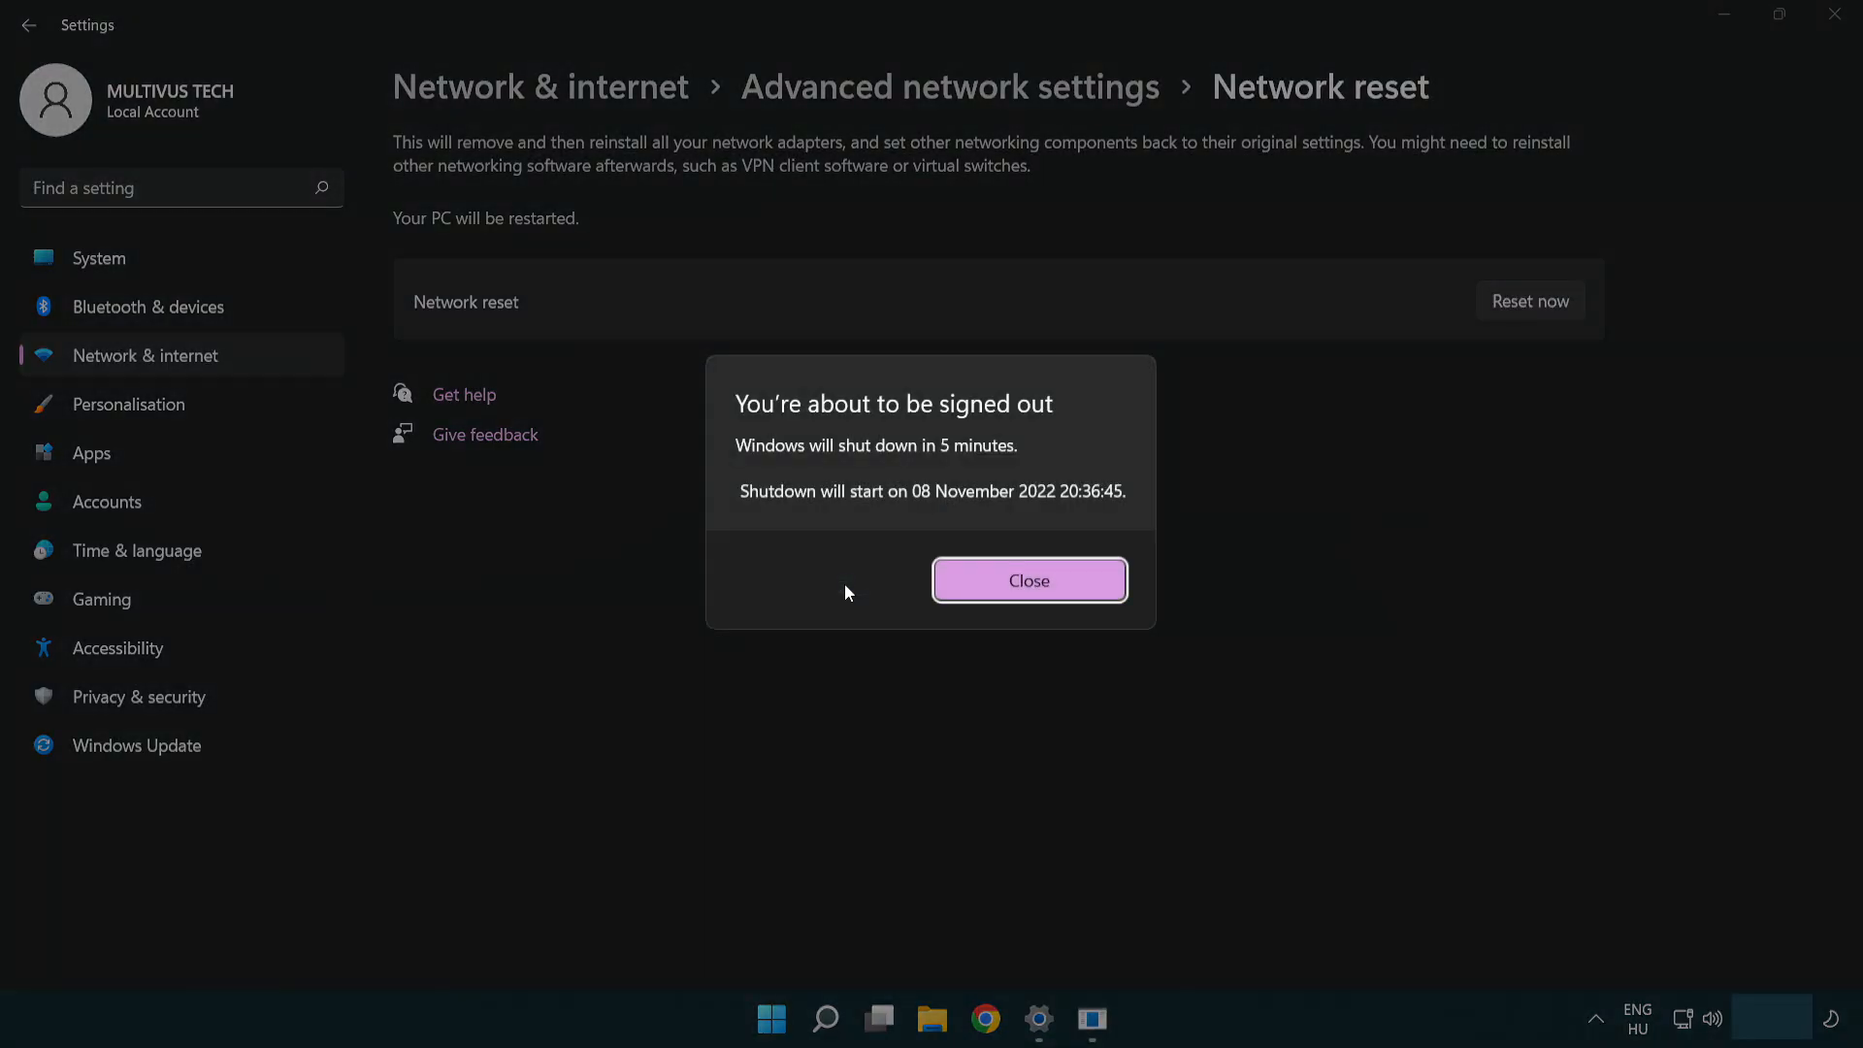
{"action": "mouse_move", "coordinate": [1028, 581]}
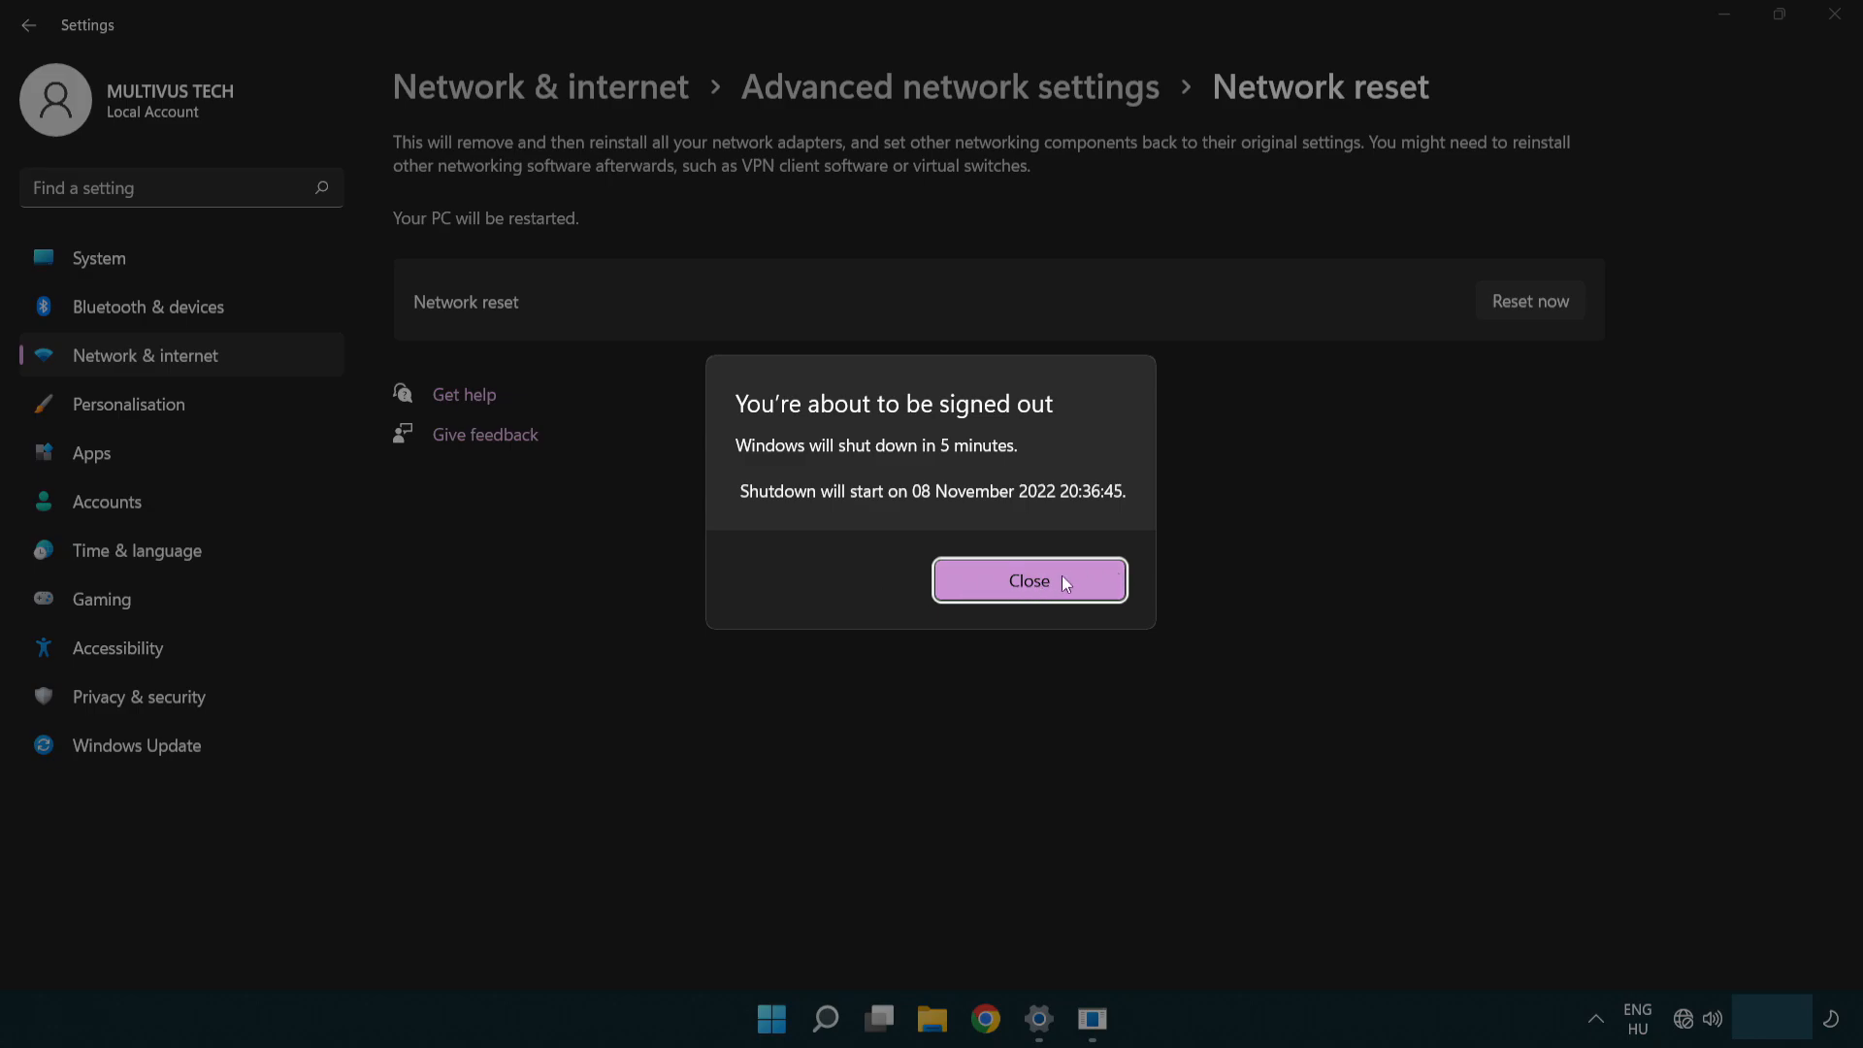
{"action": "left_click", "coordinate": [1029, 581]}
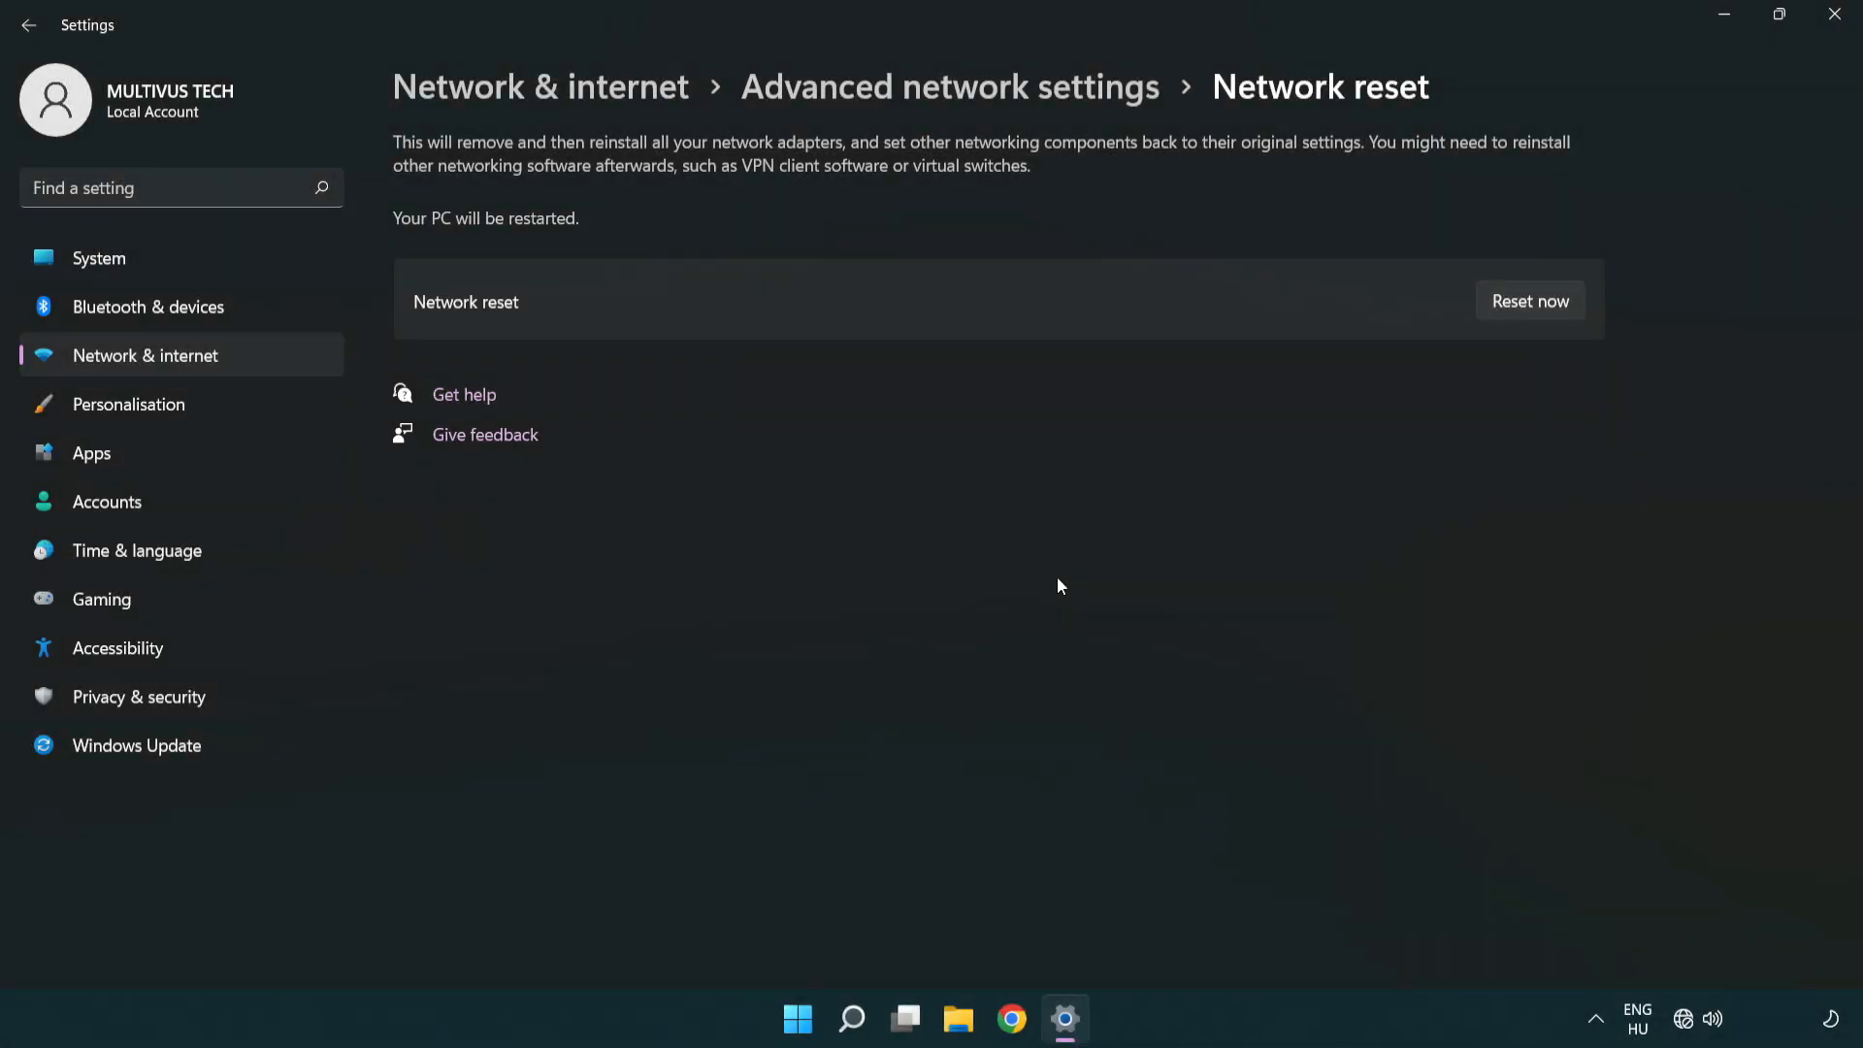
{"action": "mouse_move", "coordinate": [1108, 555]}
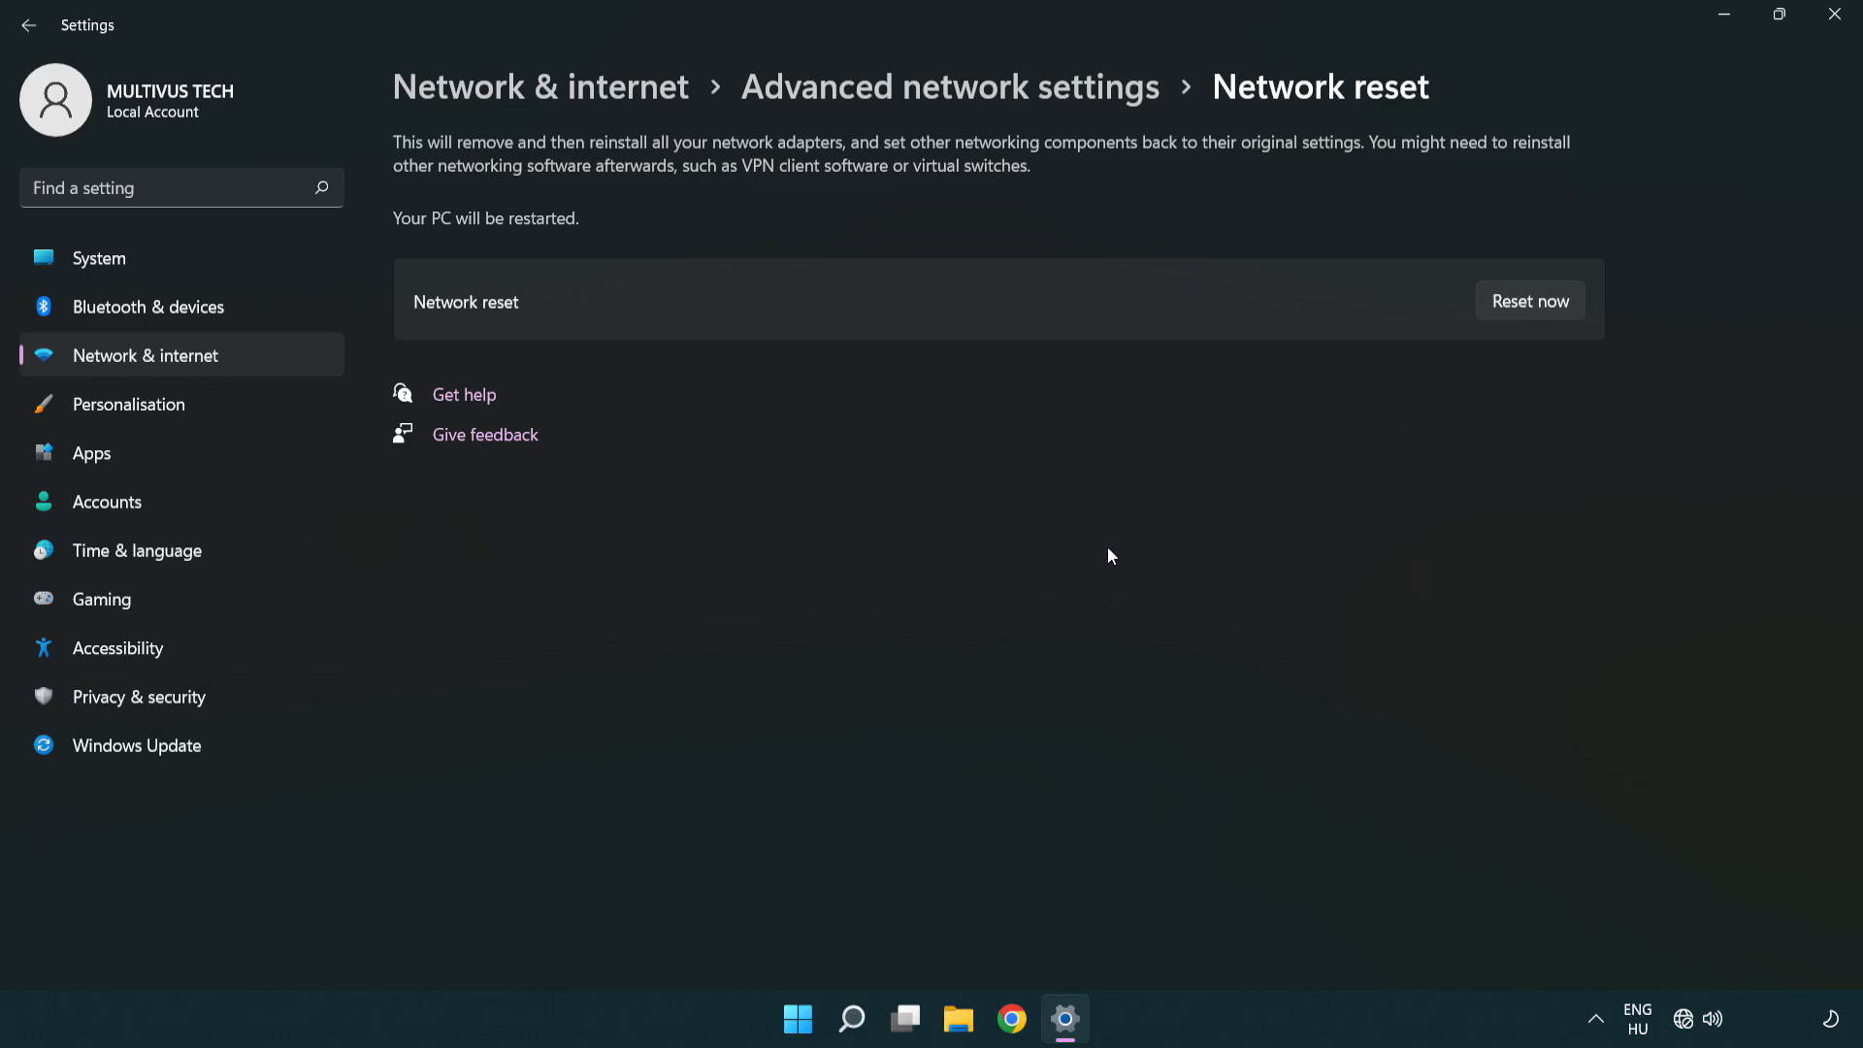
Close Settings and show the Start menu's Sleep, Shut down and Restart options.
{"action": "left_click", "coordinate": [1831, 15]}
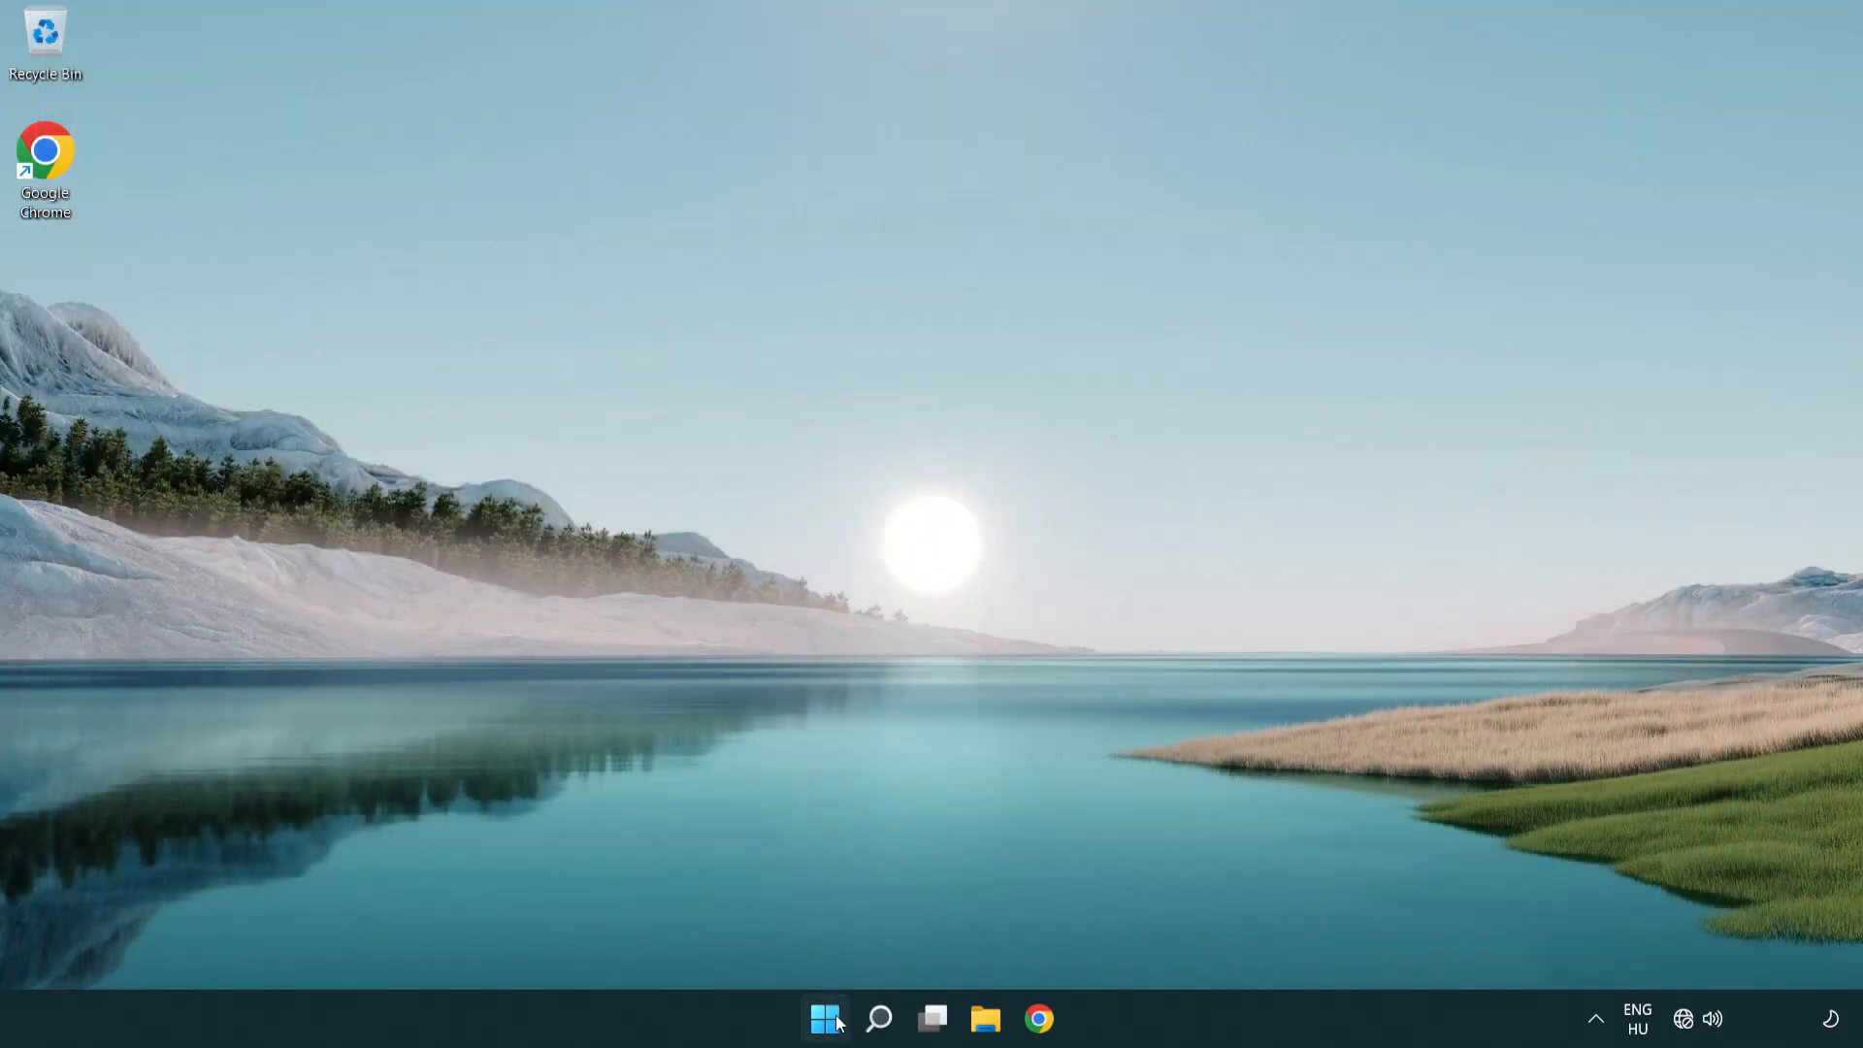
{"action": "left_click", "coordinate": [824, 1017]}
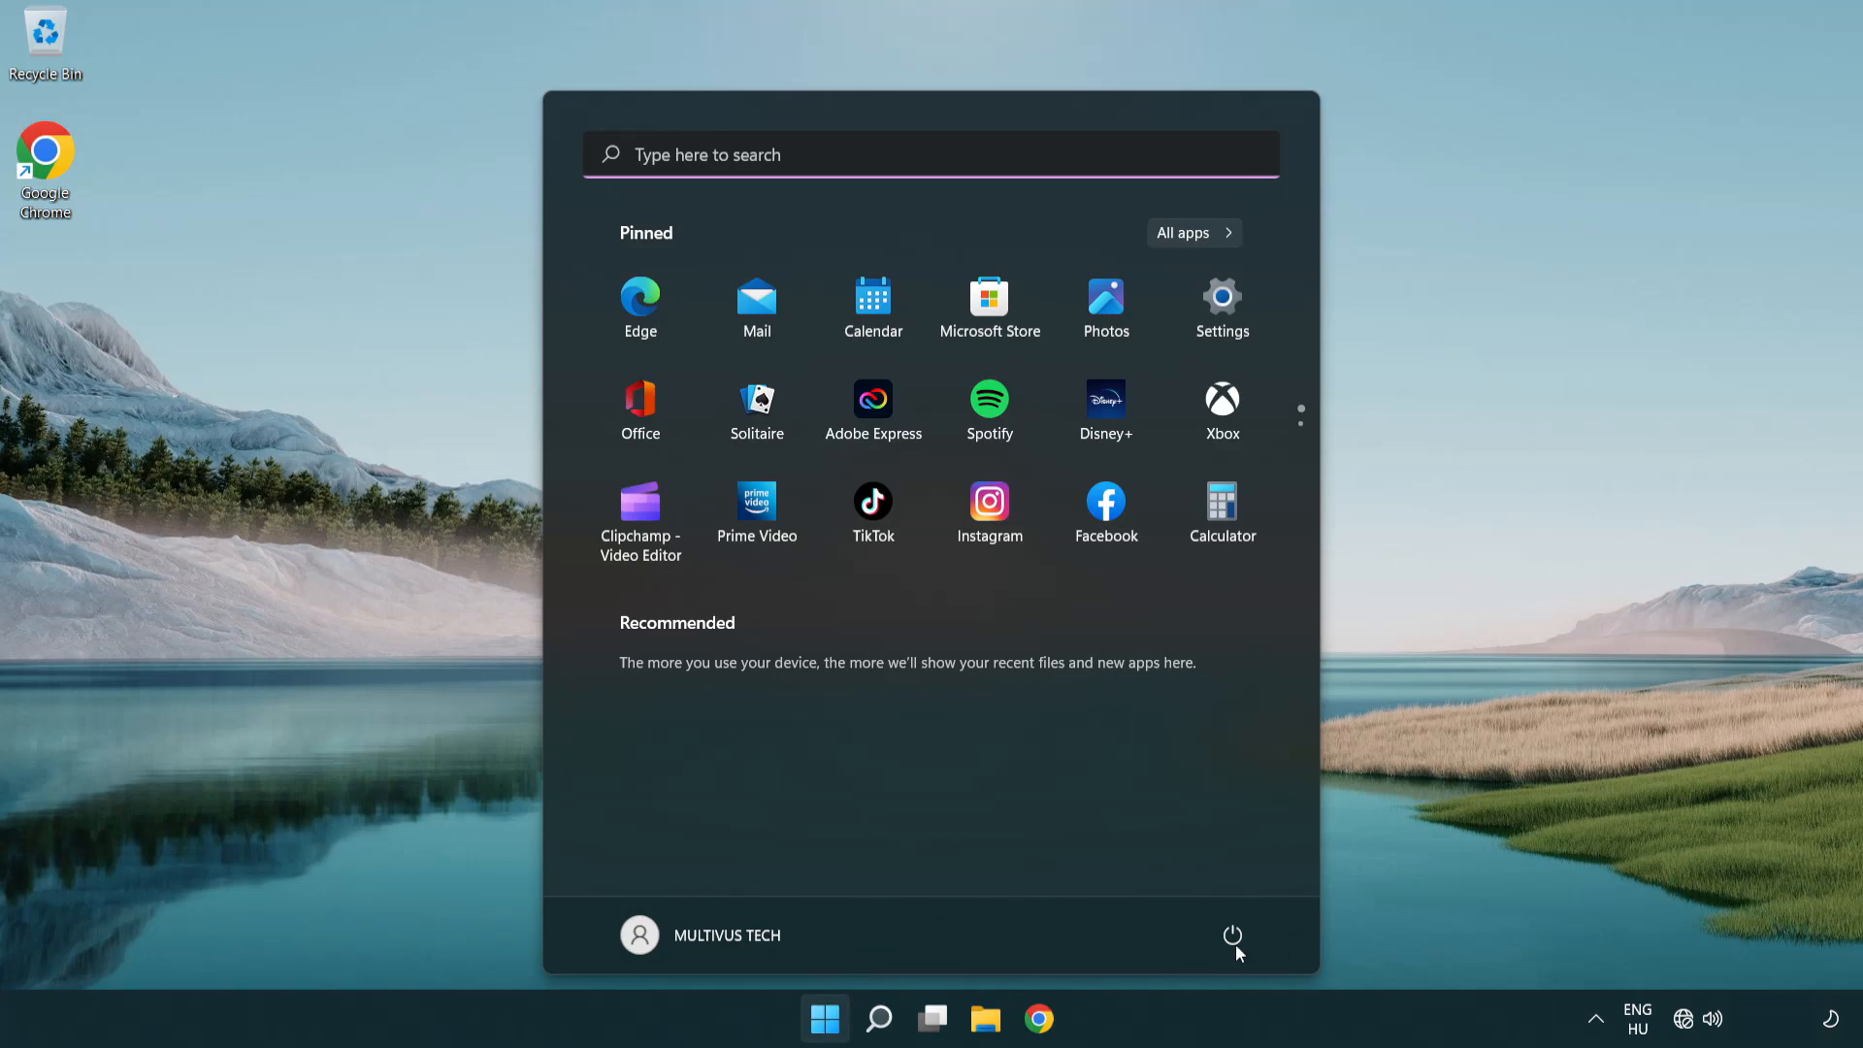
{"action": "left_click", "coordinate": [1233, 936]}
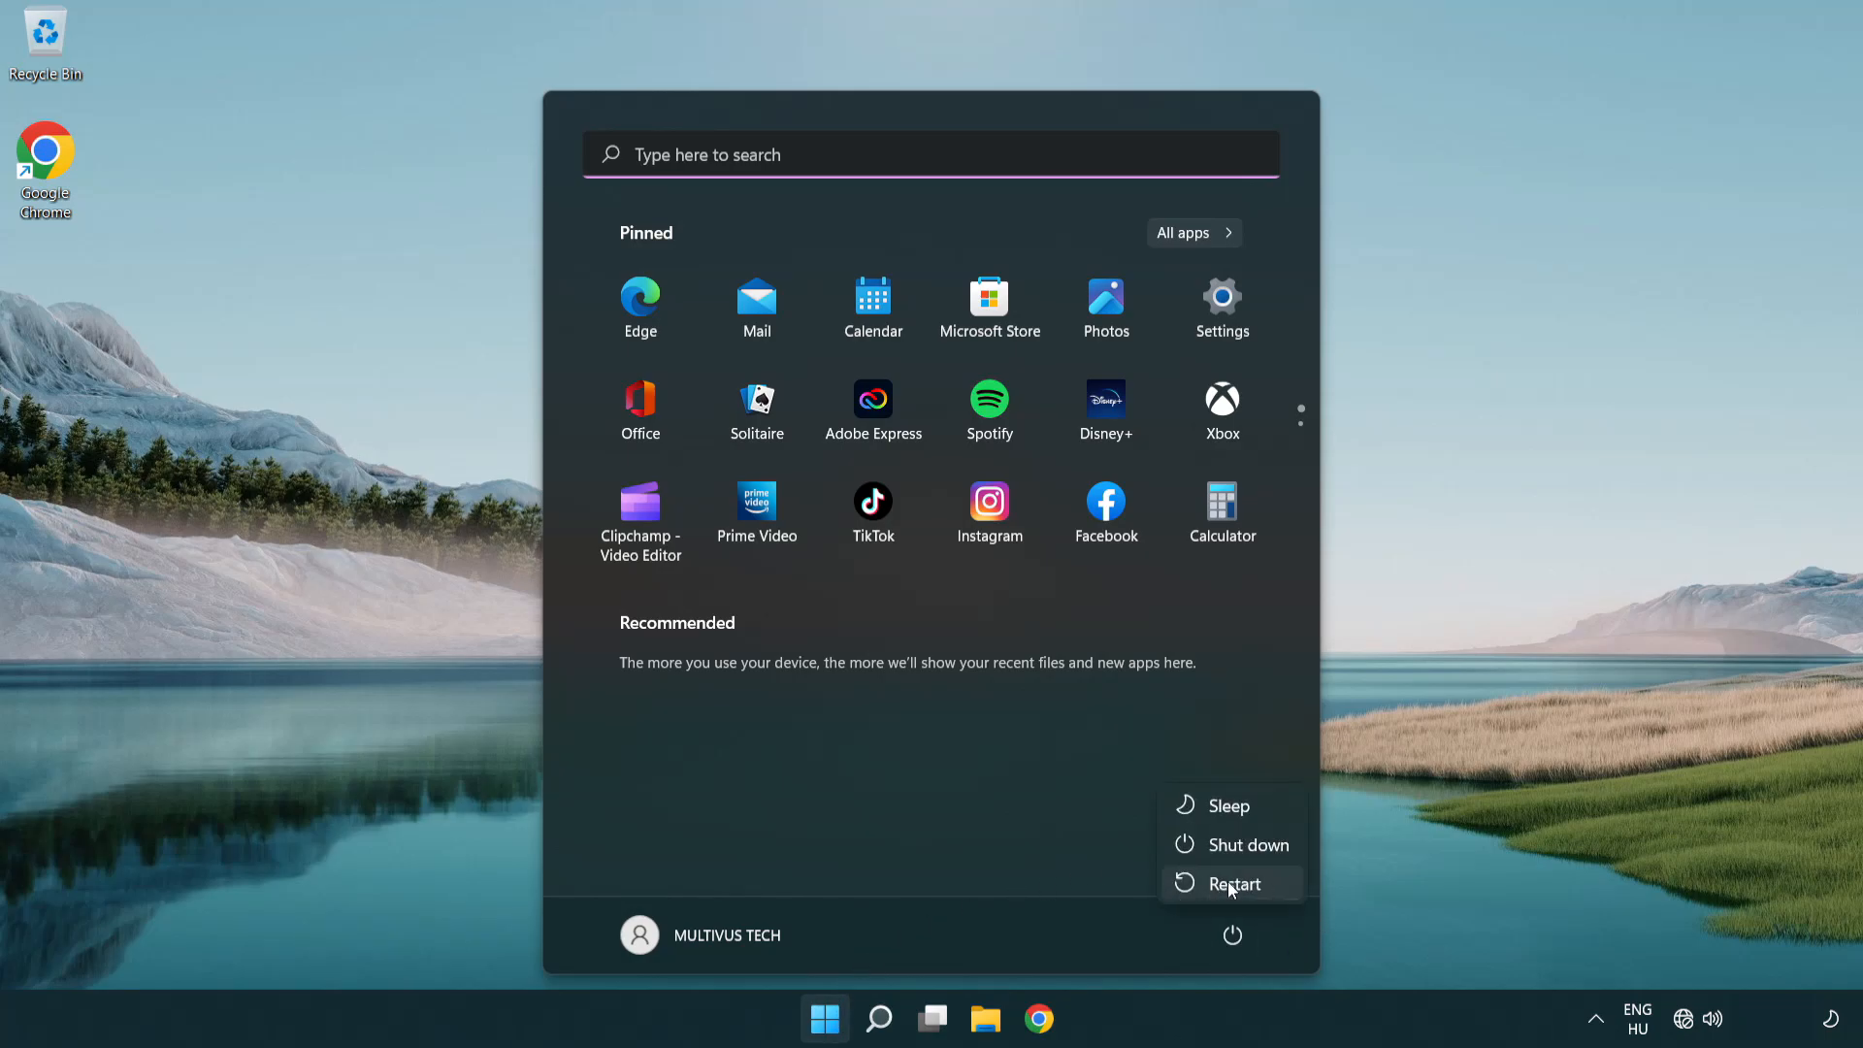